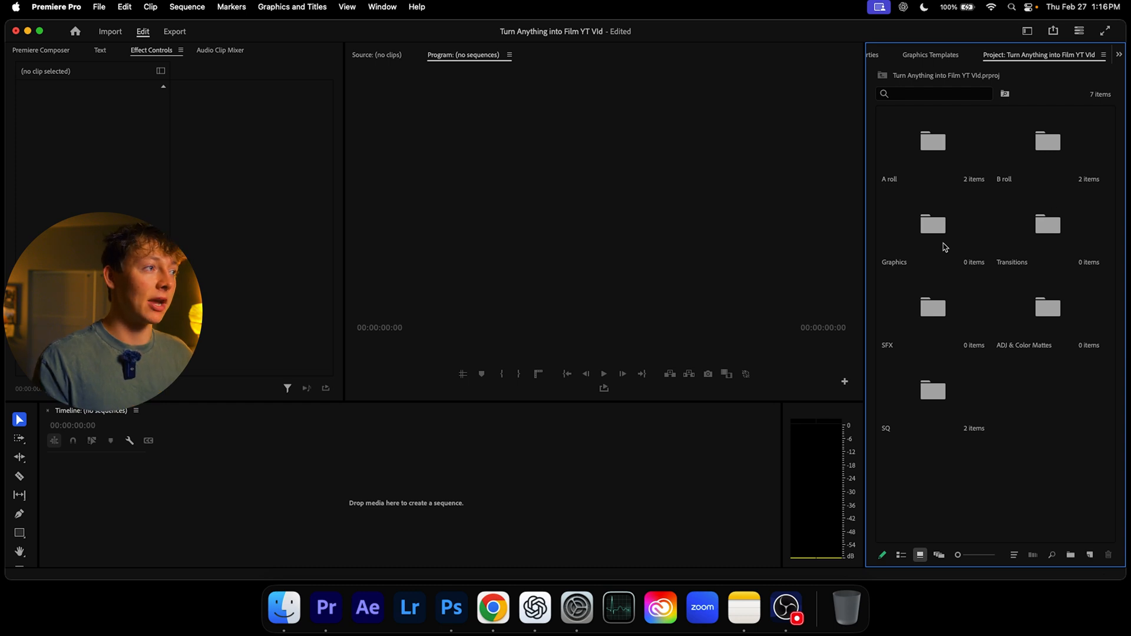
pyautogui.moveTo(825, 251)
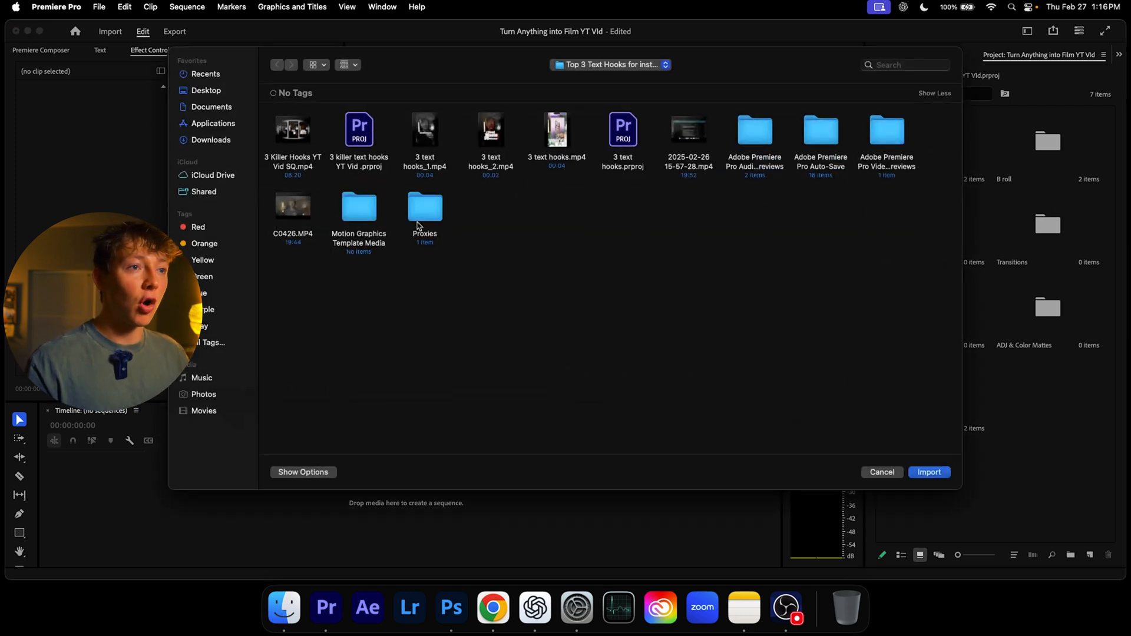
# Dismiss the import window, look inside the A roll bin, and return to the bin list
pyautogui.click(882, 472)
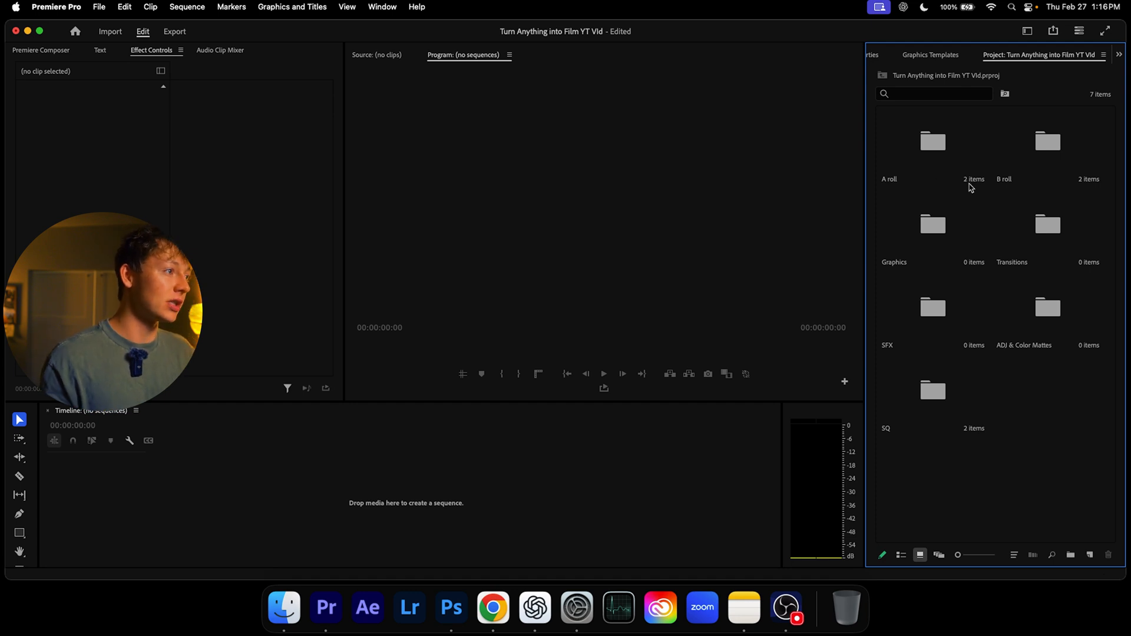
pyautogui.doubleClick(932, 141)
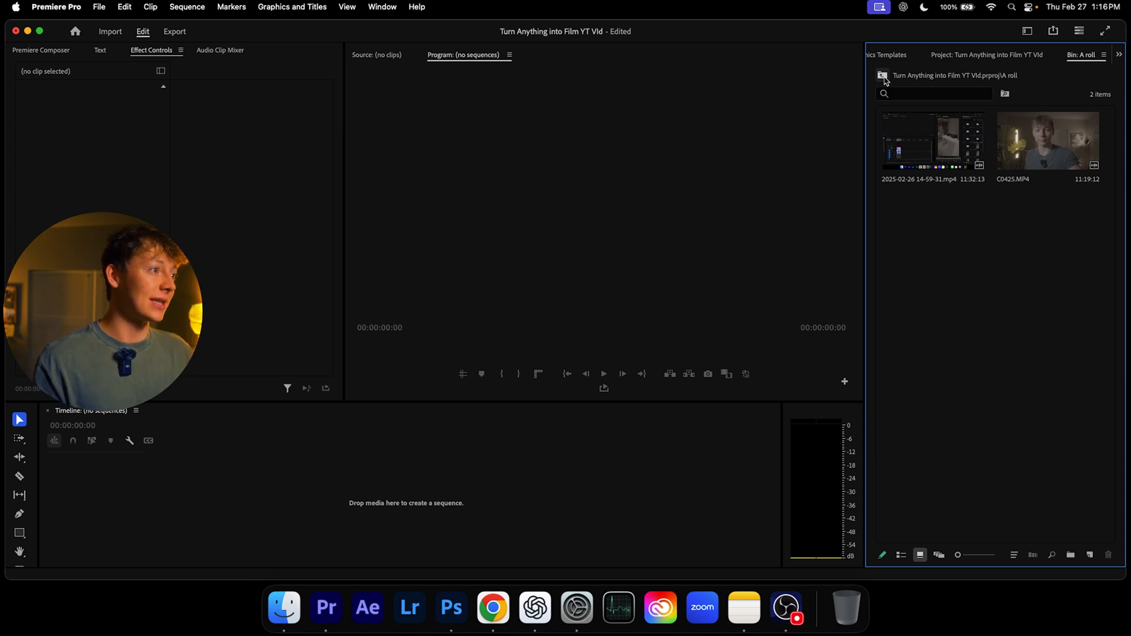
pyautogui.click(881, 75)
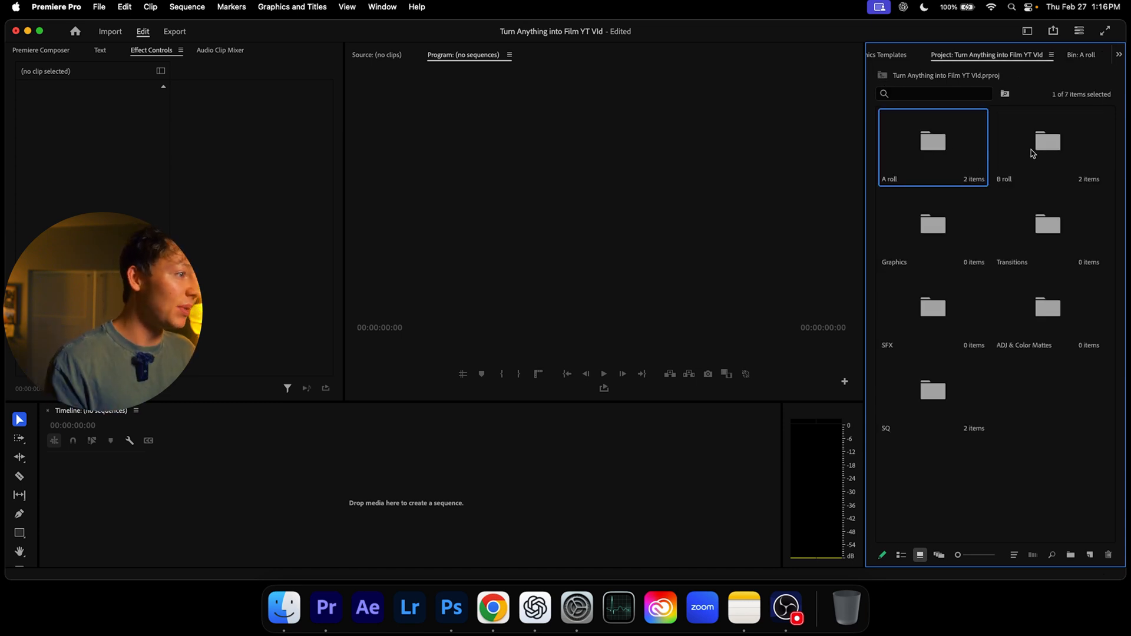
pyautogui.click(1047, 228)
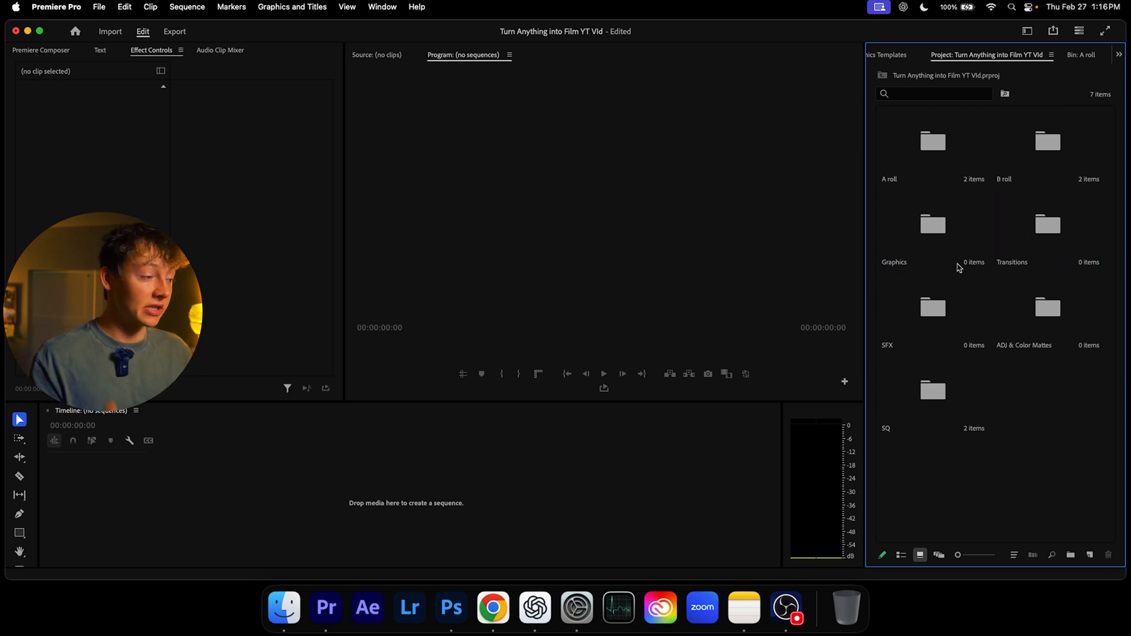
pyautogui.moveTo(1053, 555)
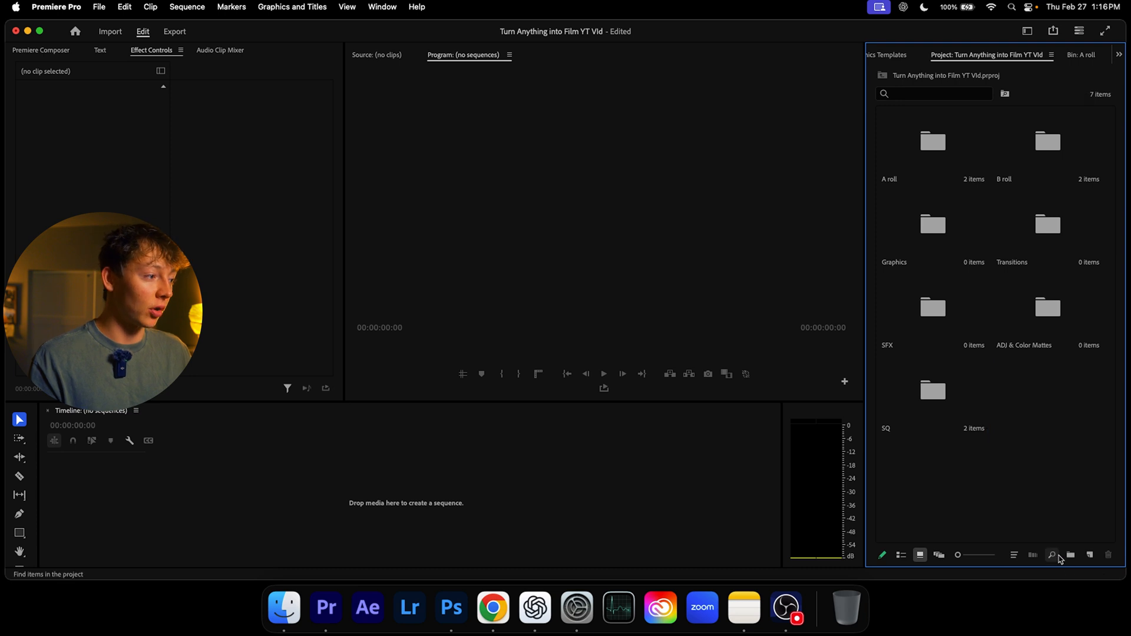
# Create a new bin named 'folder' and select the A roll bin
pyautogui.click(1070, 555)
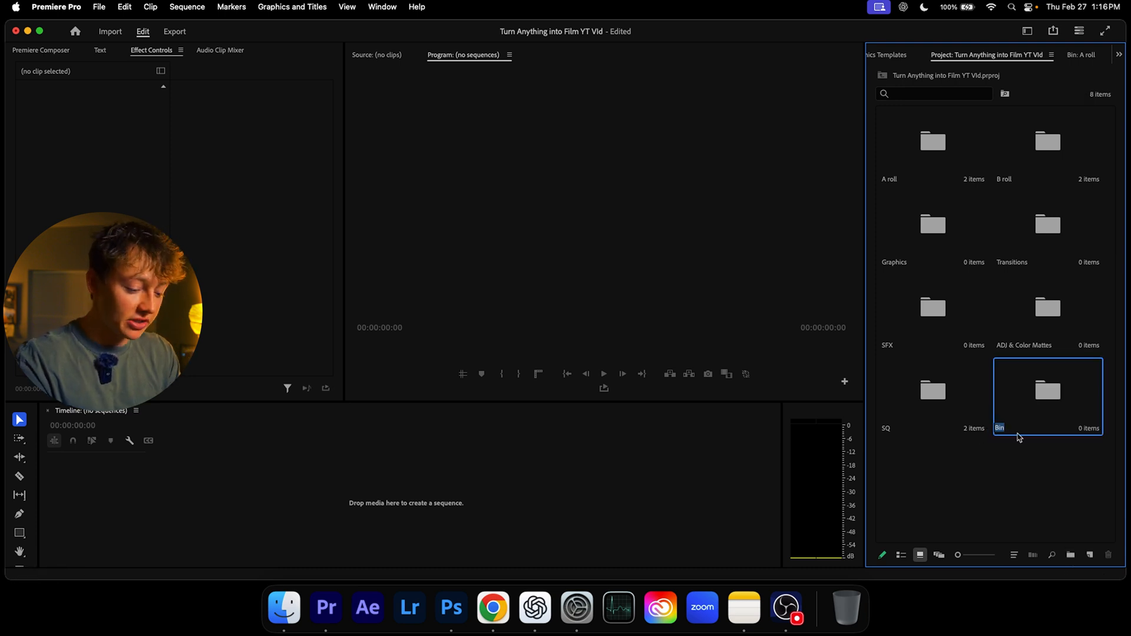
pyautogui.write('folder 1')
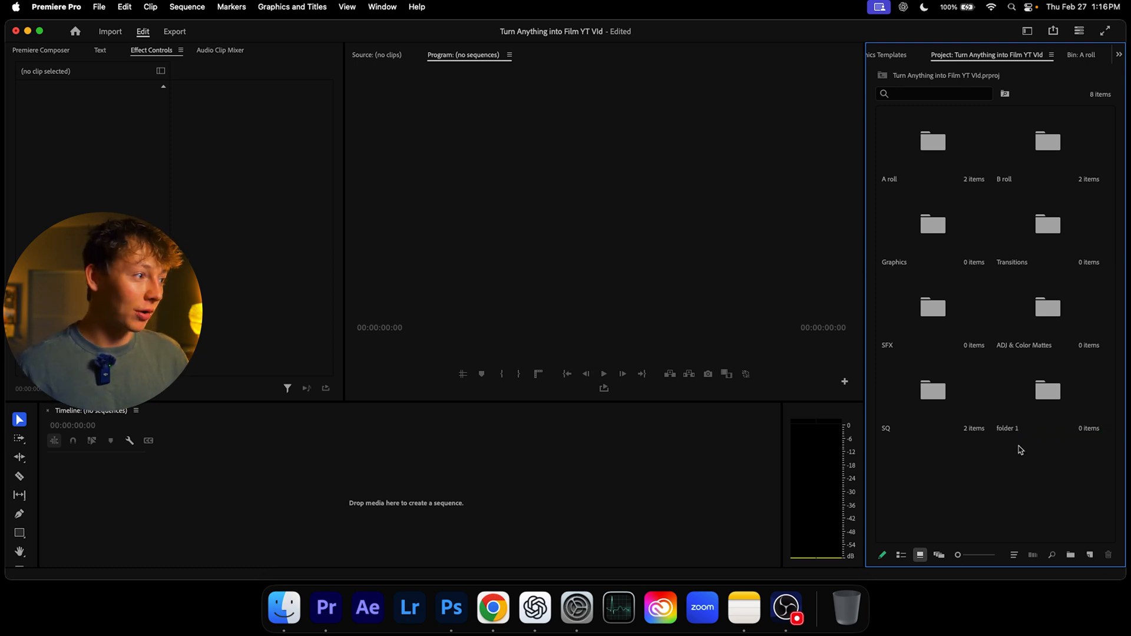
pyautogui.click(932, 145)
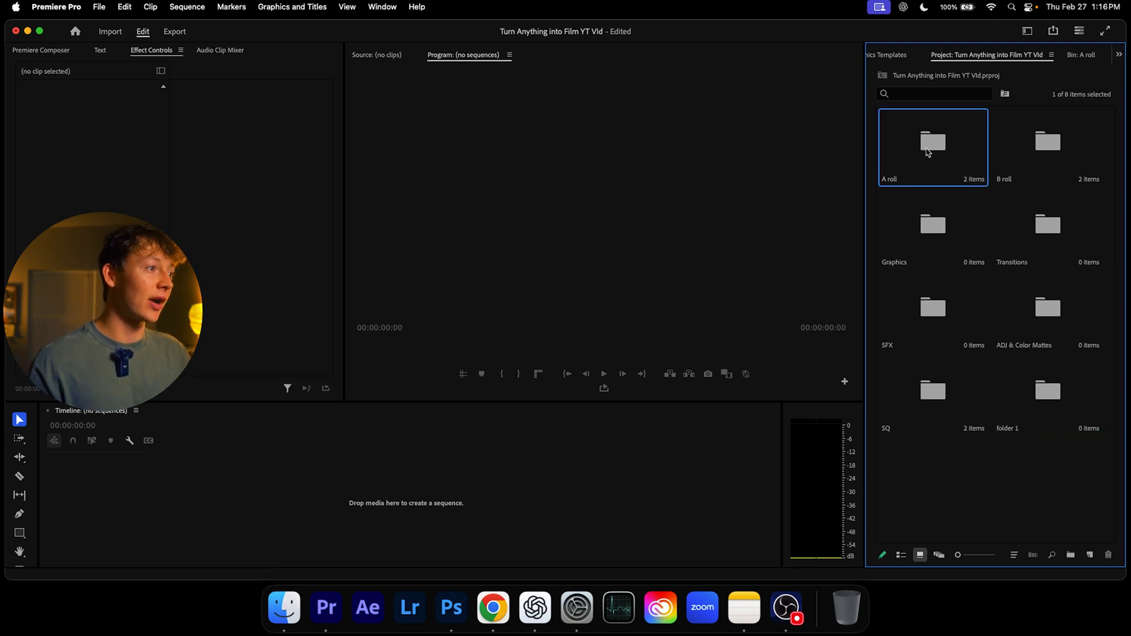
pyautogui.click(1047, 306)
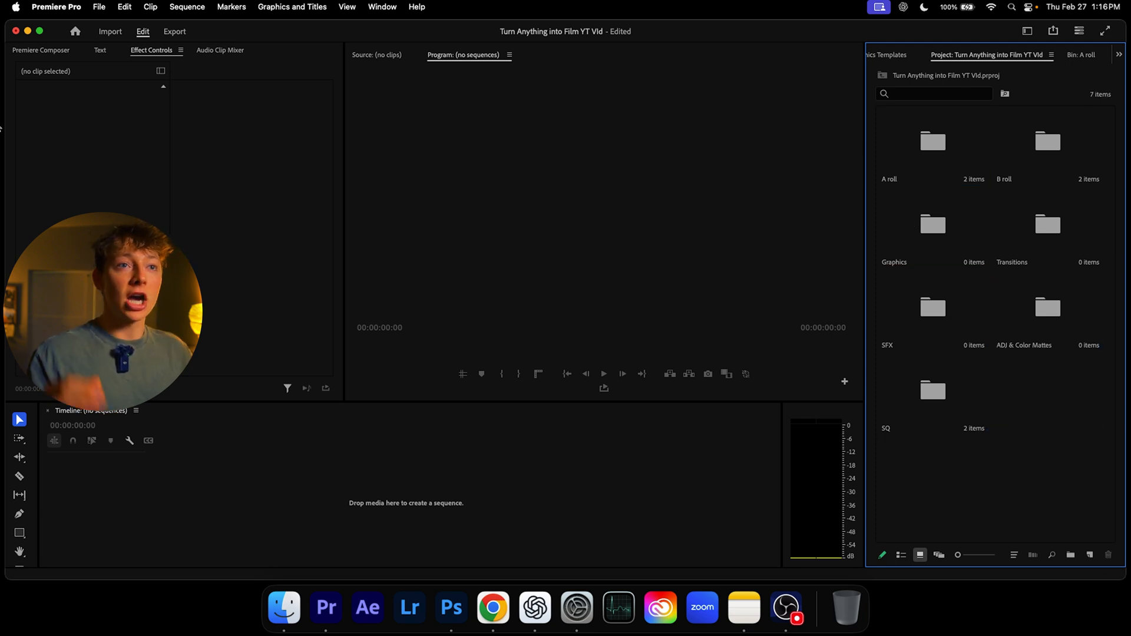
# Save the project setup as a template and reopen the File menu
pyautogui.click(99, 7)
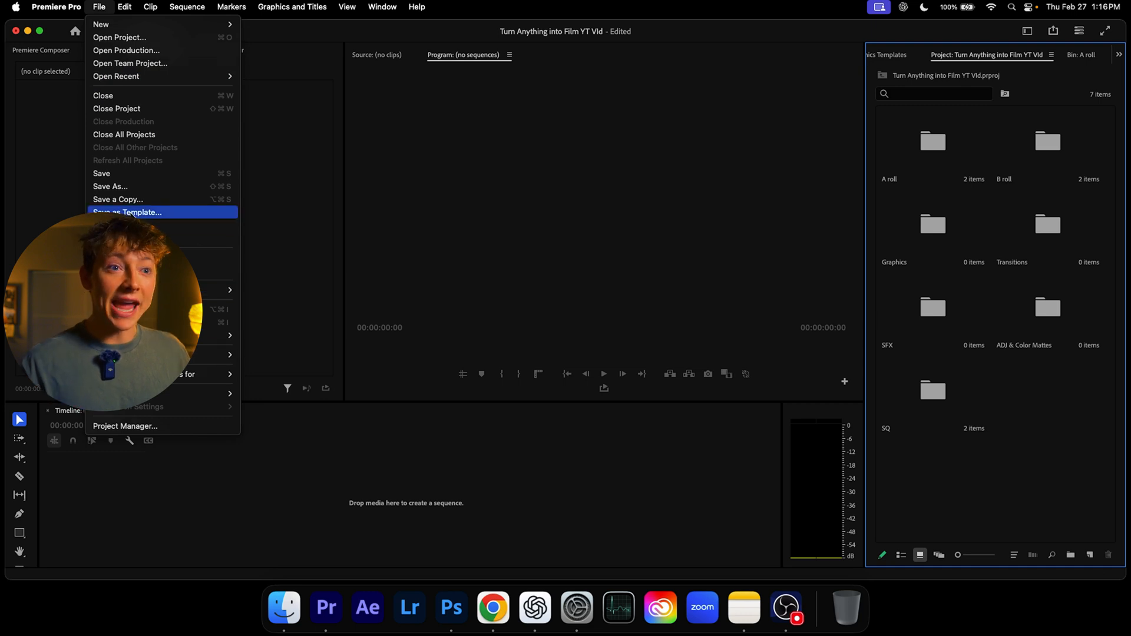
pyautogui.click(128, 212)
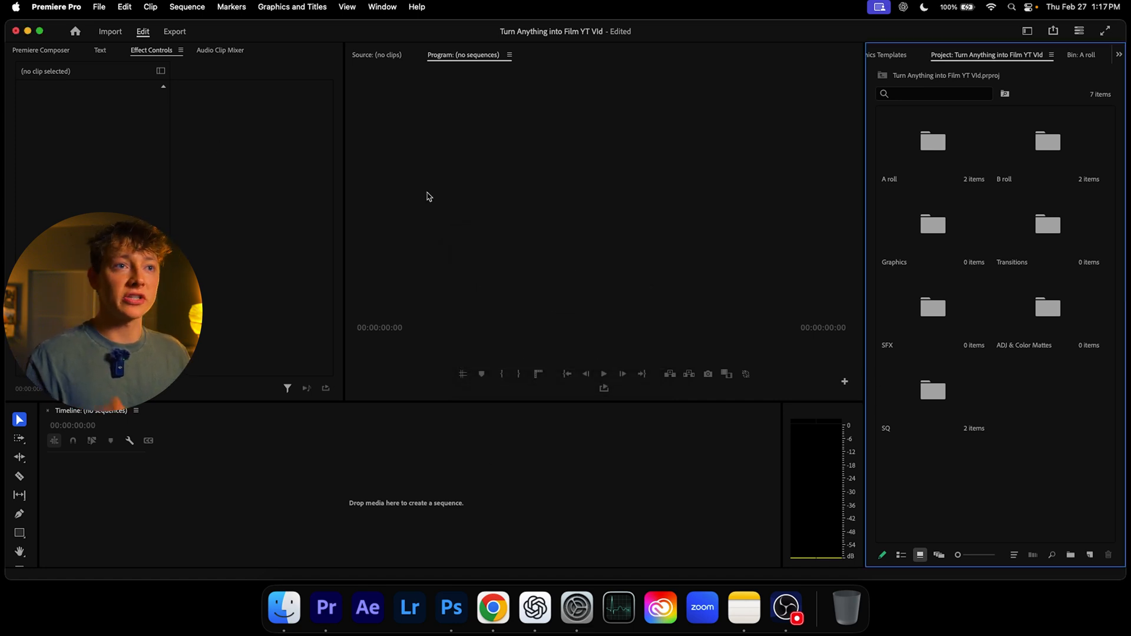
pyautogui.click(99, 7)
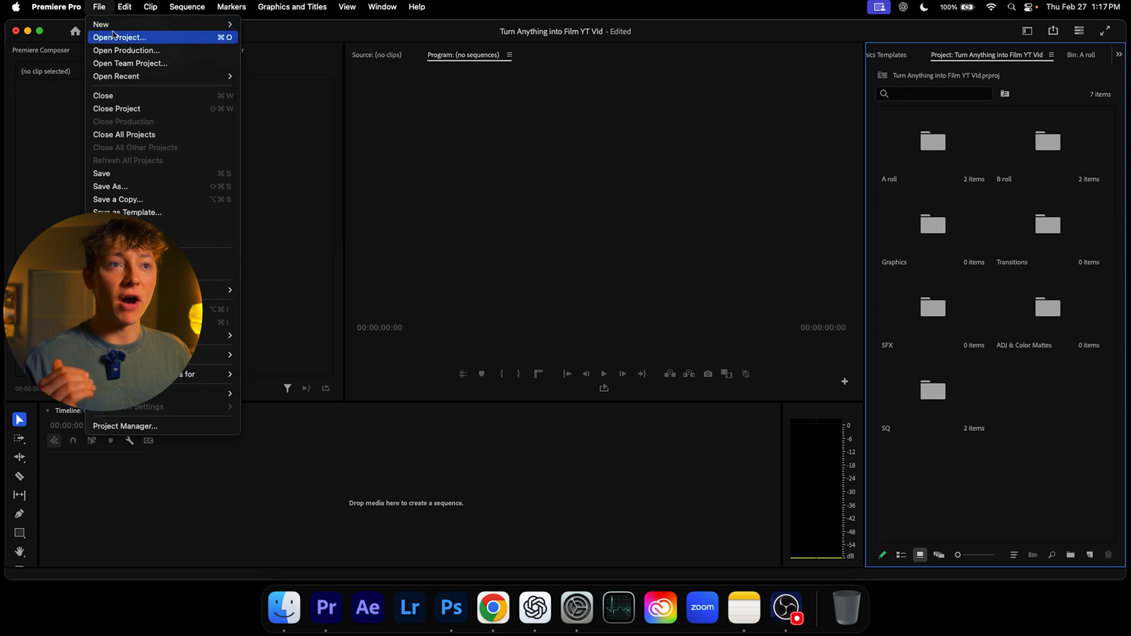
# Start a new project using the TR - New Updated Temp template
pyautogui.click(101, 24)
pyautogui.write('xcvbgnbcgfnvx')
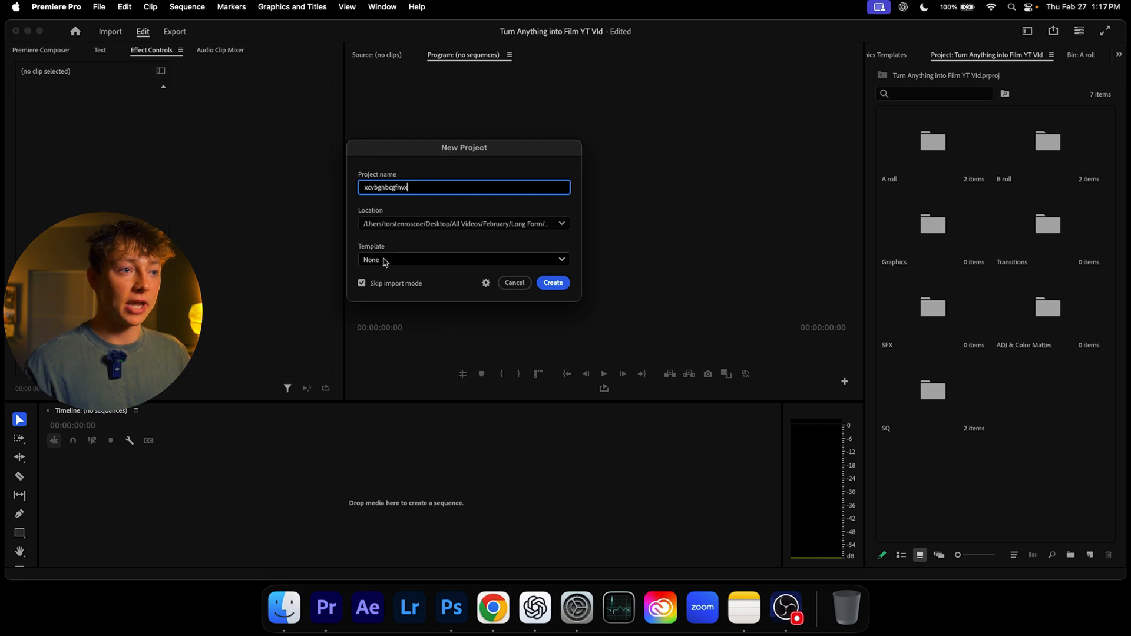
pyautogui.click(463, 259)
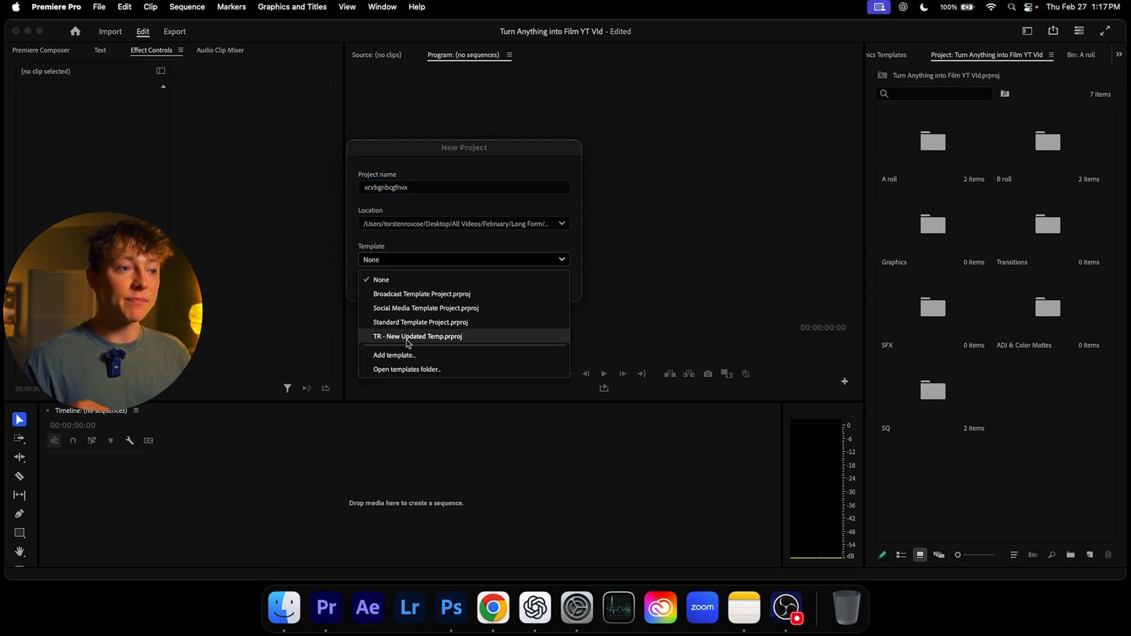
pyautogui.click(417, 337)
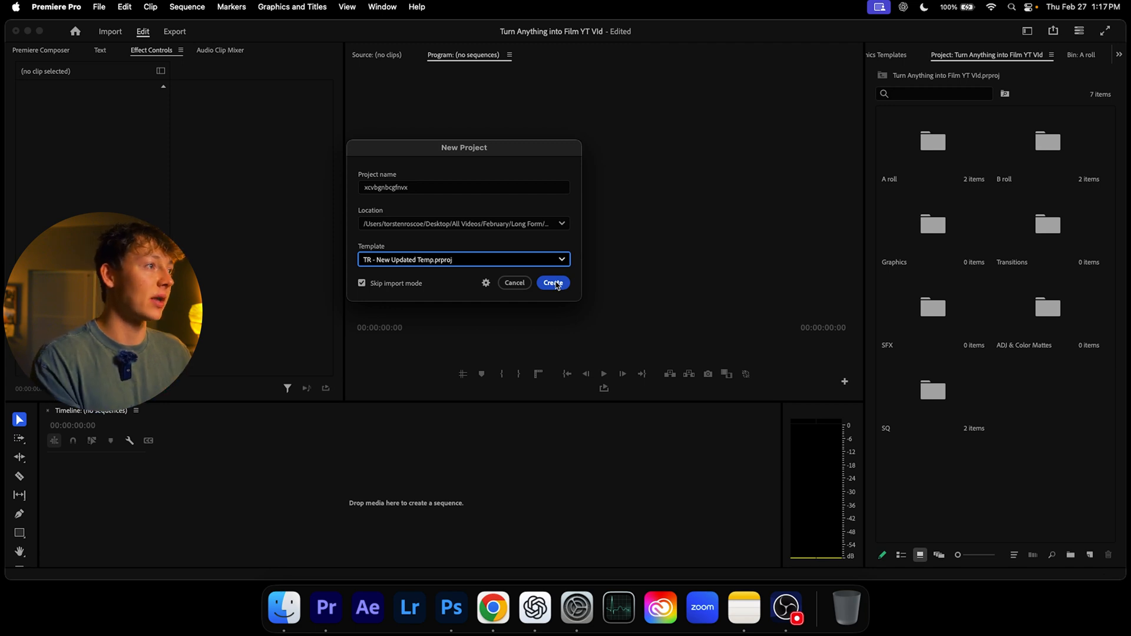
# Create the templated project, view the SQ bin's sequences, then return to the original project
pyautogui.click(553, 282)
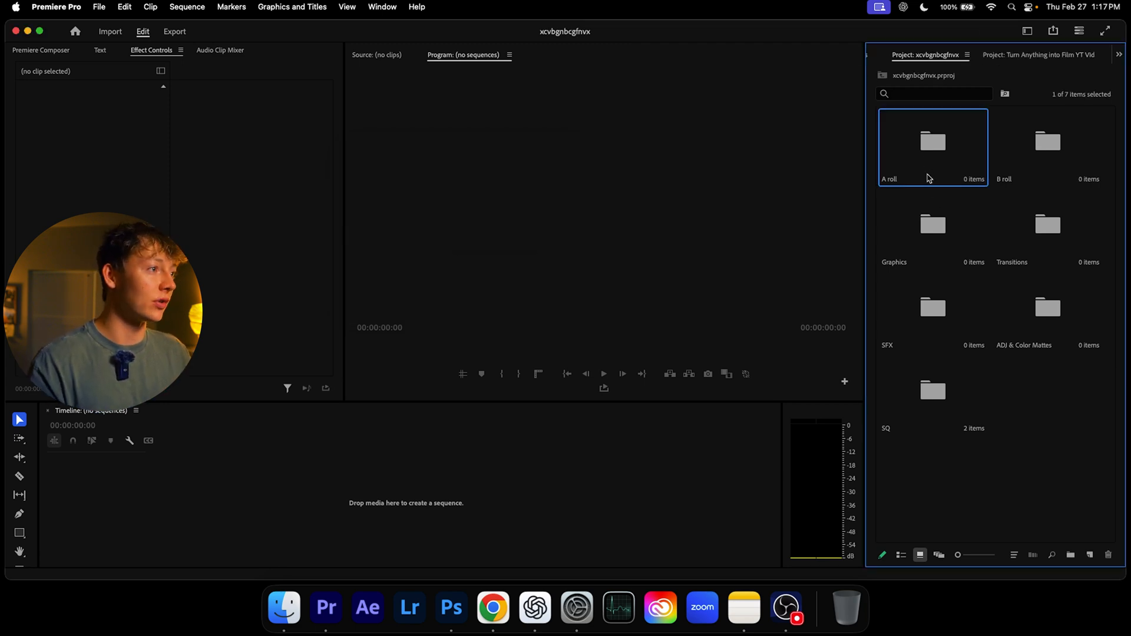
pyautogui.click(1047, 224)
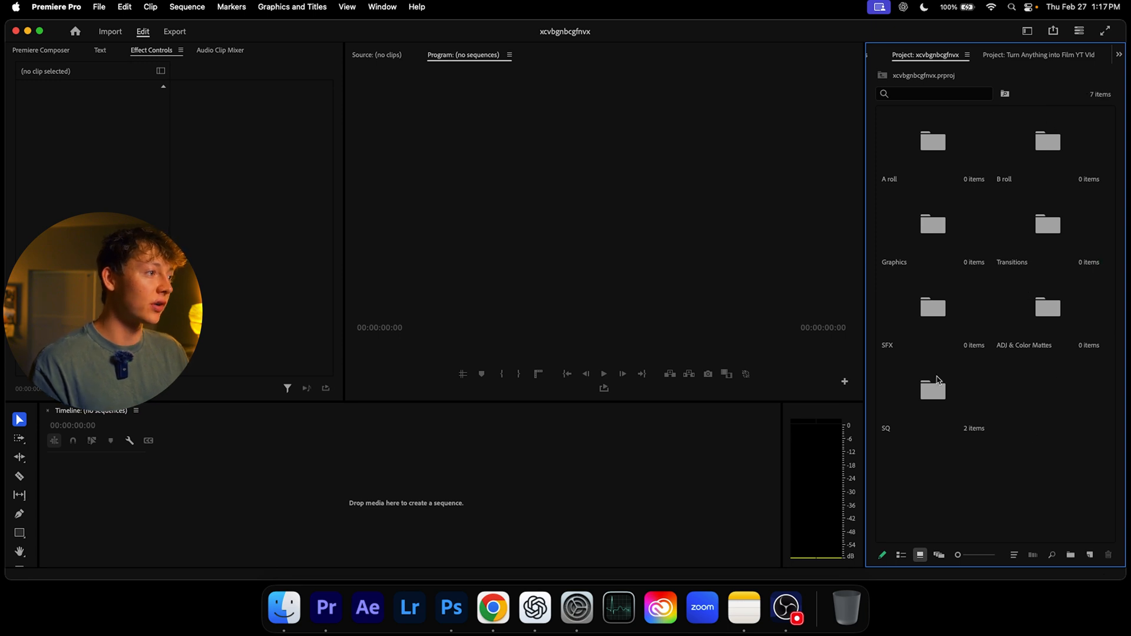
pyautogui.doubleClick(932, 388)
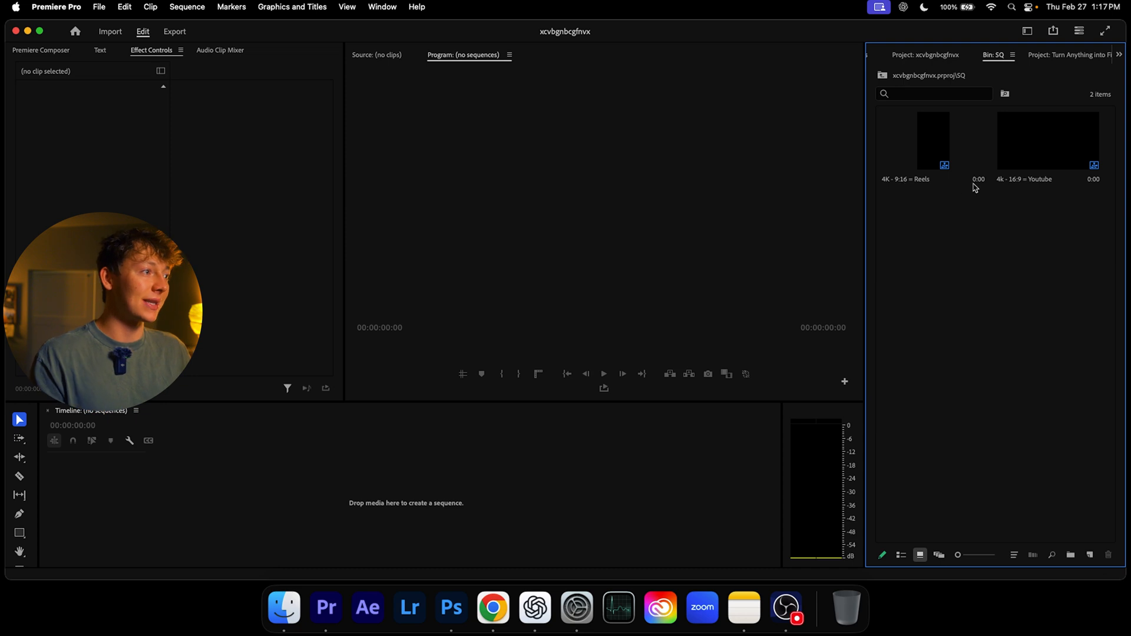
pyautogui.click(1048, 141)
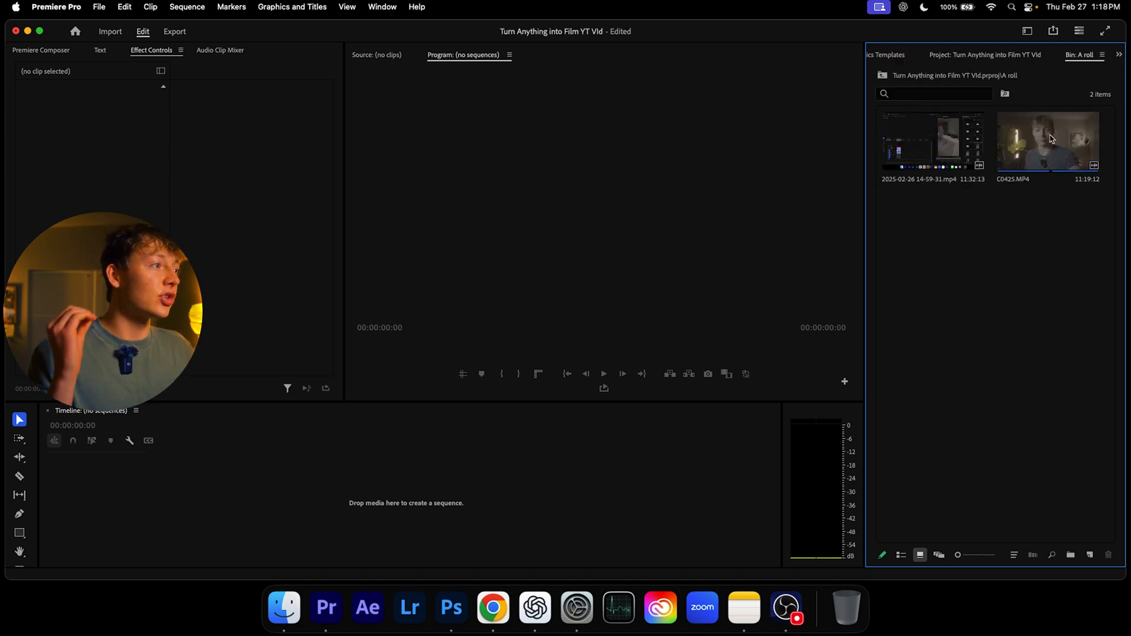
# Select the C0425 talking-head clip in the A roll bin
pyautogui.click(1048, 141)
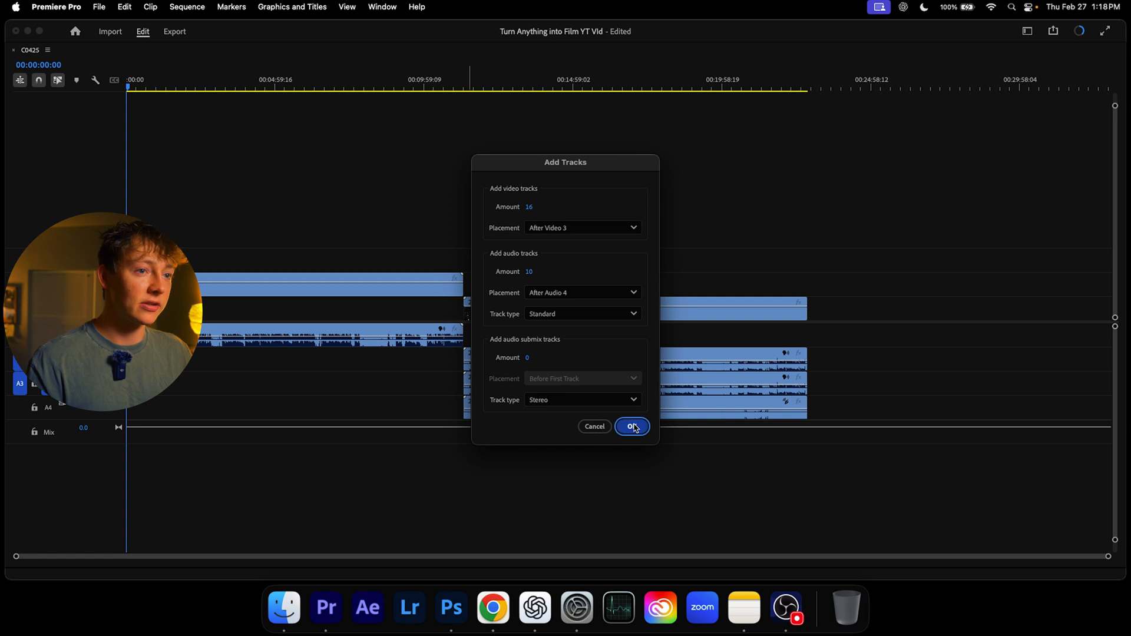
# Add the extra video and audio tracks and synchronize both A-roll clips
pyautogui.click(631, 426)
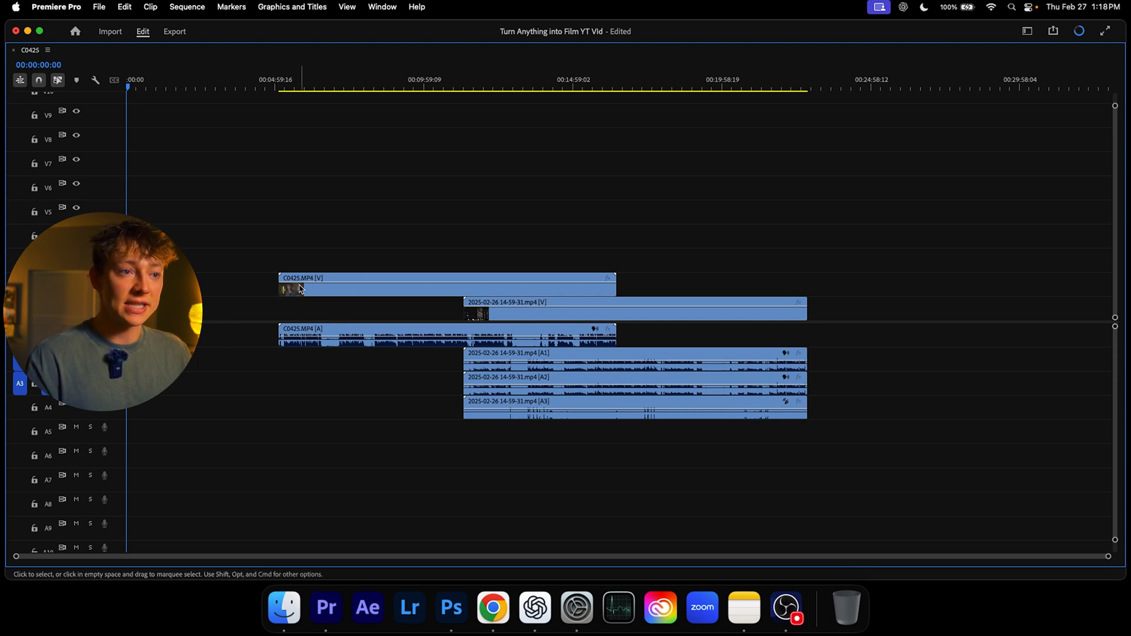
pyautogui.click(446, 284)
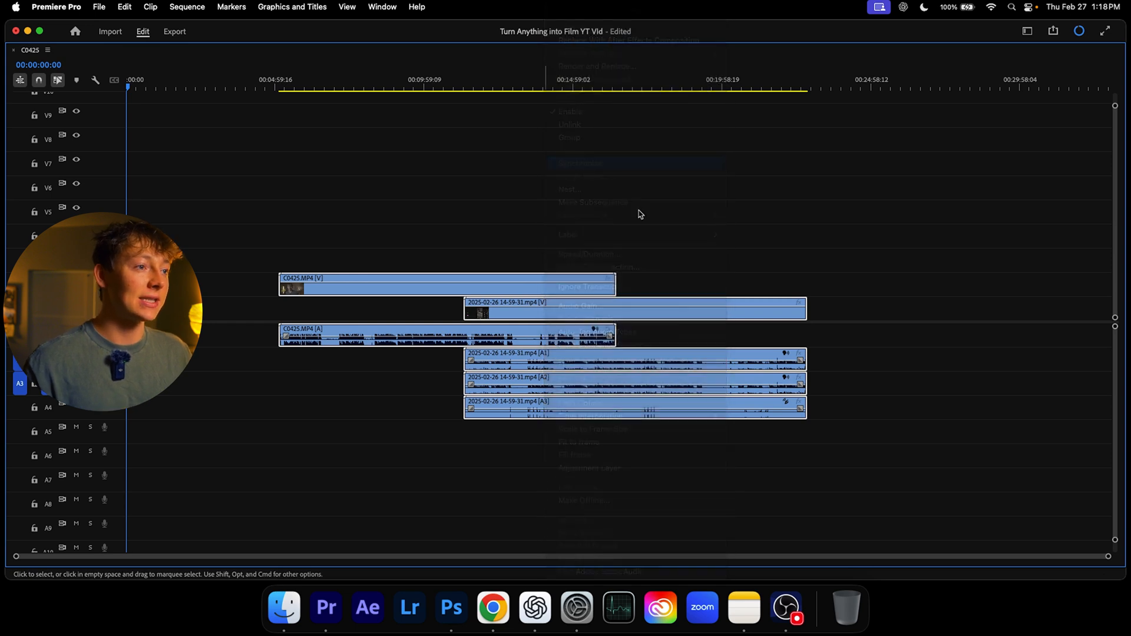
pyautogui.click(588, 163)
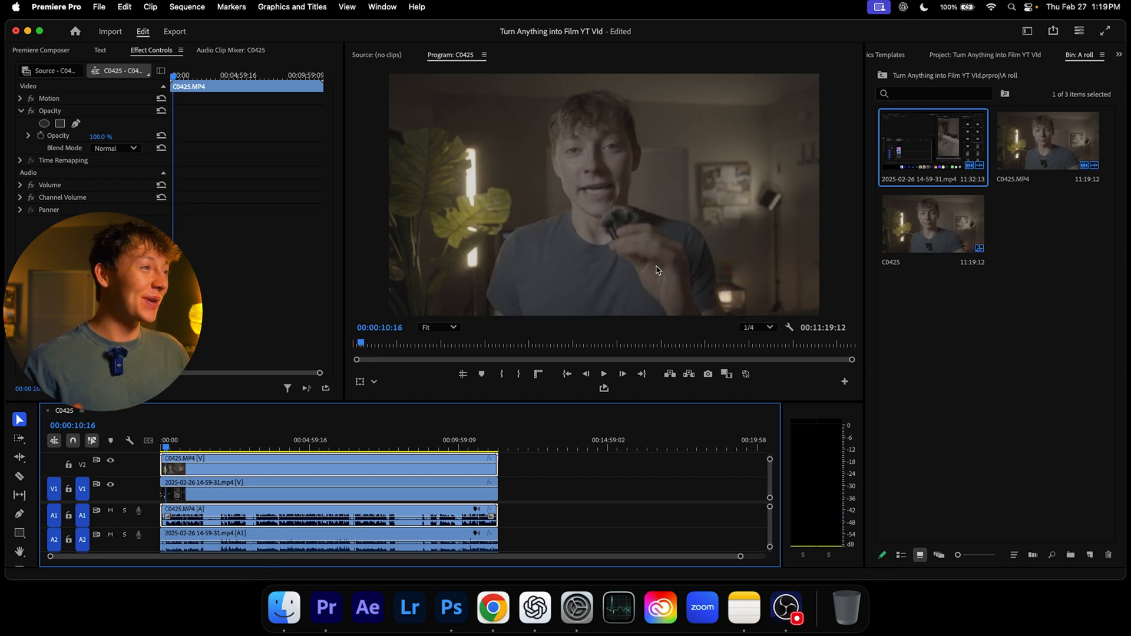
# Switch the right panel from Graphics Templates to the Effects list and open the Window menu
pyautogui.click(919, 55)
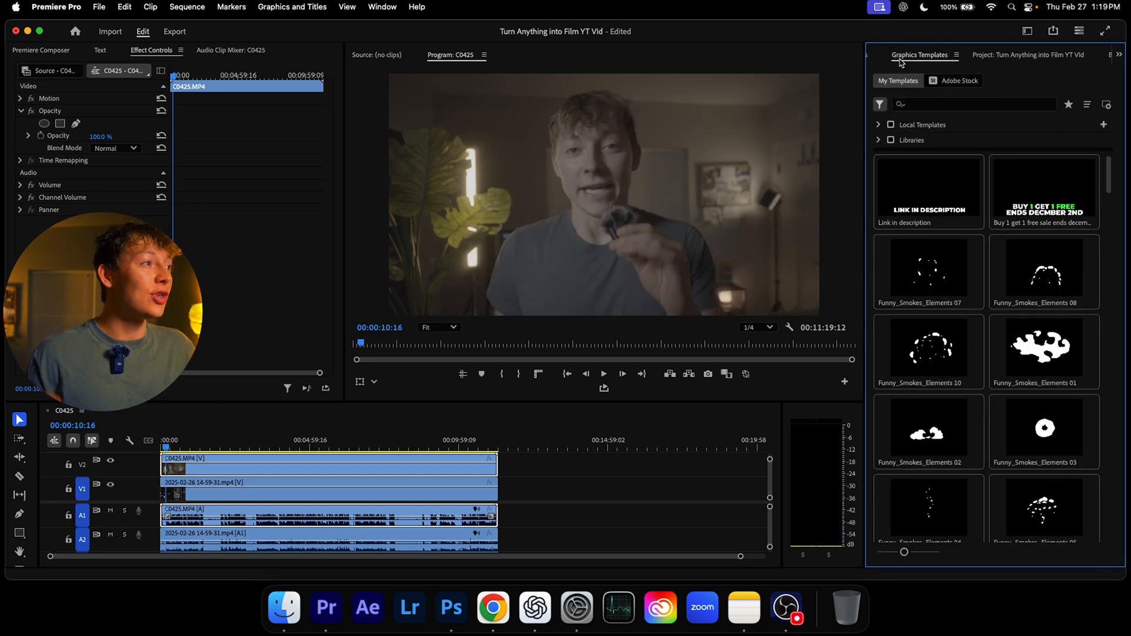
pyautogui.click(883, 54)
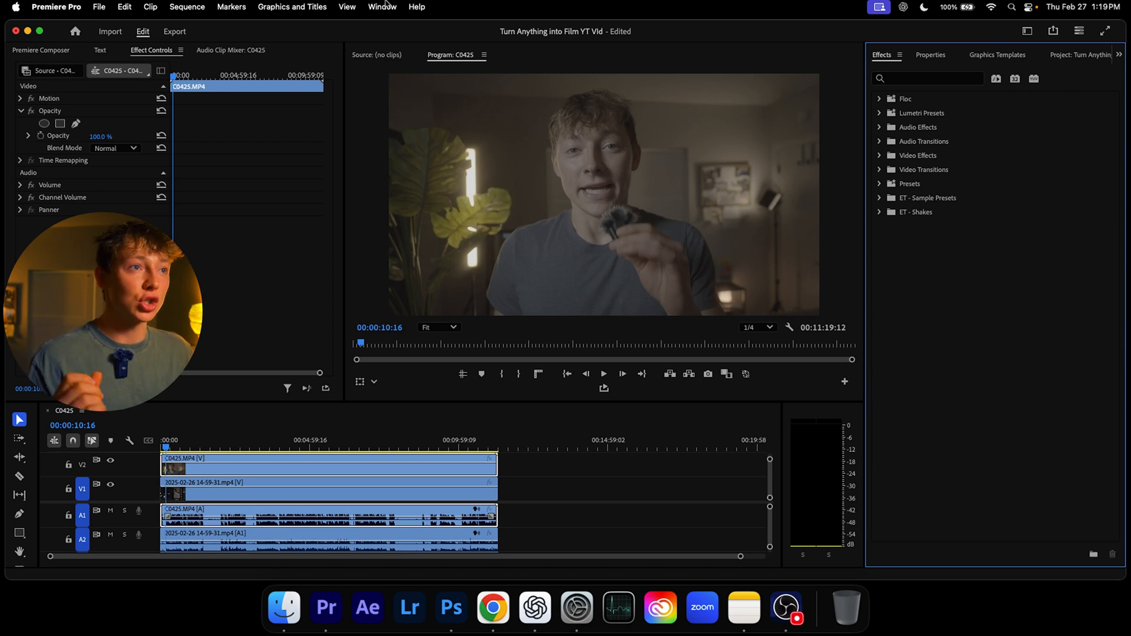
pyautogui.click(382, 6)
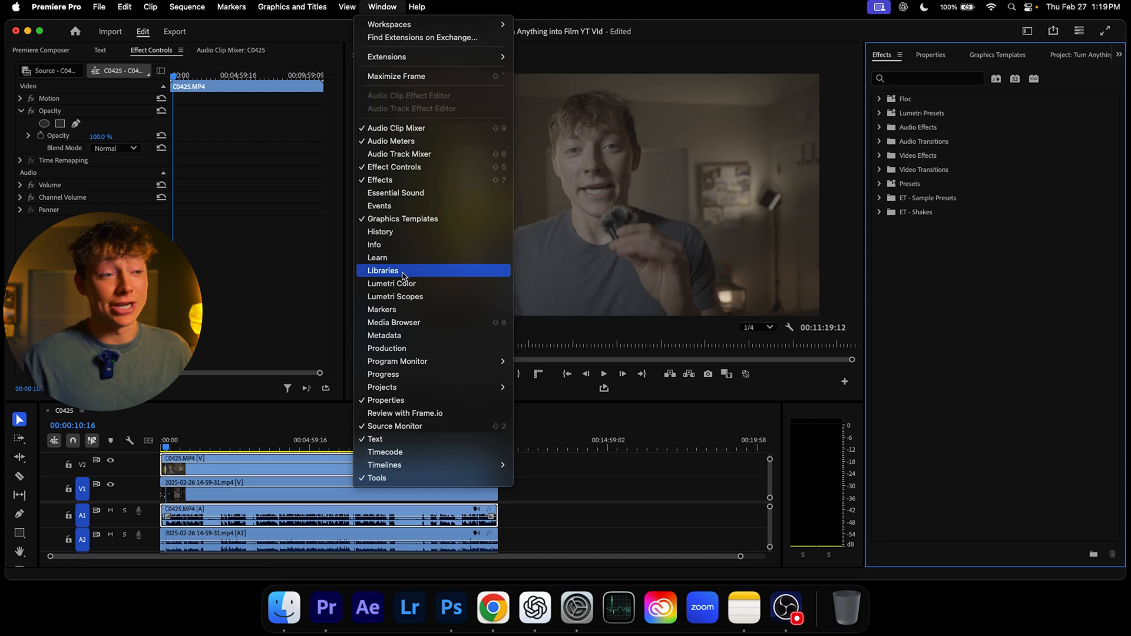
pyautogui.moveTo(392, 283)
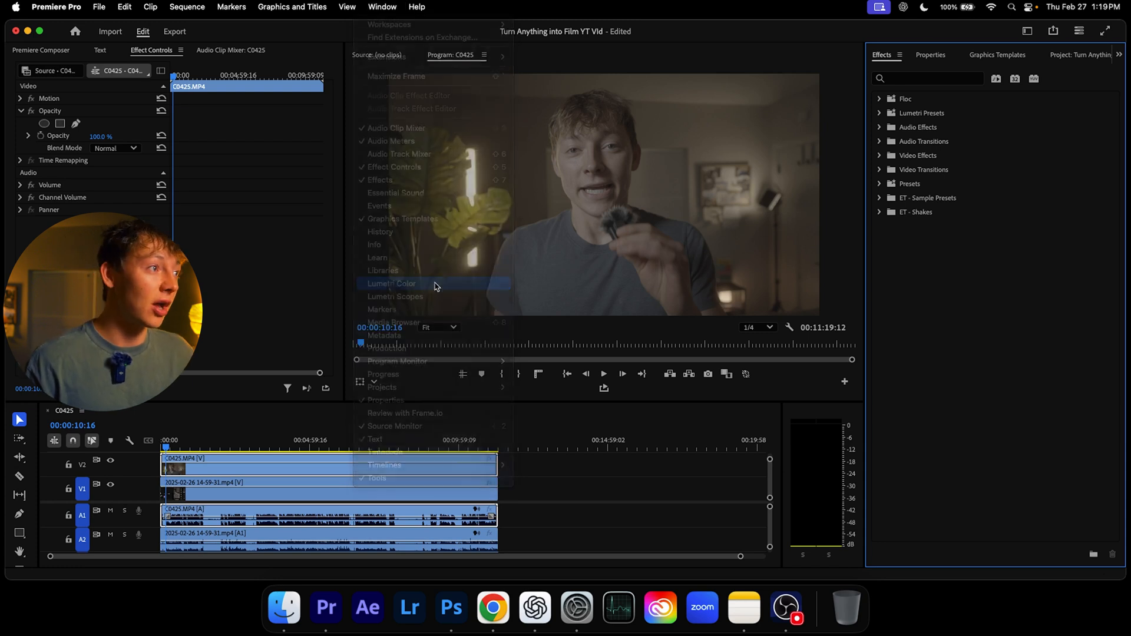
# Open Lumetri Color and apply the ALEXA_Default_LogC2Rec709 input LUT to C0425
pyautogui.click(391, 283)
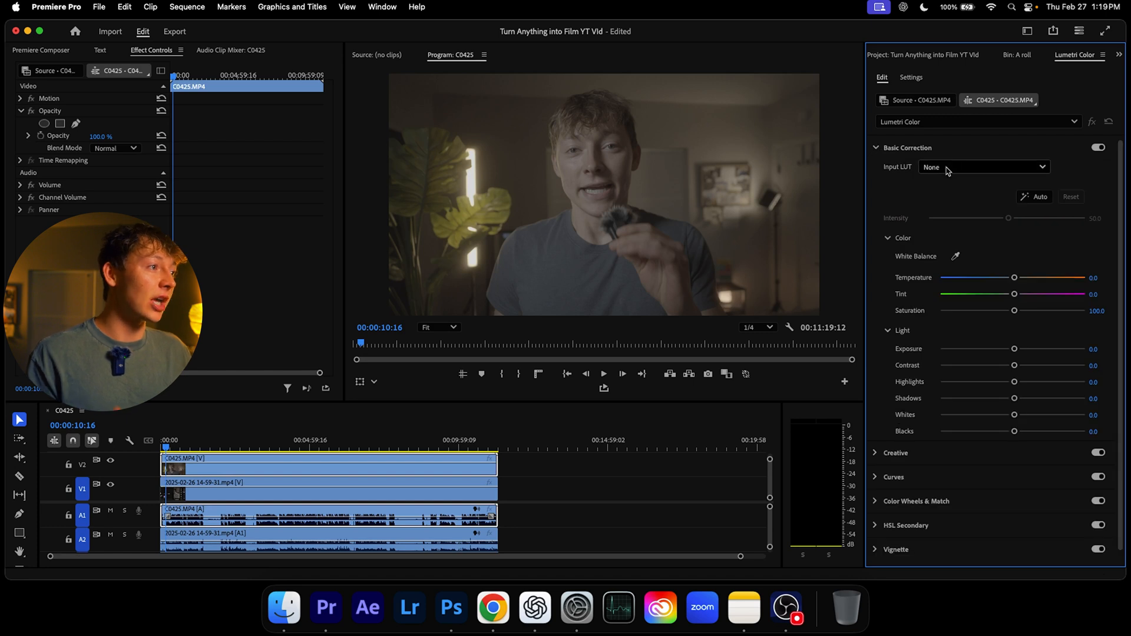
pyautogui.click(983, 167)
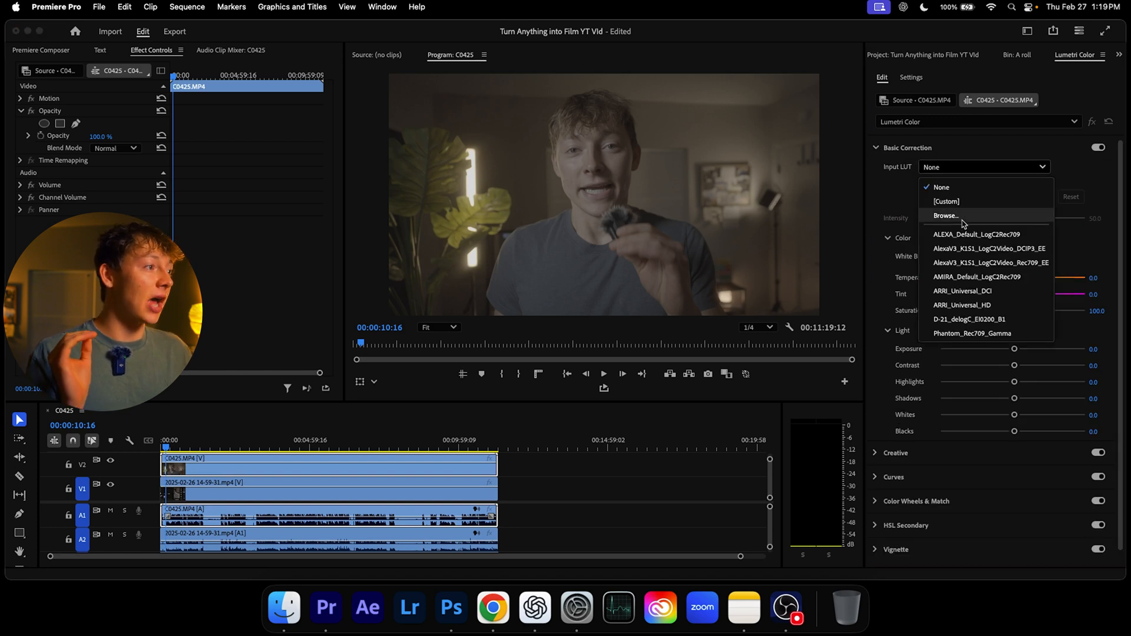
pyautogui.moveTo(981, 239)
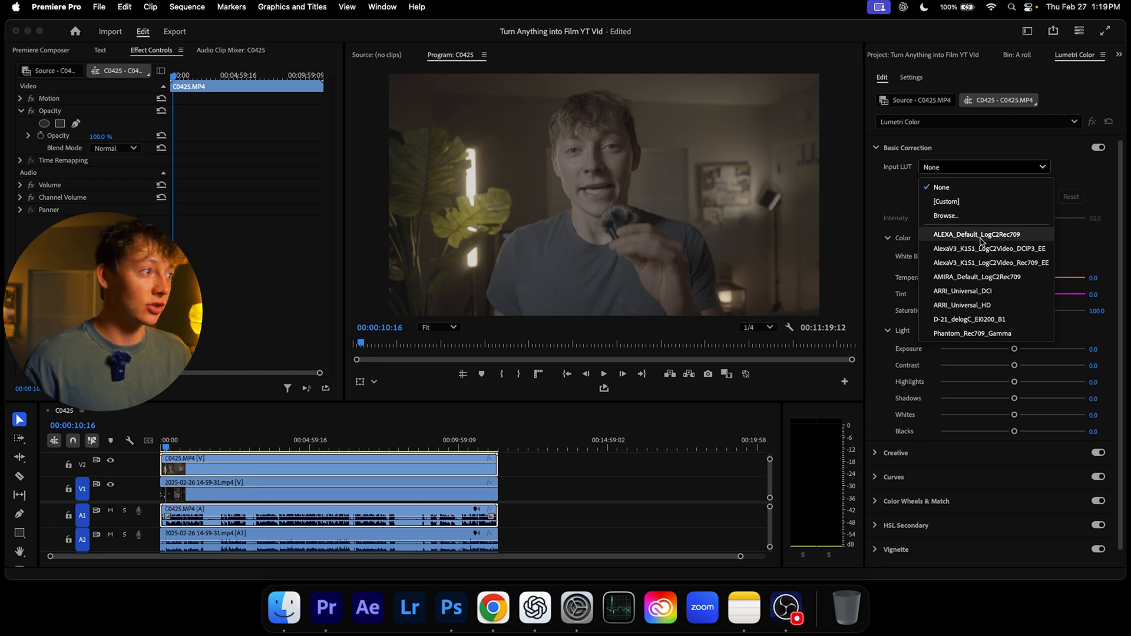
pyautogui.click(977, 234)
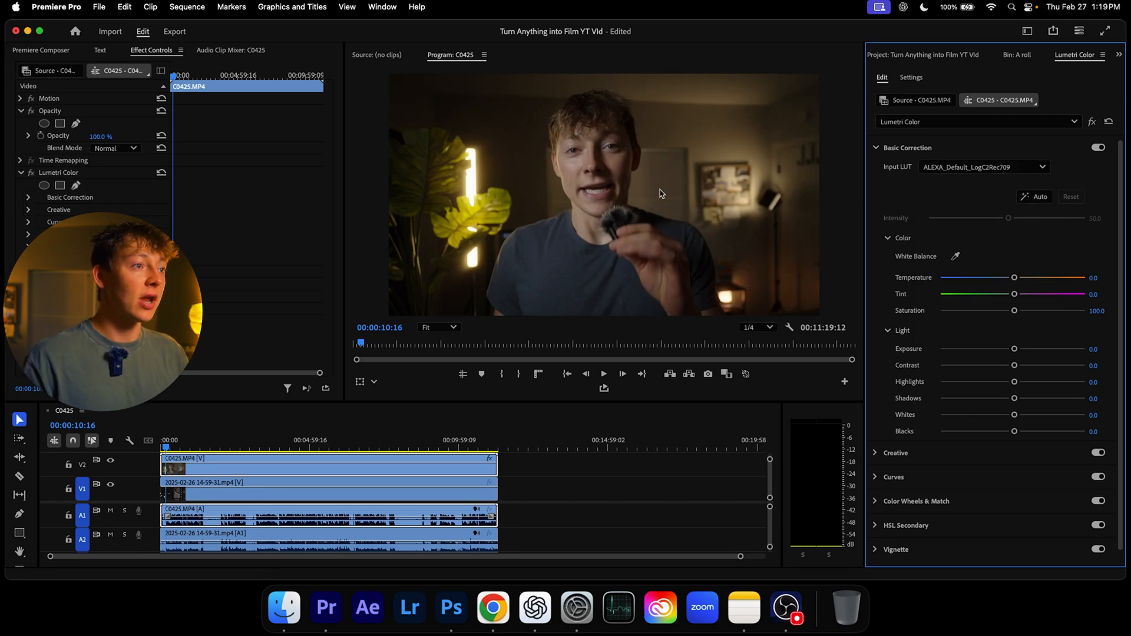
# Try temperature and tint, reset, then set exposure -0.5, contrast 24.7, highlights -10.1
pyautogui.click(647, 505)
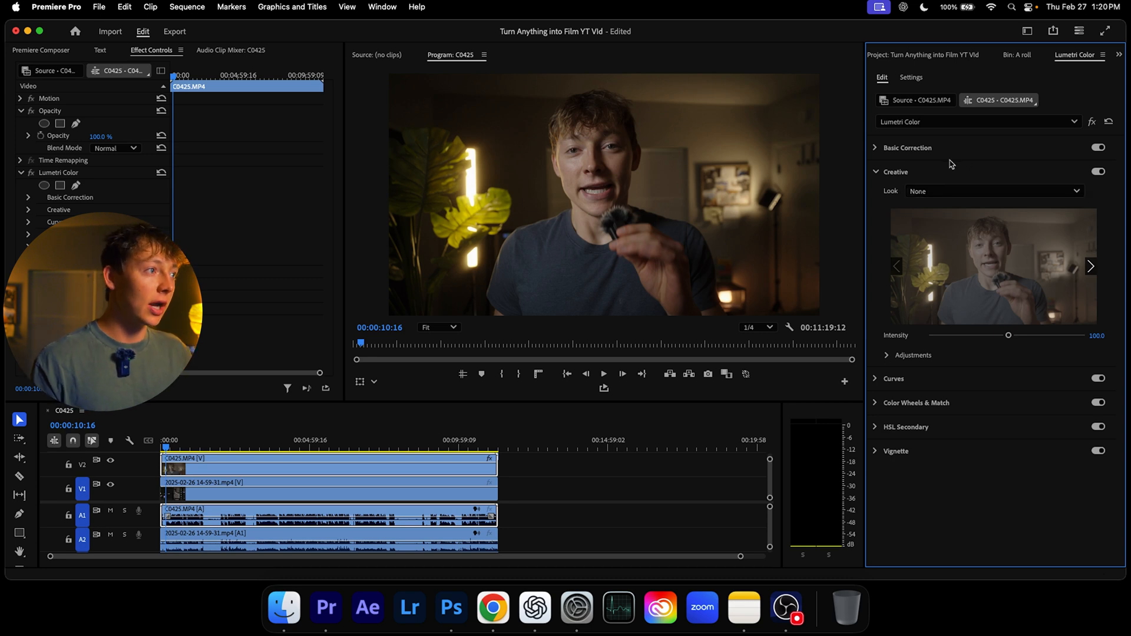
pyautogui.click(907, 148)
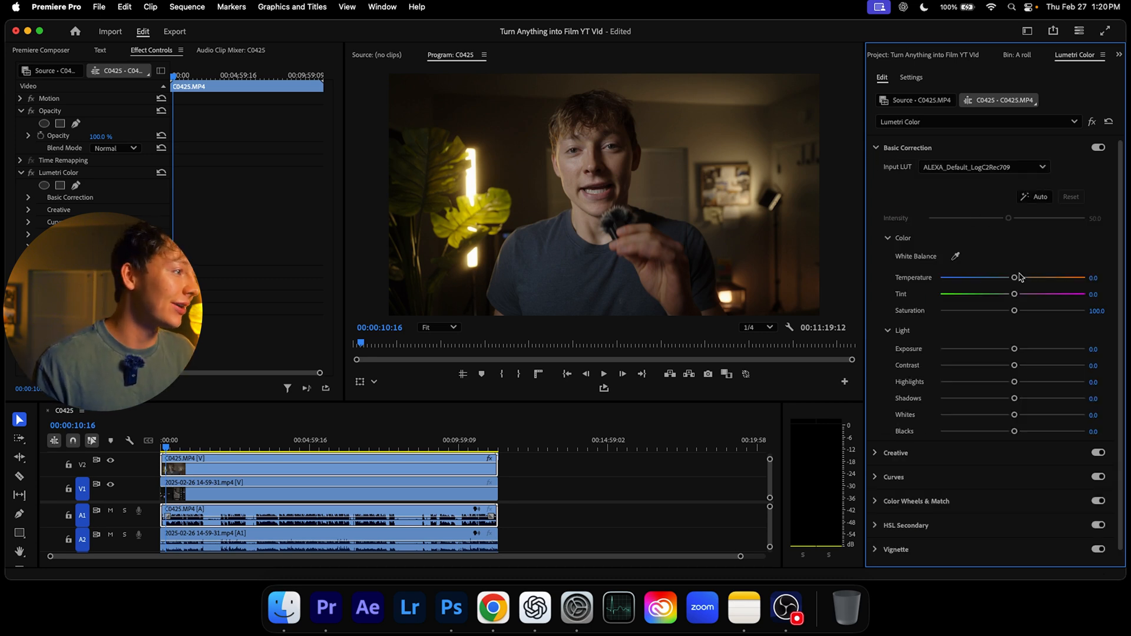
pyautogui.moveTo(1015, 295); pyautogui.dragTo(1003, 294)
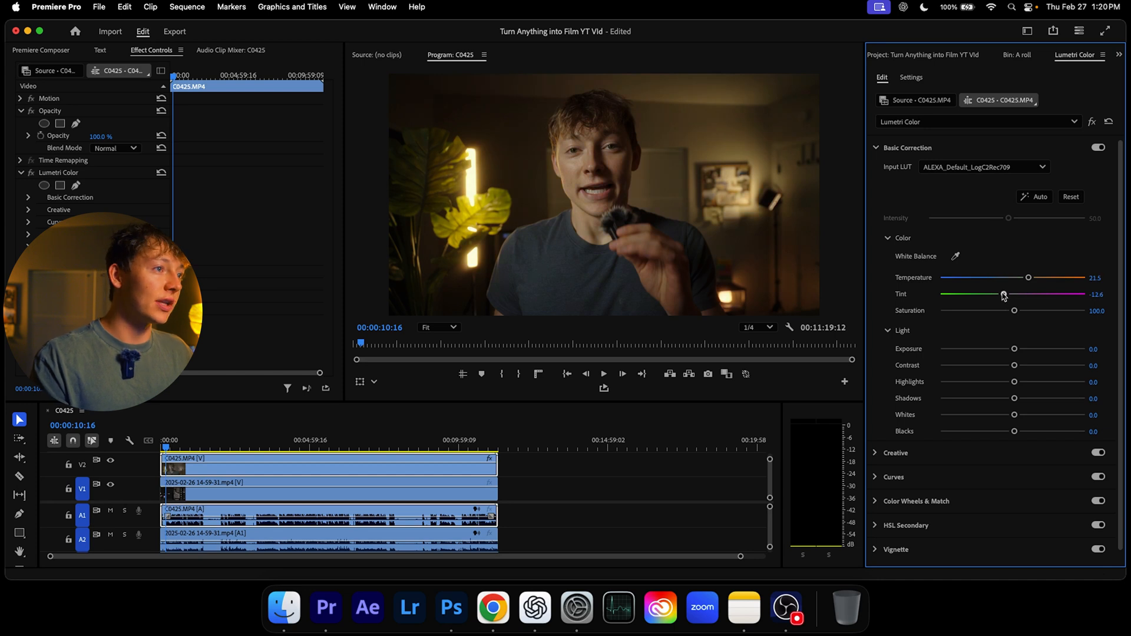
pyautogui.moveTo(1002, 294); pyautogui.dragTo(1014, 295)
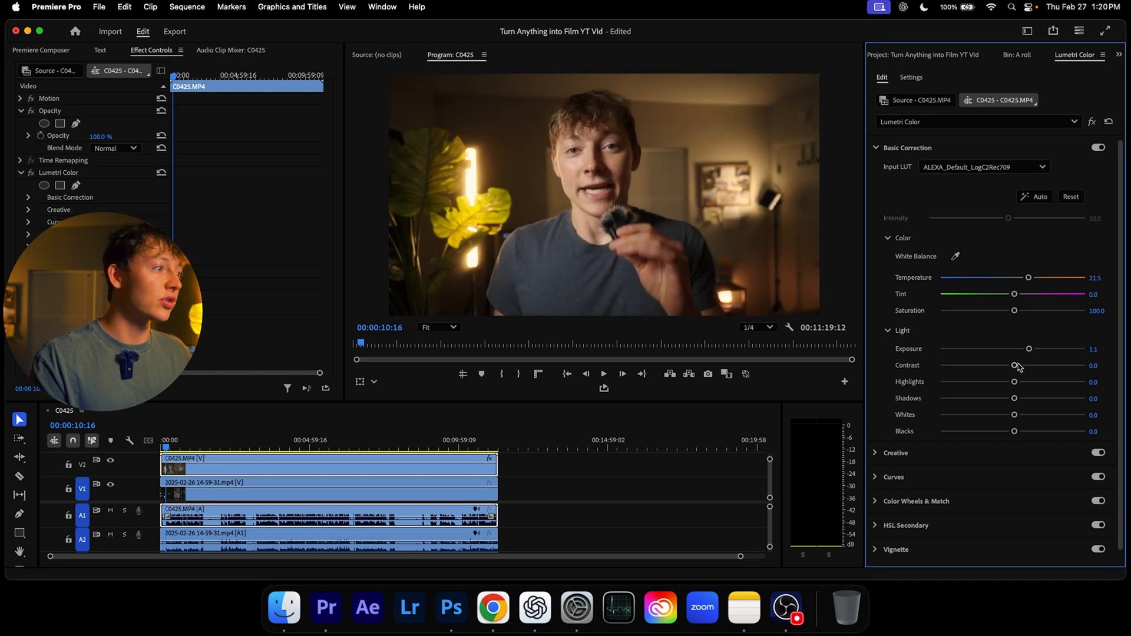
pyautogui.moveTo(1014, 365); pyautogui.dragTo(1058, 365)
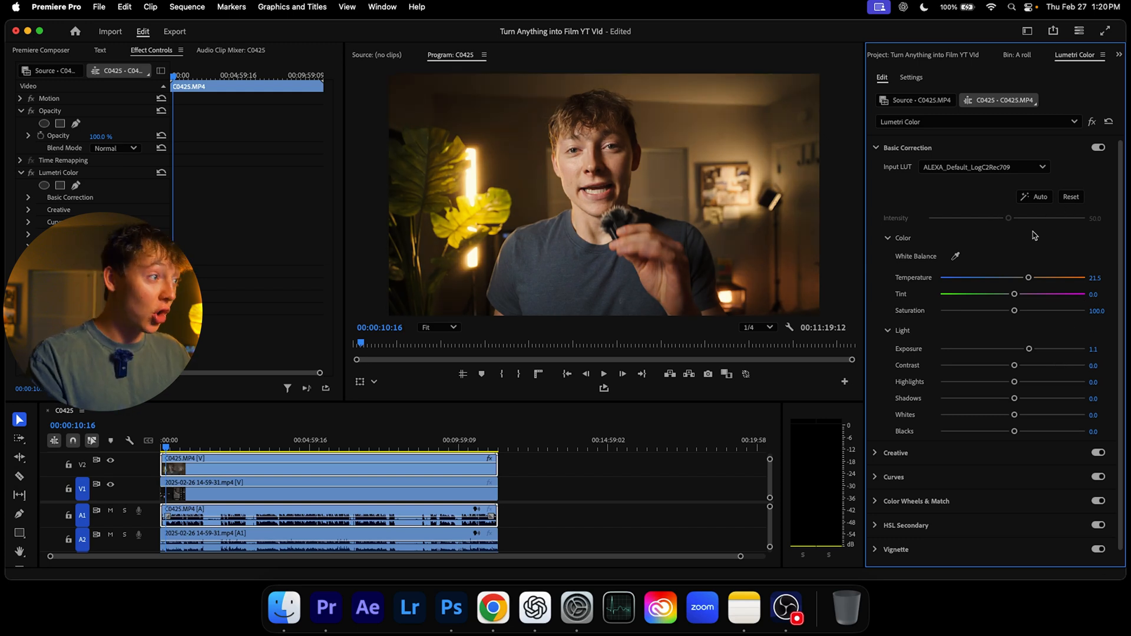
pyautogui.click(1071, 197)
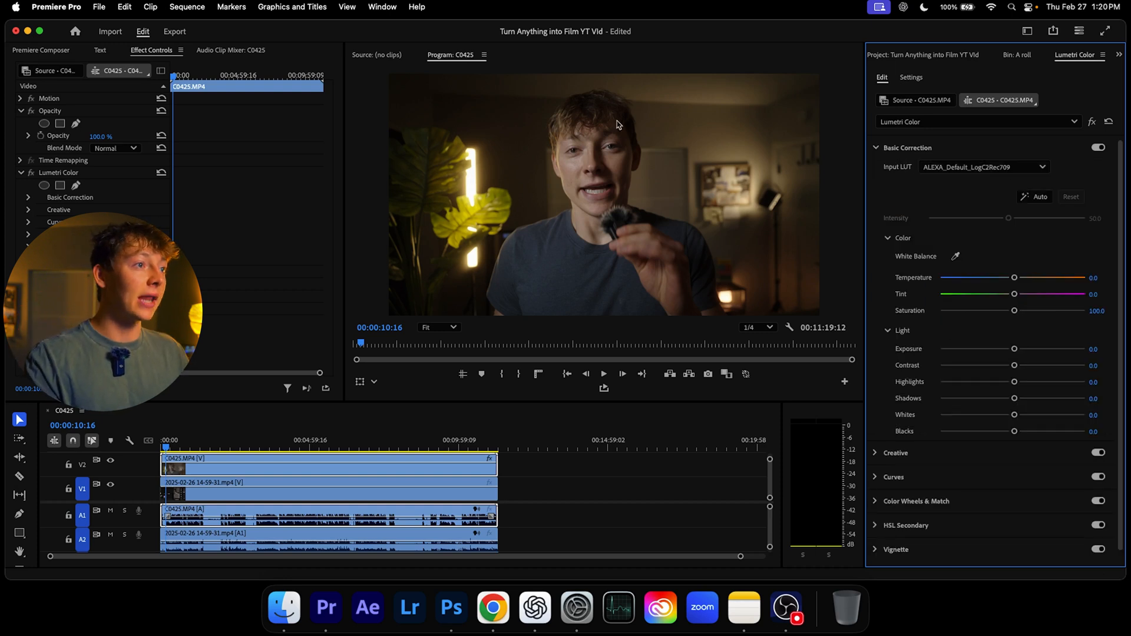
pyautogui.moveTo(1014, 364); pyautogui.dragTo(1030, 364)
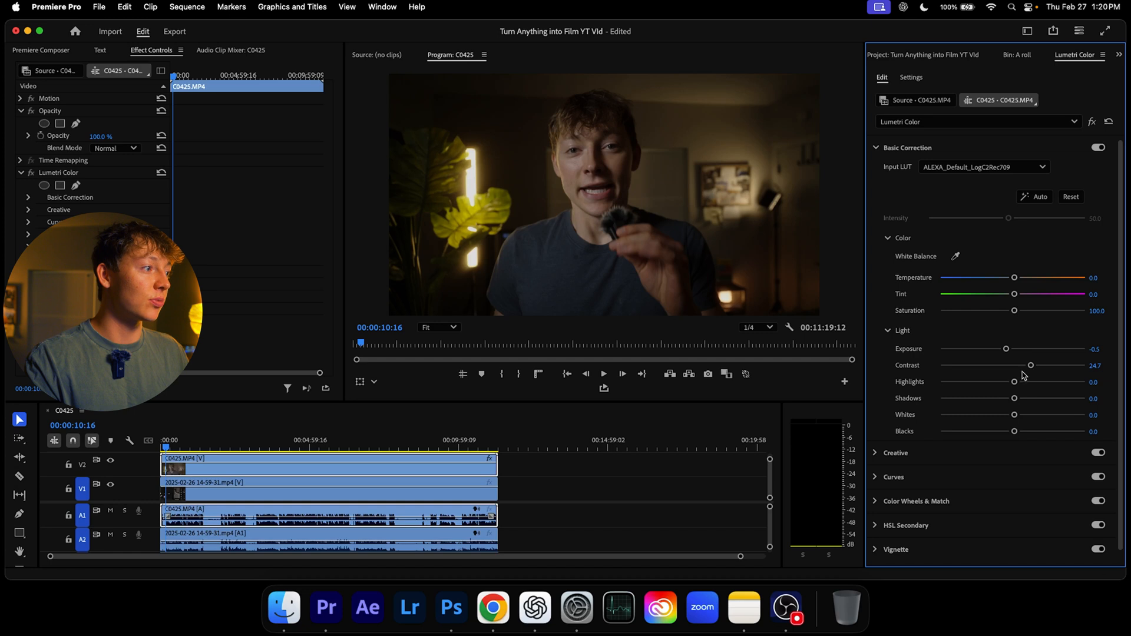
pyautogui.moveTo(1015, 381); pyautogui.dragTo(996, 382)
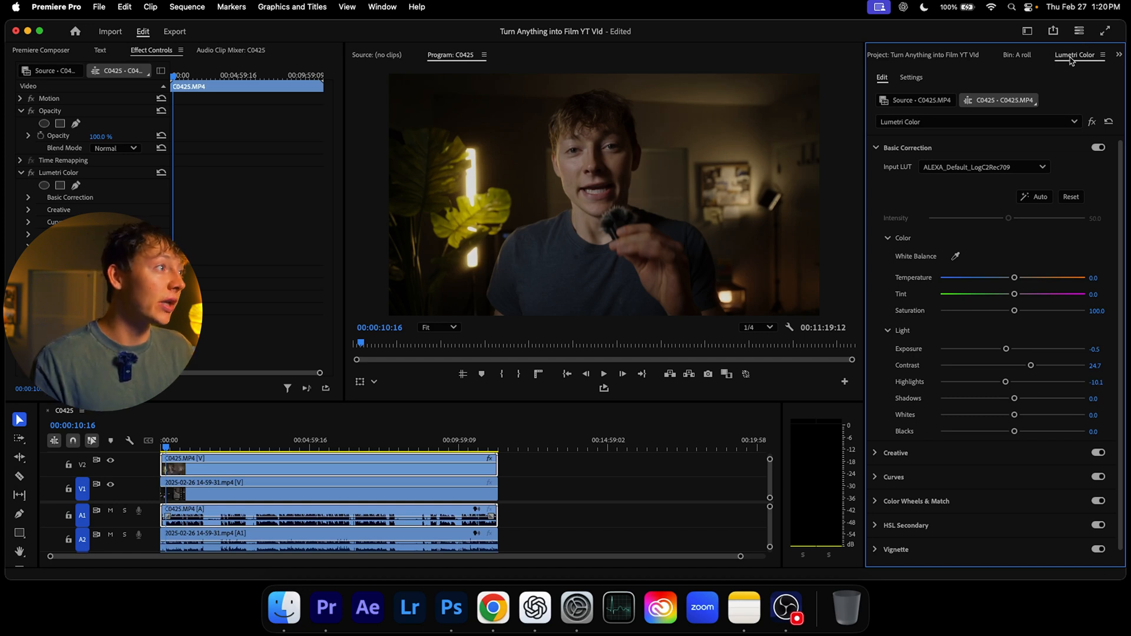
pyautogui.click(1119, 54)
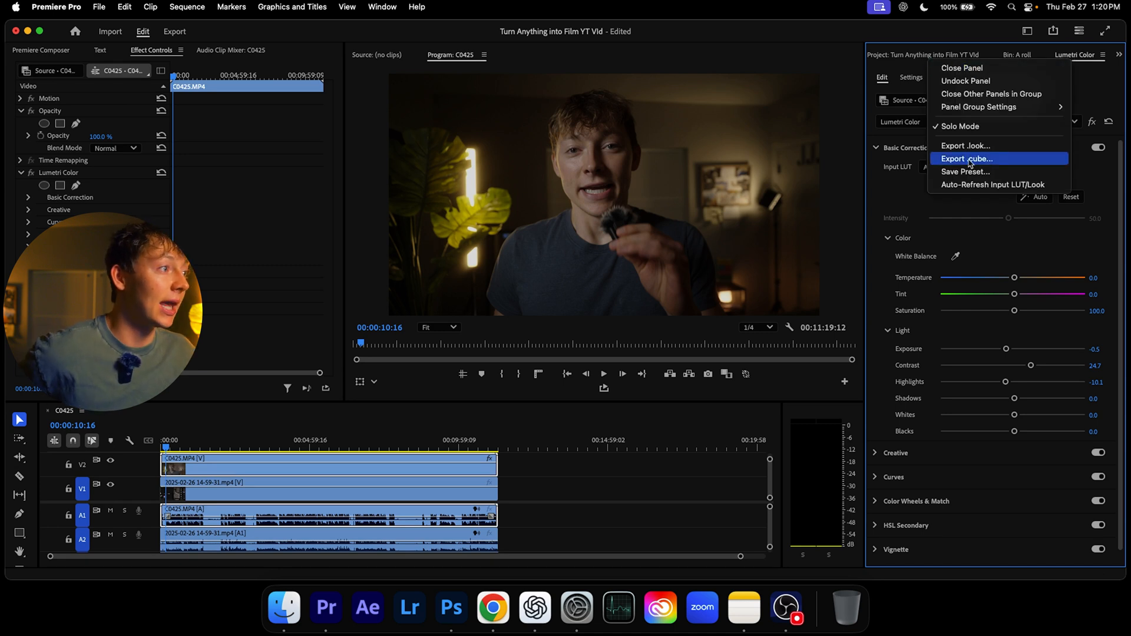
pyautogui.click(968, 159)
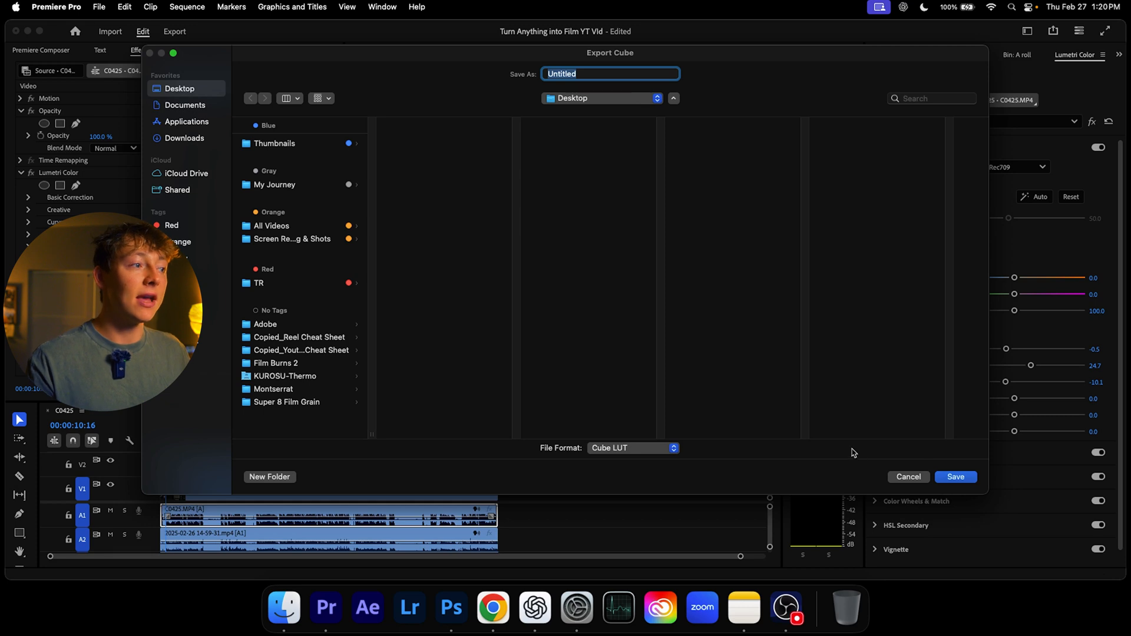
pyautogui.click(908, 477)
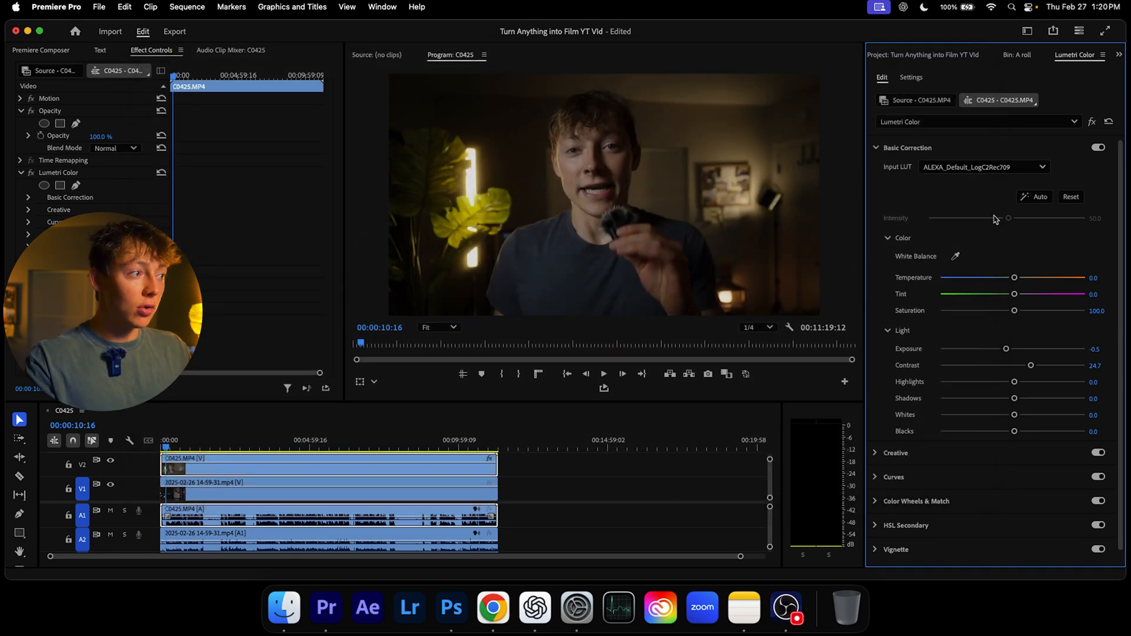
# Browse Documents > Sparvol Store > ALL PACKS > TR - Luts Pack for the TR - Film Look
pyautogui.click(908, 147)
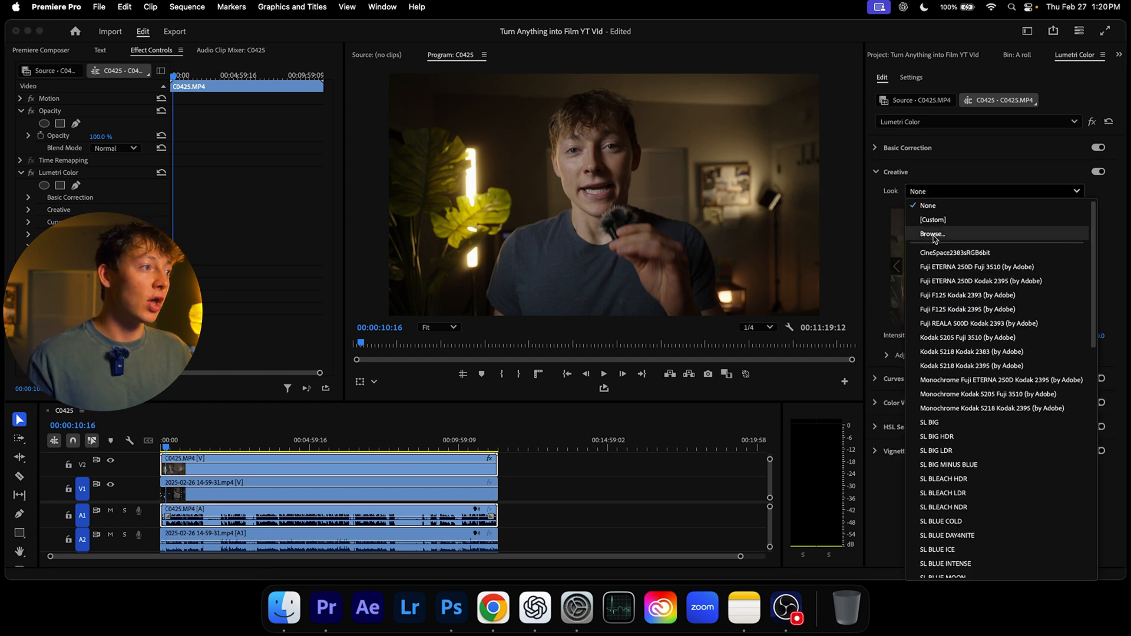
pyautogui.click(932, 234)
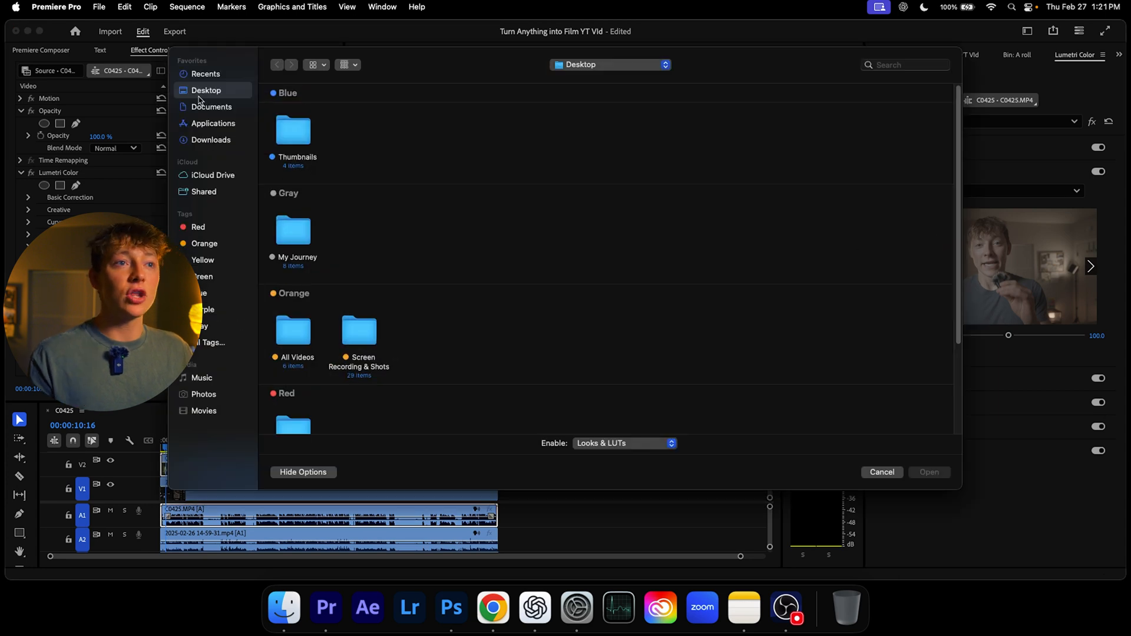
pyautogui.click(211, 107)
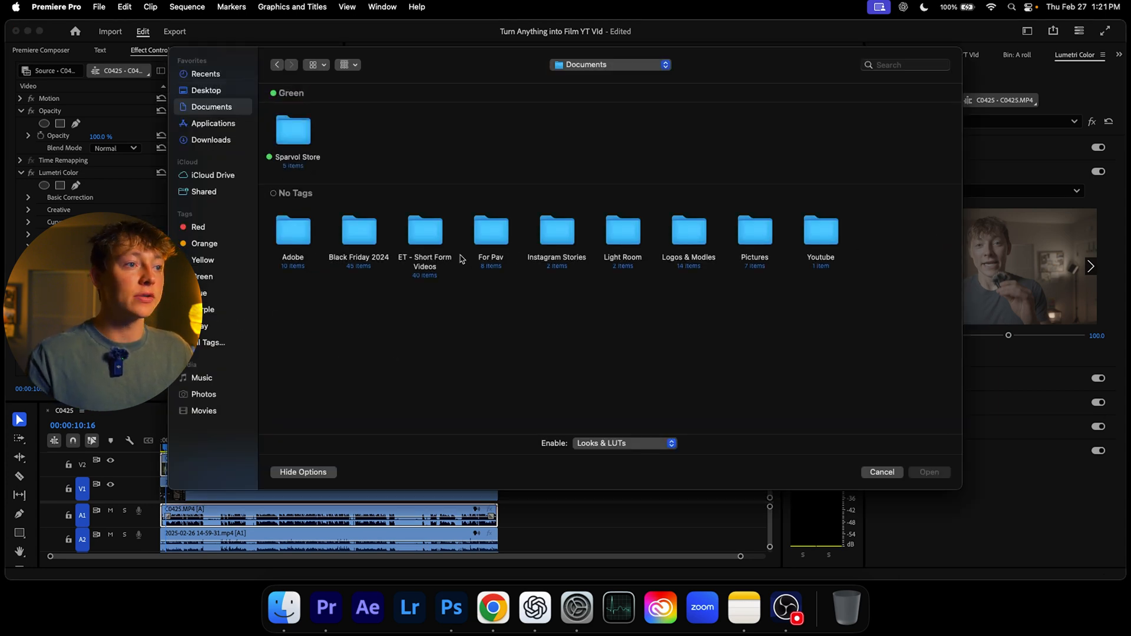
pyautogui.doubleClick(292, 134)
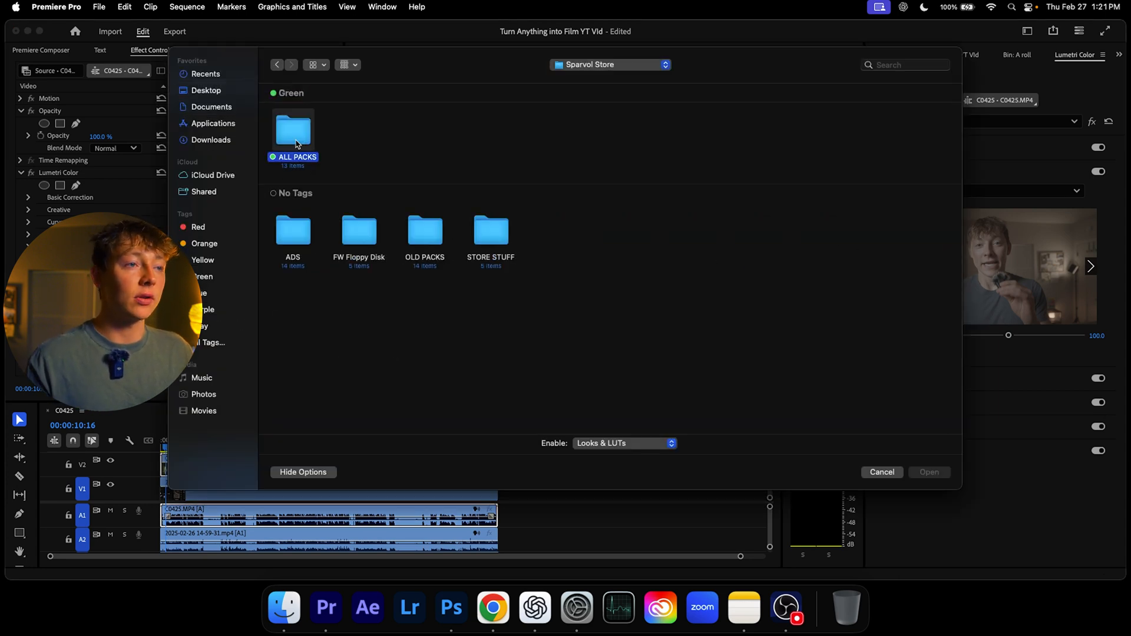
pyautogui.doubleClick(293, 134)
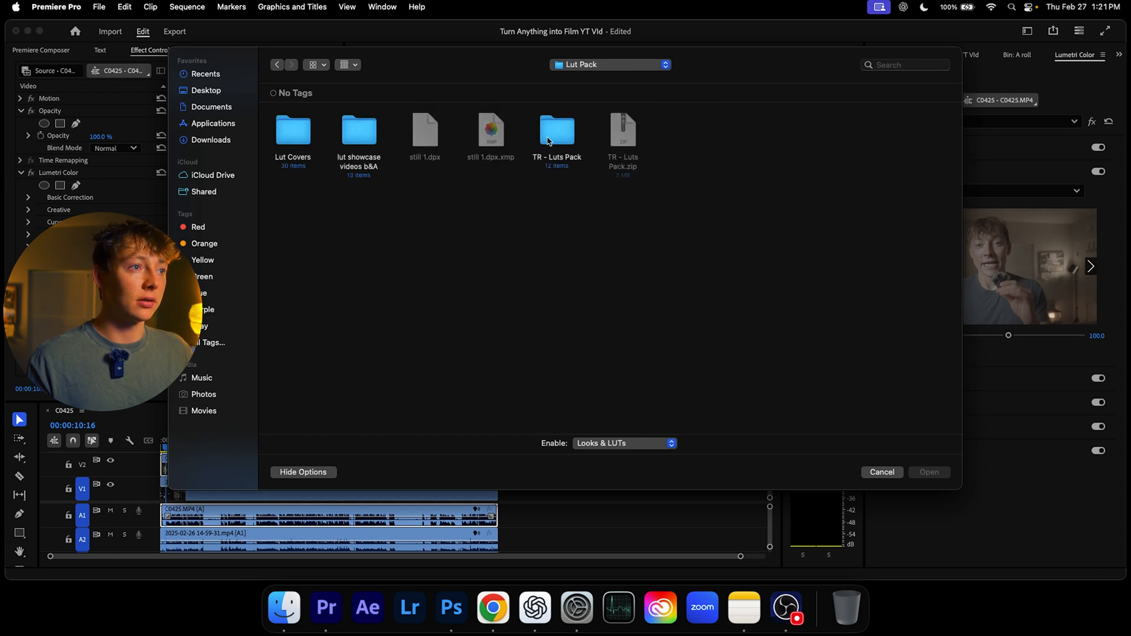
pyautogui.doubleClick(557, 132)
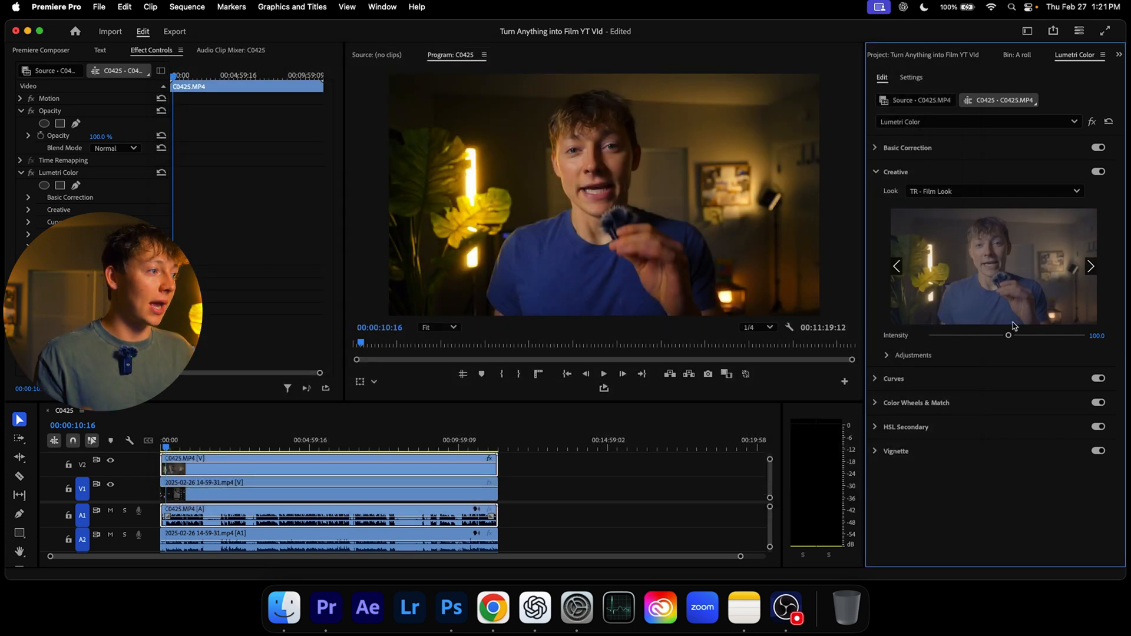
# Adjust the TR - Film Look intensity slider back and forth, settling well above 100
pyautogui.moveTo(1008, 334); pyautogui.dragTo(967, 335)
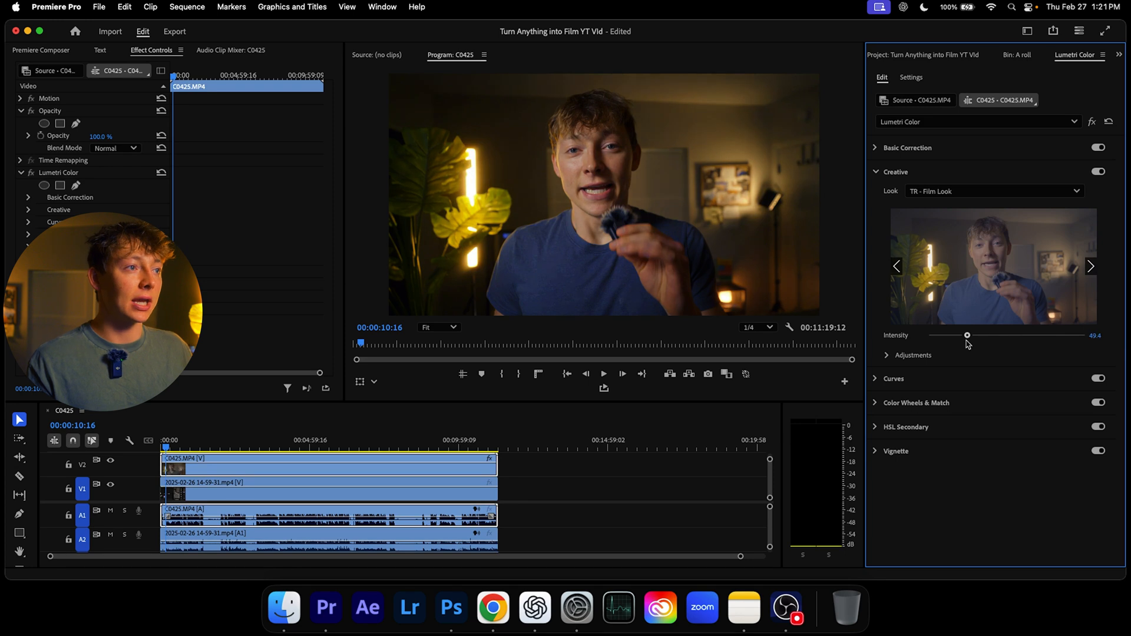
pyautogui.moveTo(968, 336); pyautogui.dragTo(1025, 337)
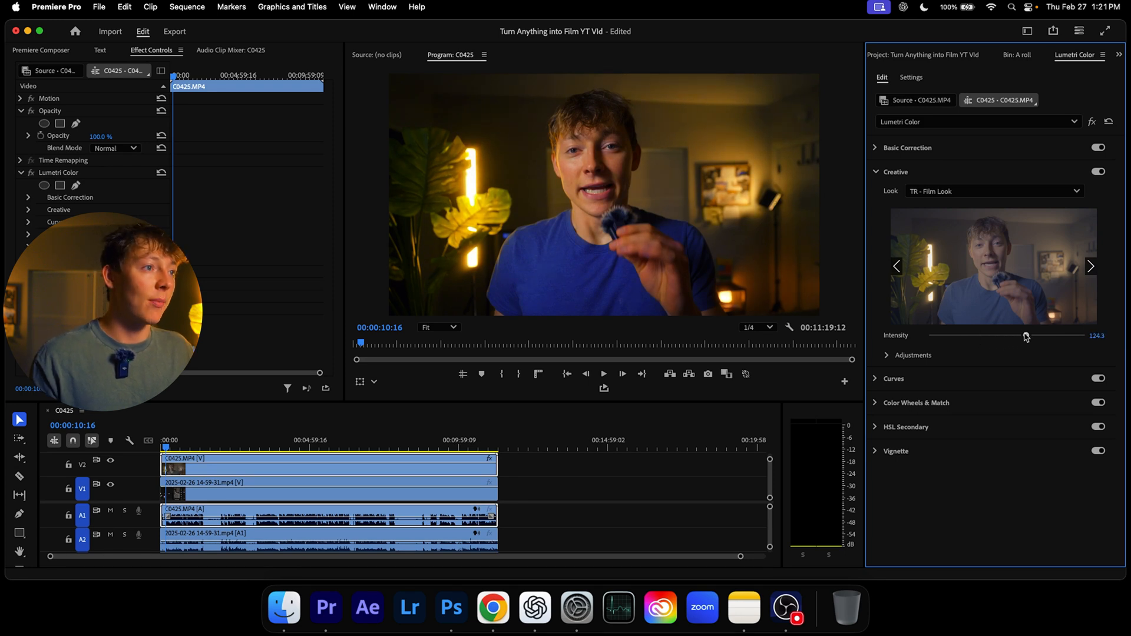
pyautogui.moveTo(1026, 335); pyautogui.dragTo(1054, 334)
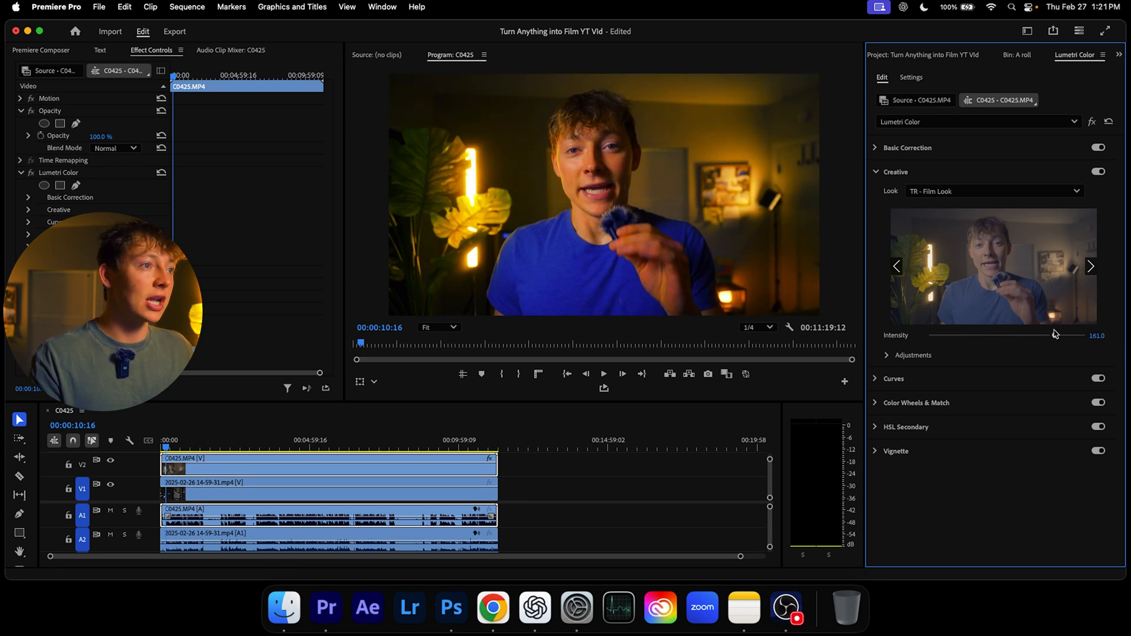
pyautogui.moveTo(1054, 335); pyautogui.dragTo(1044, 337)
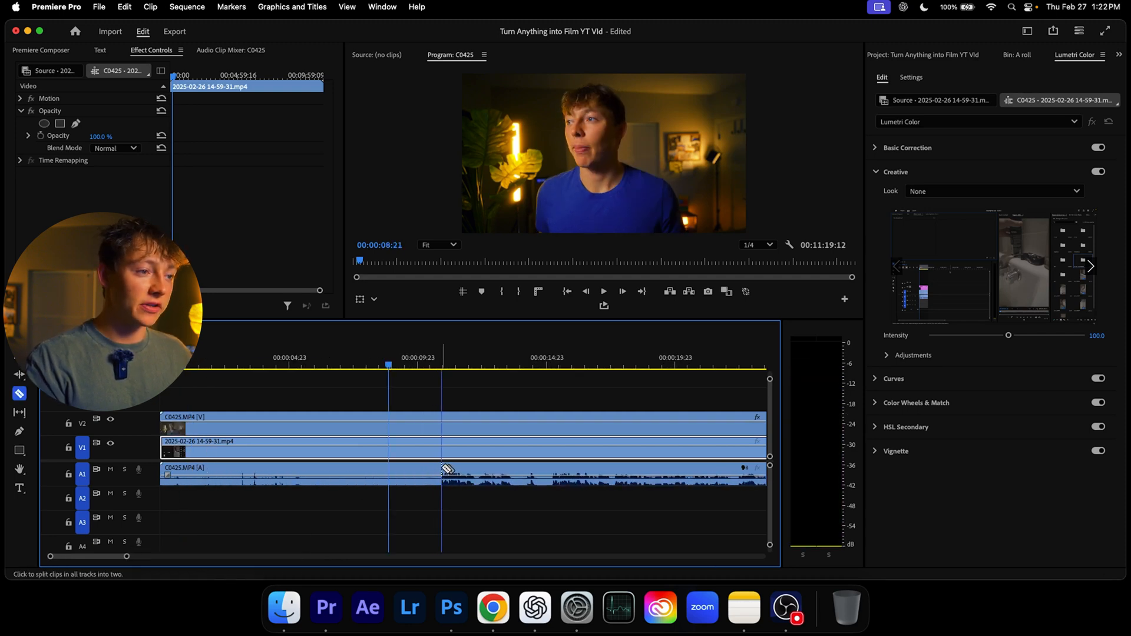
# Set the TR - Film Look intensity on clip C0425 to 135.6 in the expanded timeline
pyautogui.click(528, 447)
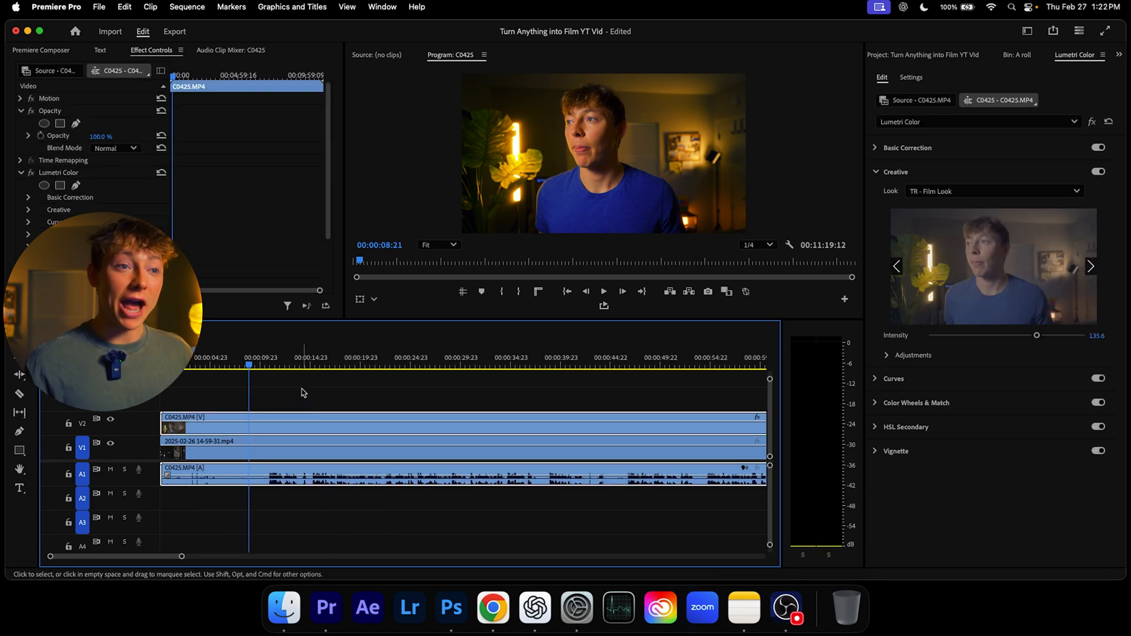
# Show the sequence's speech transcript and open Transcript View Options, highlighting pauses at 0.15 s
pyautogui.click(99, 50)
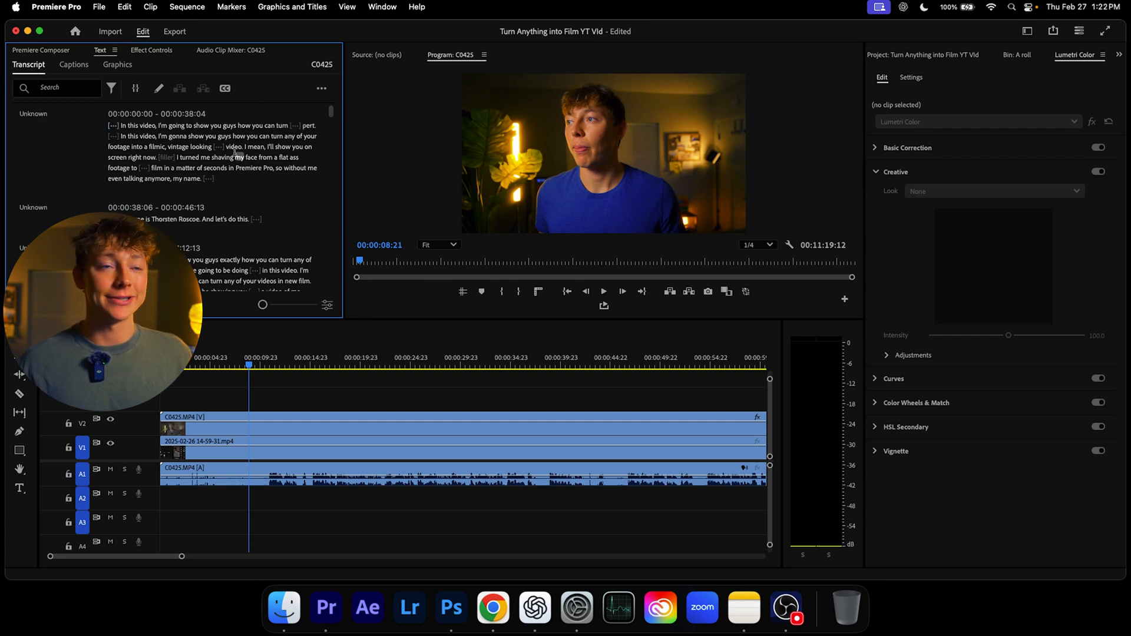
pyautogui.click(111, 87)
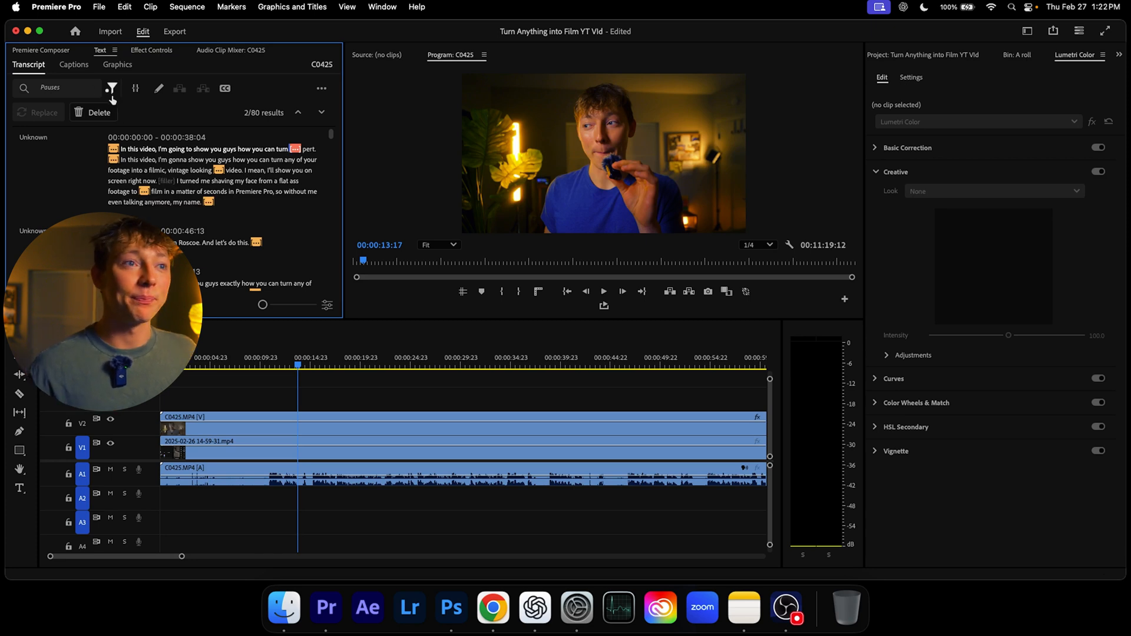
pyautogui.click(112, 87)
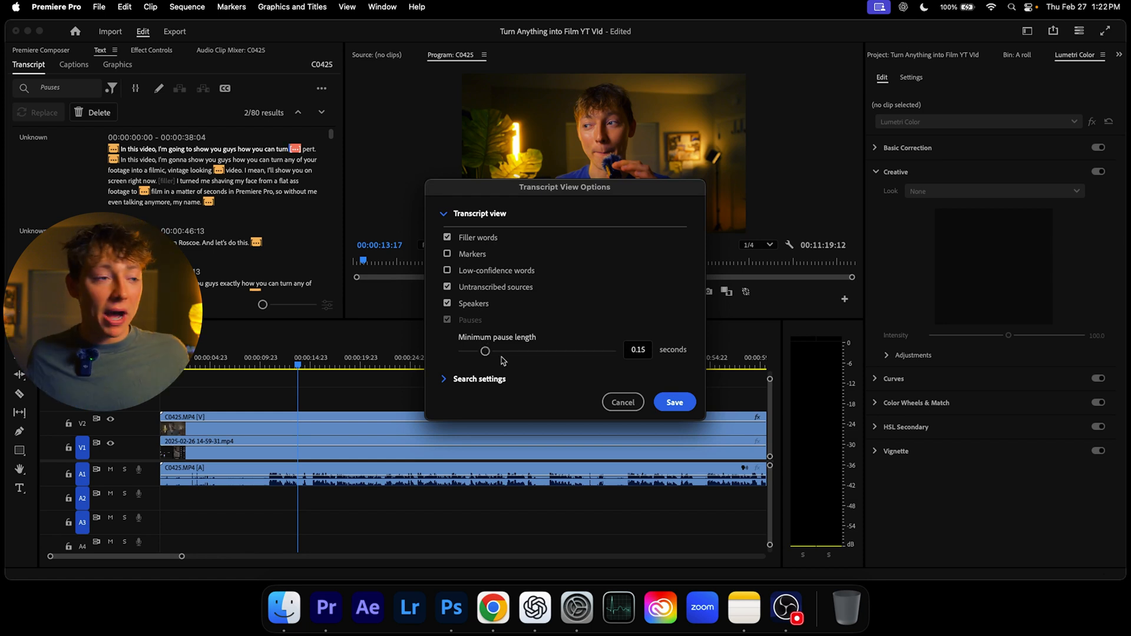
# Try a 0.10-second minimum pause length, then set it back to 0.15 seconds
pyautogui.moveTo(485, 350); pyautogui.dragTo(463, 351)
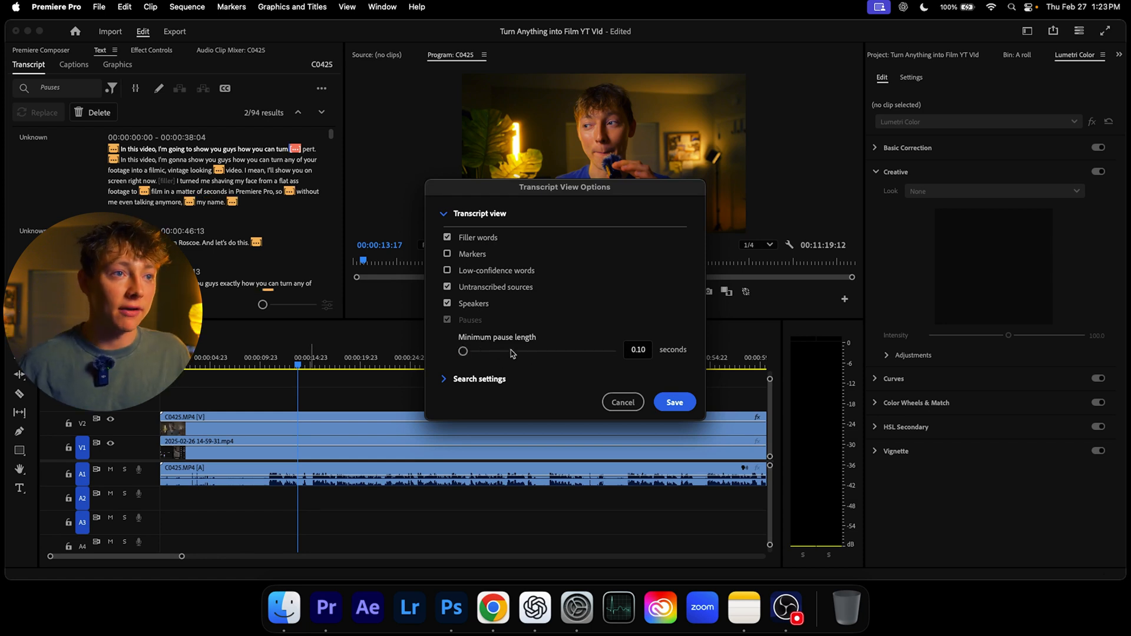
pyautogui.click(638, 350)
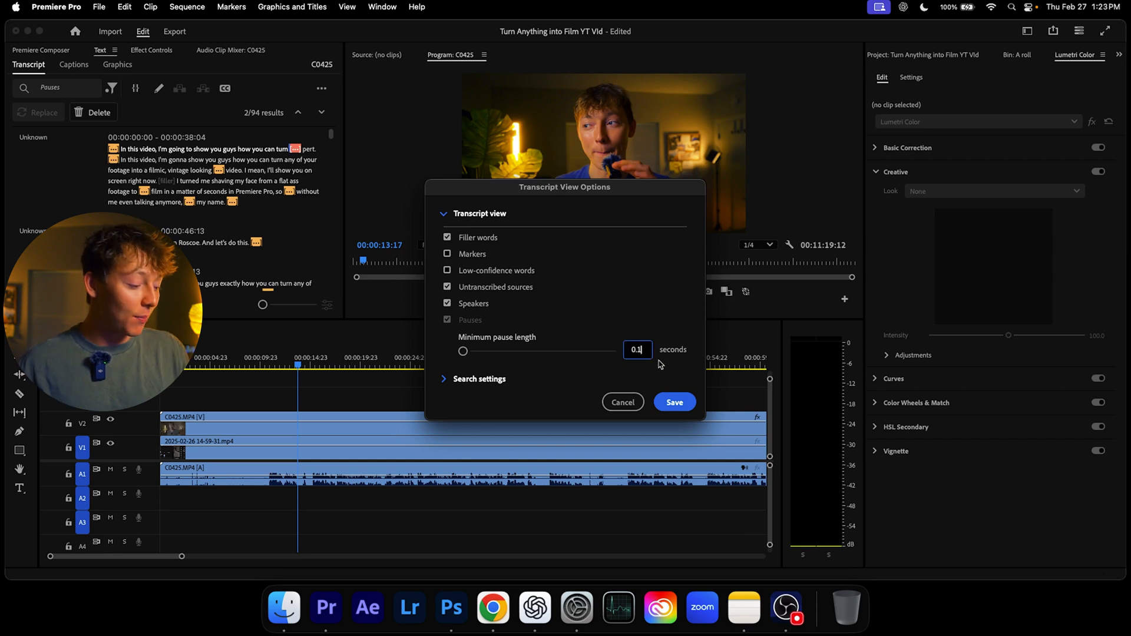
pyautogui.moveTo(462, 351); pyautogui.dragTo(484, 351)
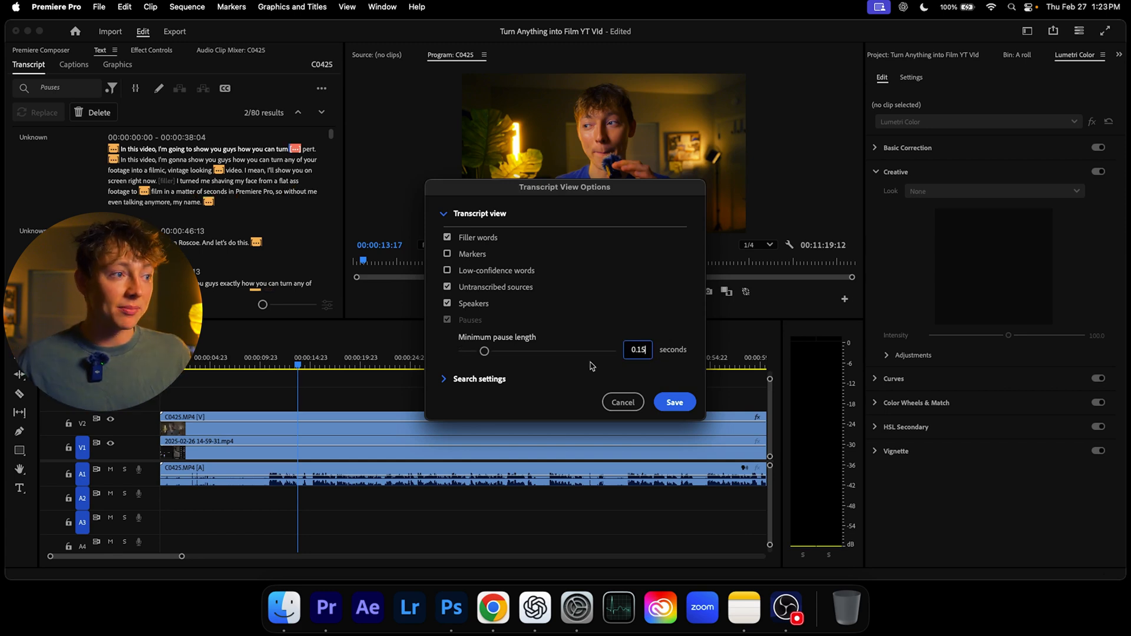
pyautogui.moveTo(609, 283)
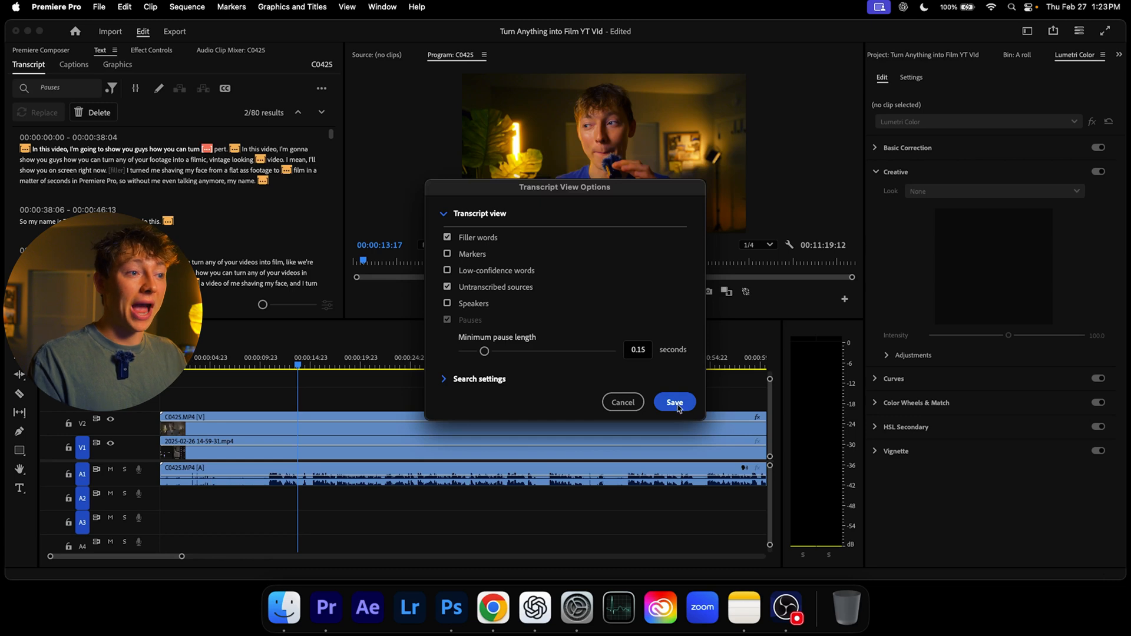
# Save the transcript view options and delete all detected pauses from C0425
pyautogui.click(674, 402)
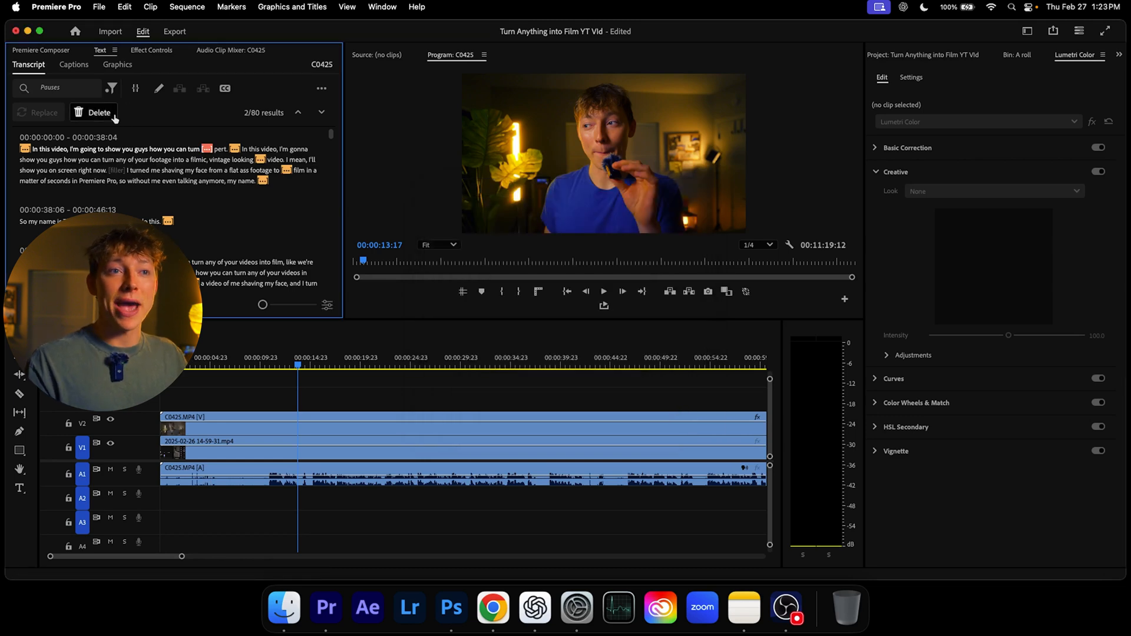
pyautogui.click(99, 112)
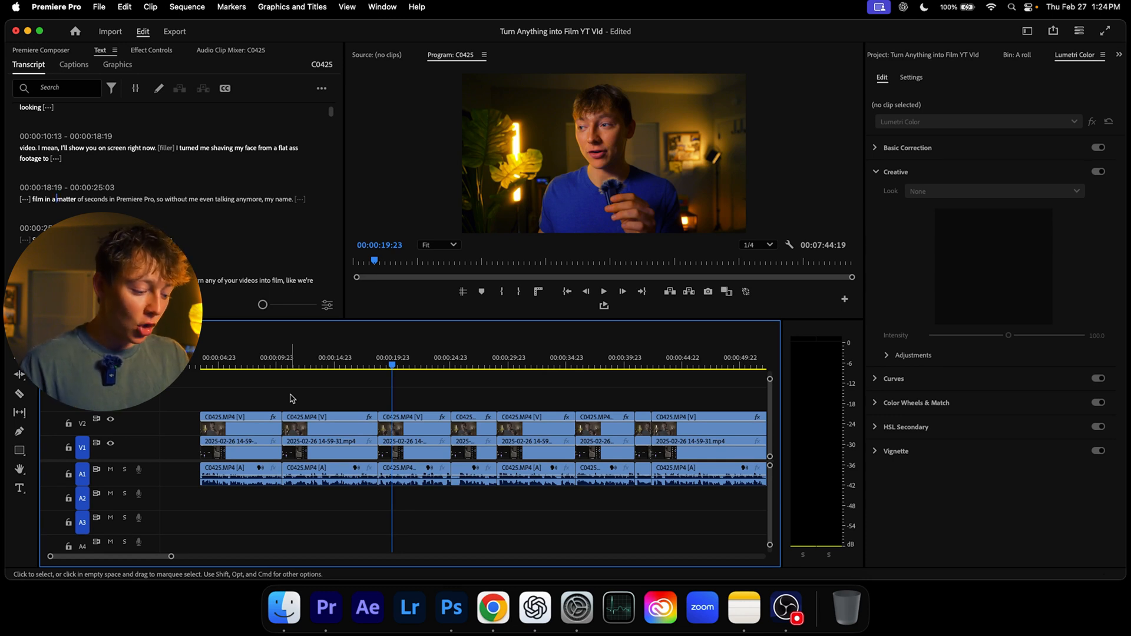
# Open the Youtube Cheat Sheet project with a 5:38 sequence holding uncut C0425
pyautogui.click(603, 291)
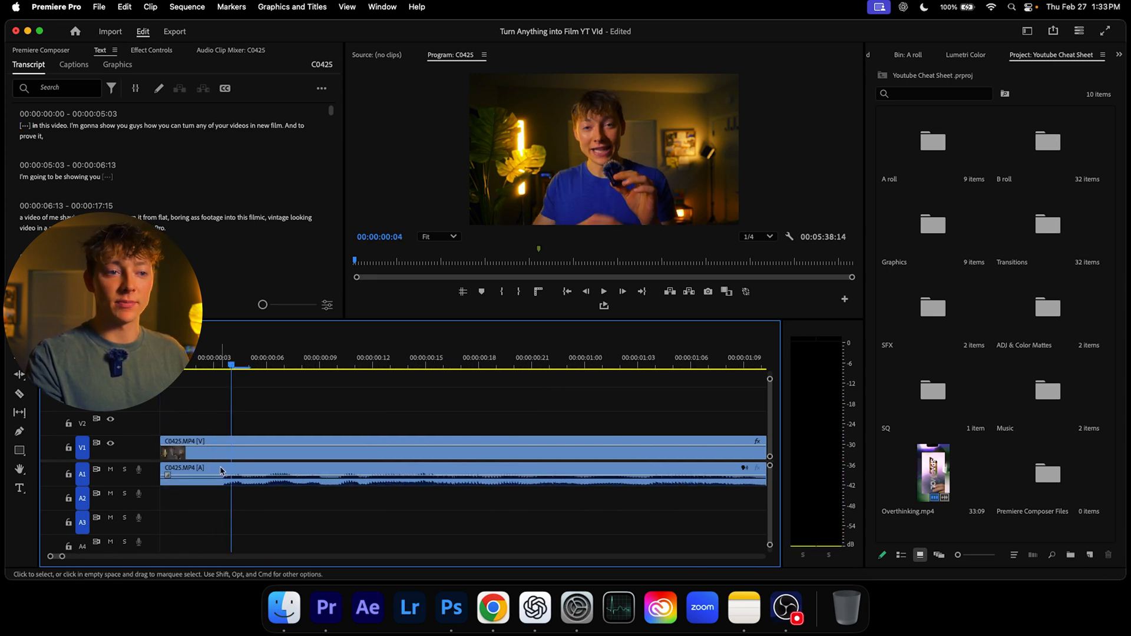
# Split C0425 near 4 seconds and move the later piece up to V2 and A2
pyautogui.click(19, 393)
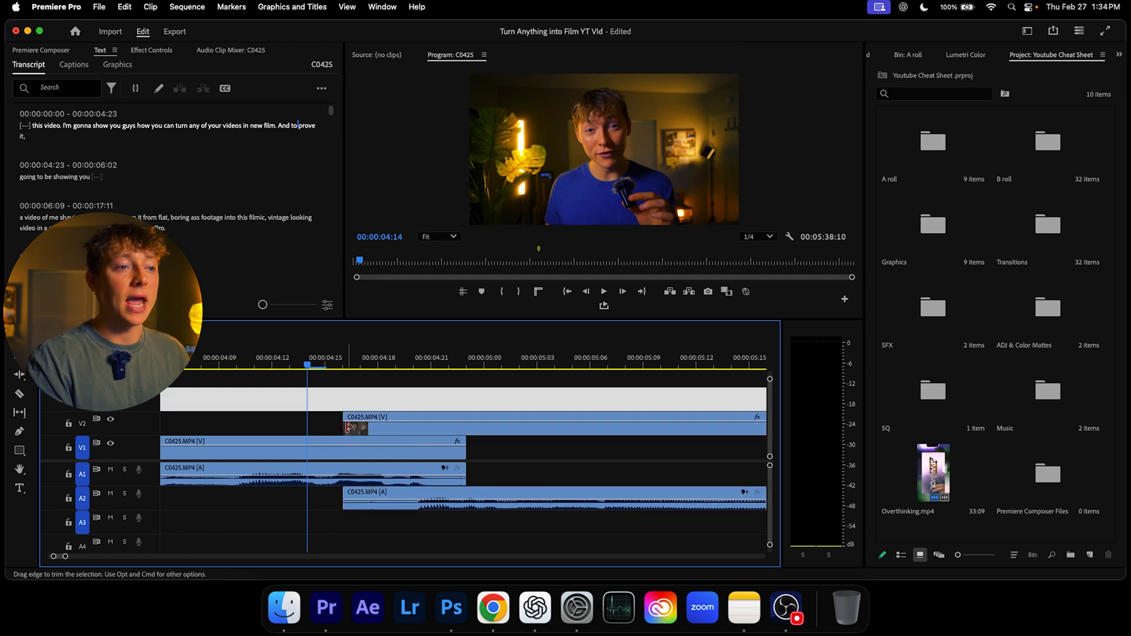
# Trim the first clip and start the upper V2 shot where the lower clip ends
pyautogui.moveTo(462, 441); pyautogui.dragTo(433, 442)
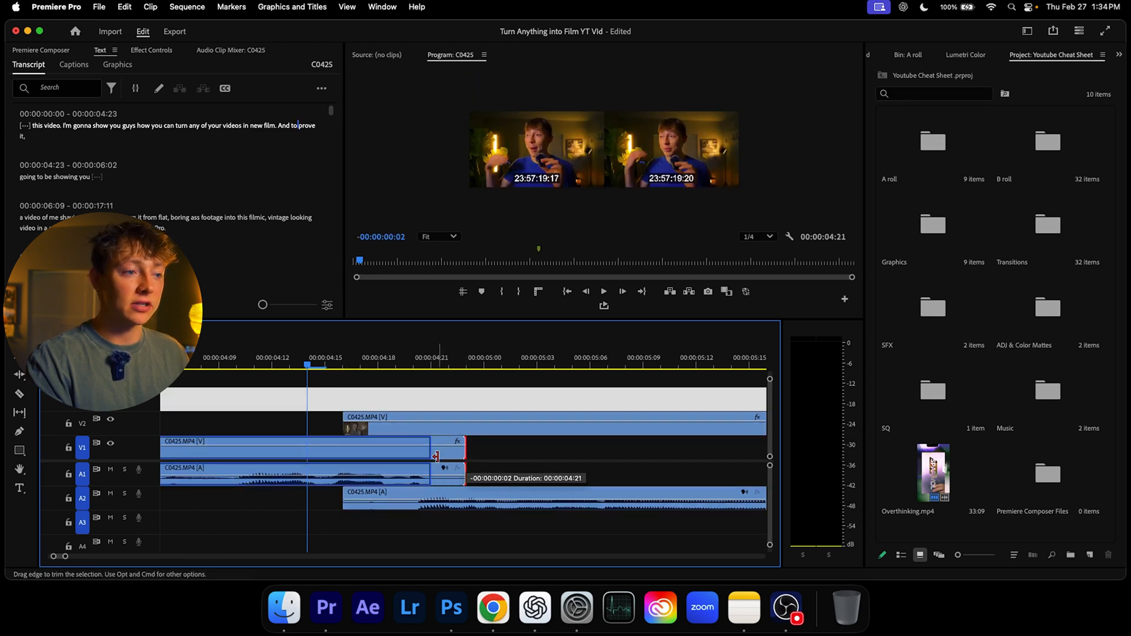
pyautogui.moveTo(465, 454); pyautogui.dragTo(346, 455)
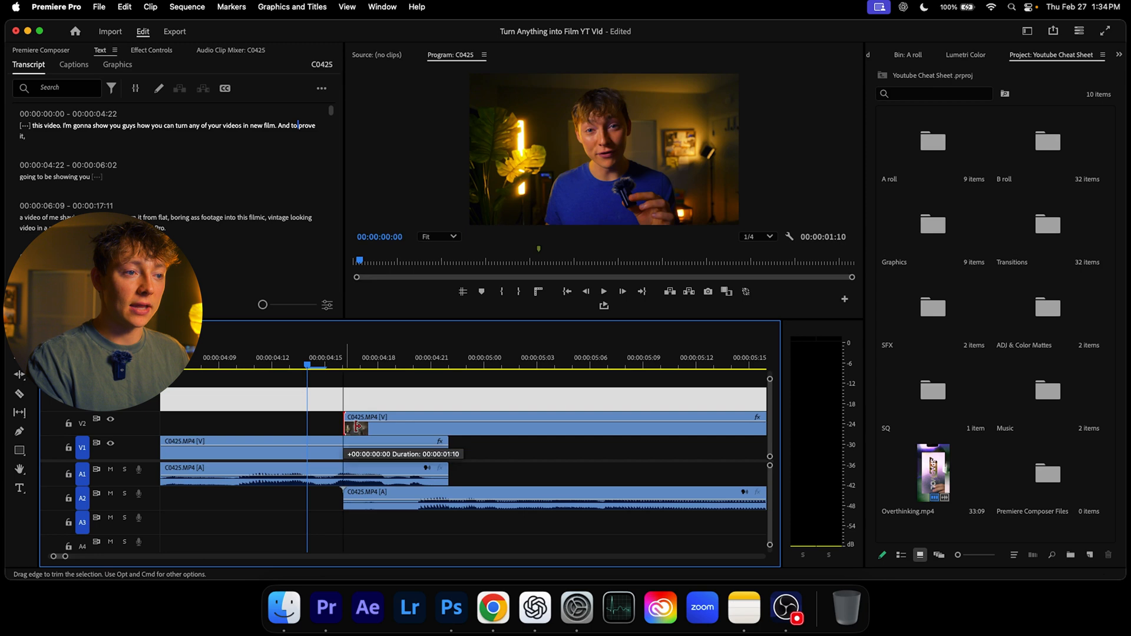
pyautogui.moveTo(346, 426); pyautogui.dragTo(446, 425)
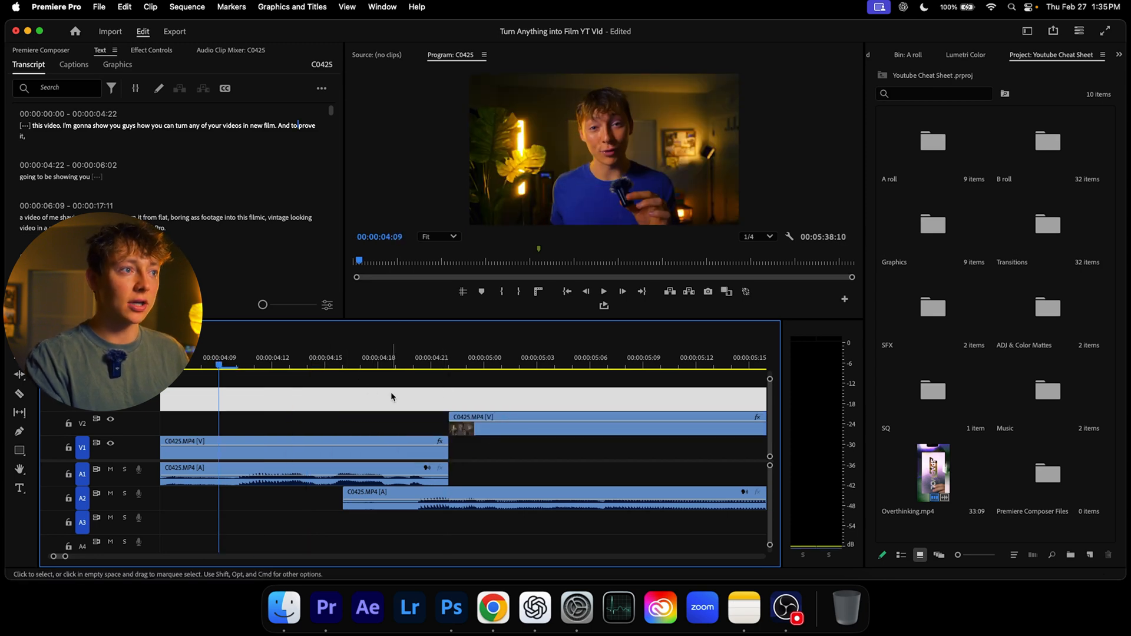
# Extend the A2 audio to lead in earlier and reposition the following clip
pyautogui.click(604, 292)
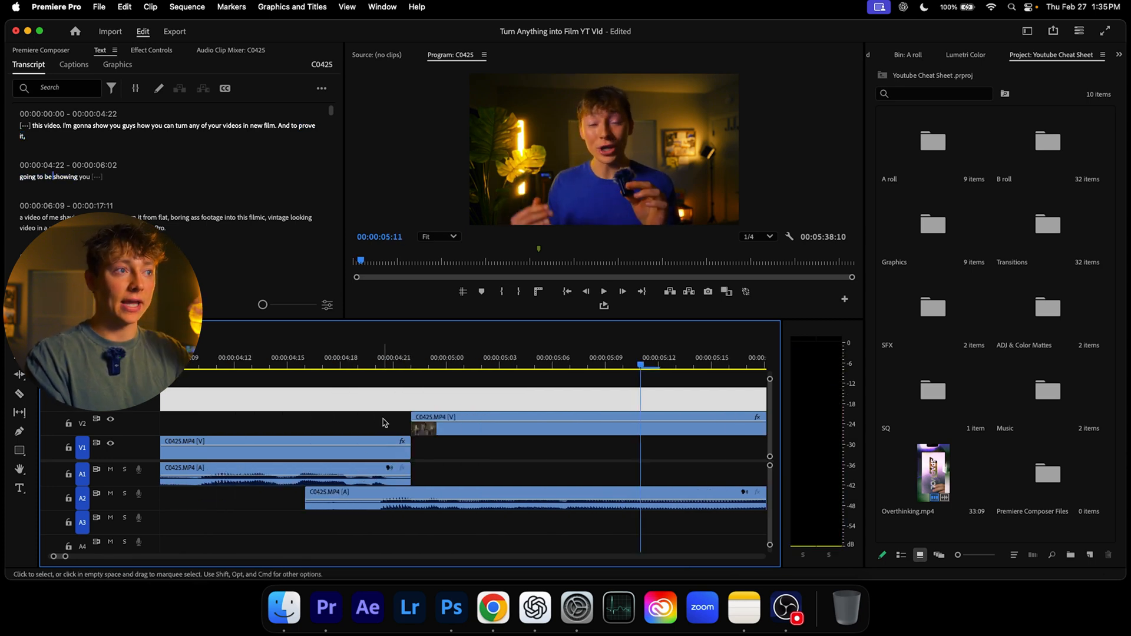
pyautogui.moveTo(454, 430); pyautogui.dragTo(450, 431)
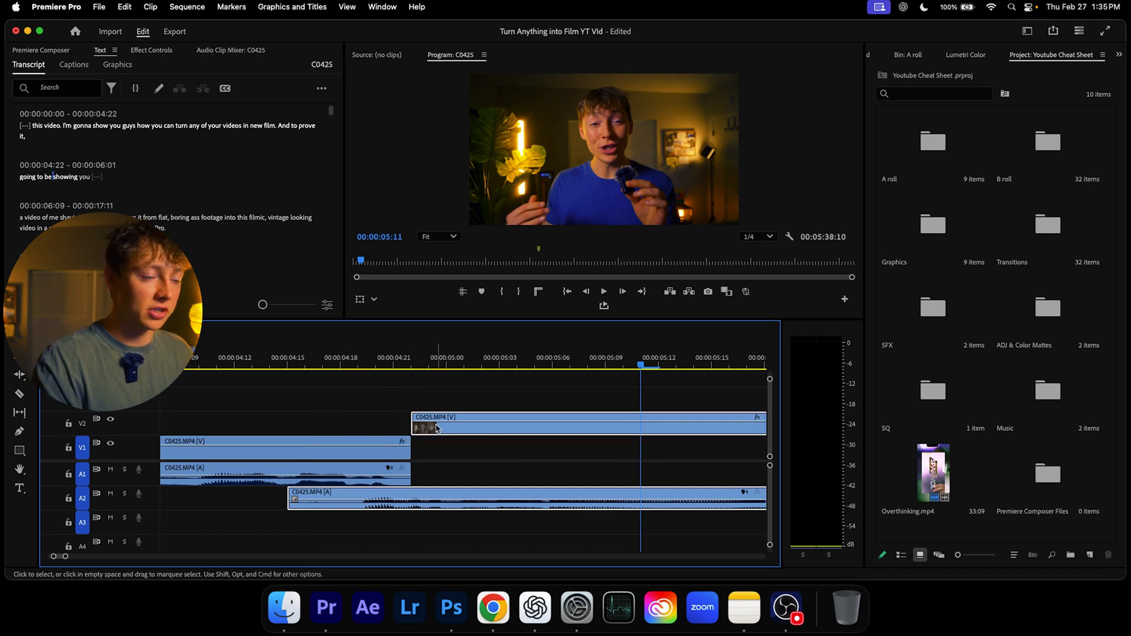
pyautogui.click(603, 292)
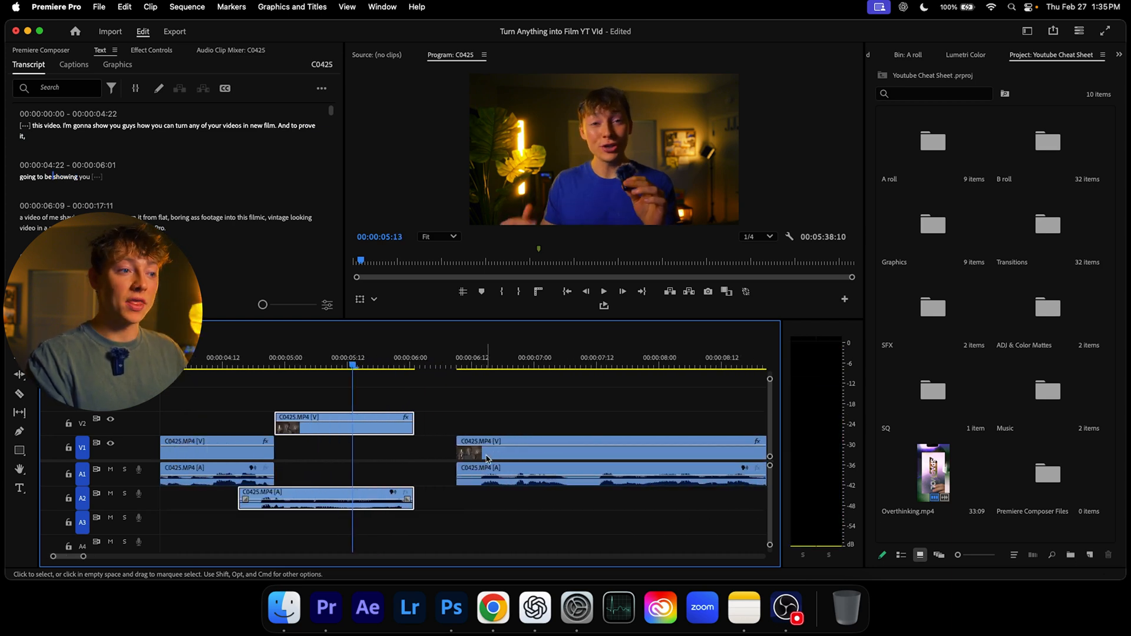
pyautogui.click(610, 448)
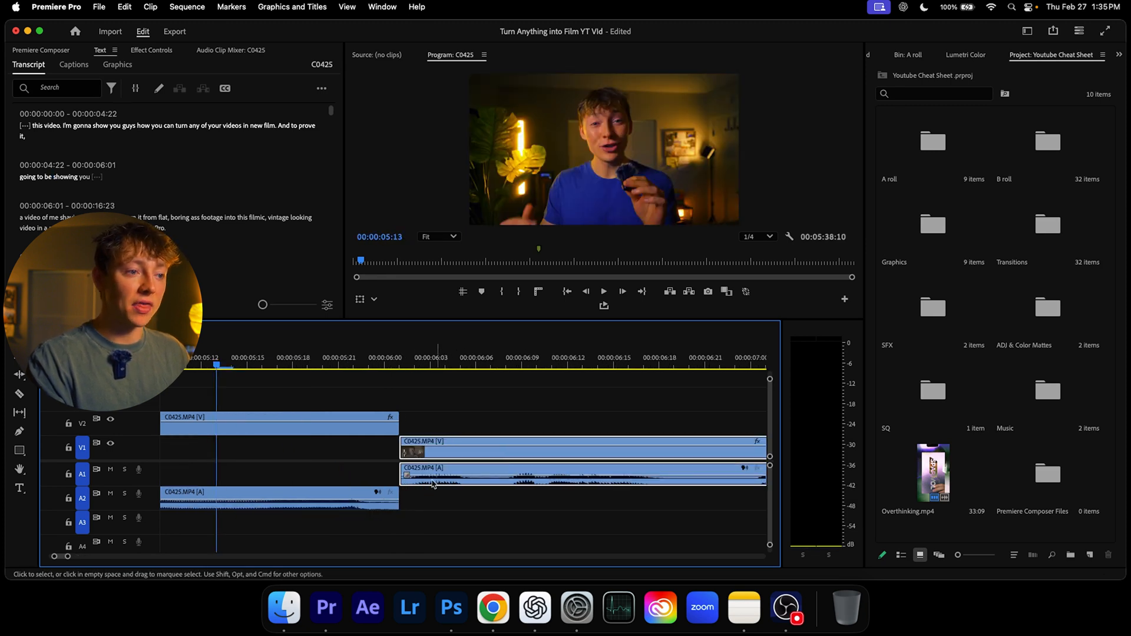
pyautogui.moveTo(433, 447); pyautogui.dragTo(411, 459)
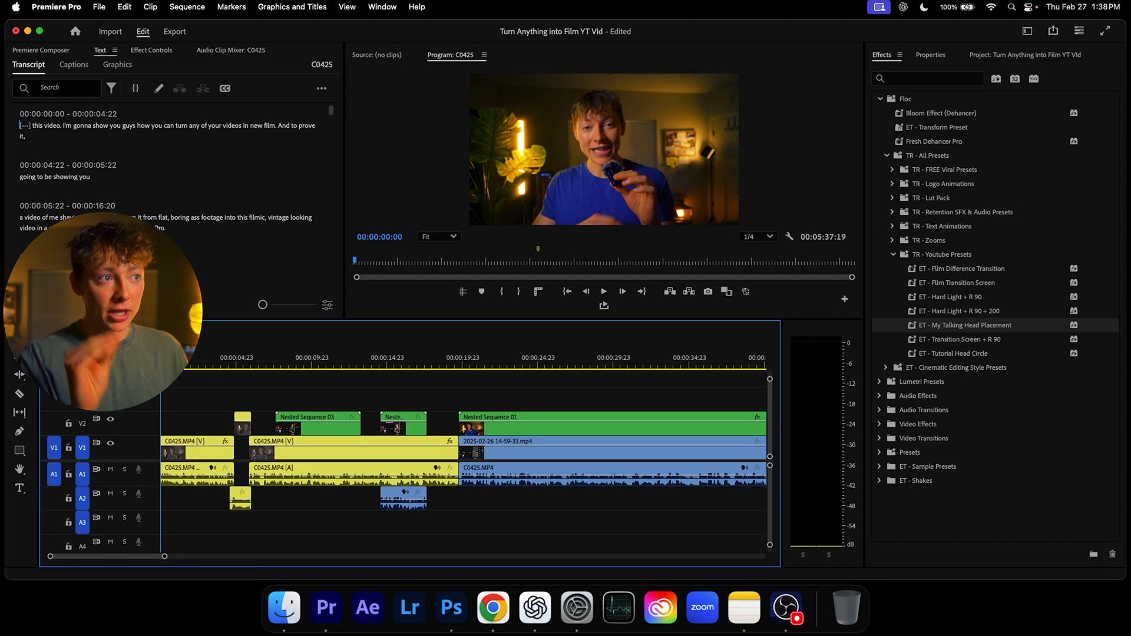
# Open the New Project dialog, still at the default Untitled name
pyautogui.click(99, 6)
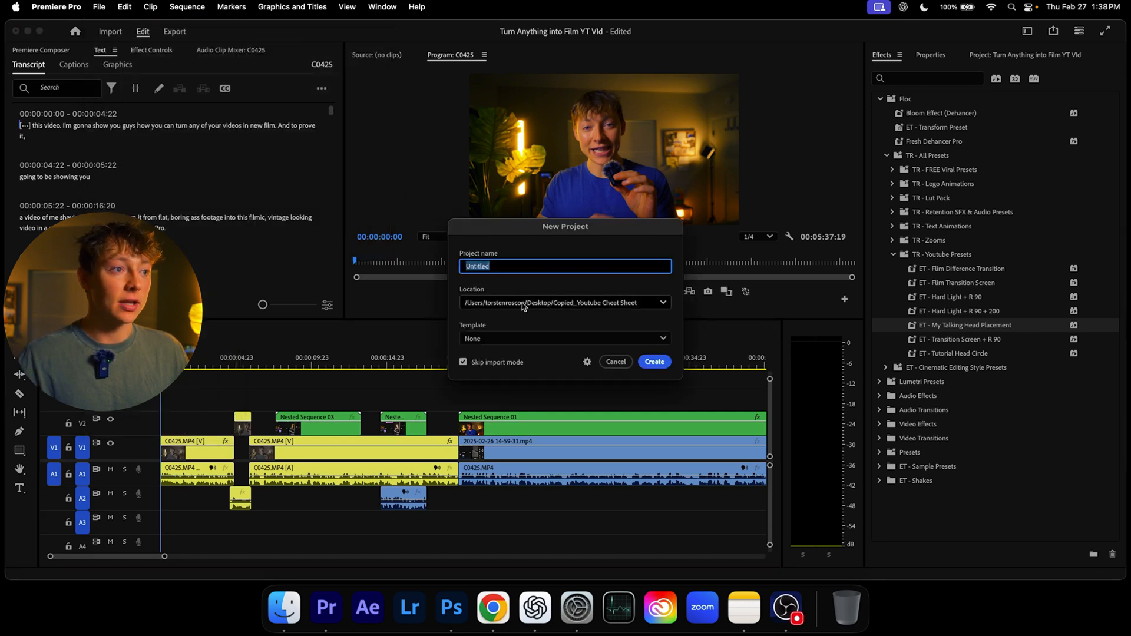
pyautogui.click(615, 361)
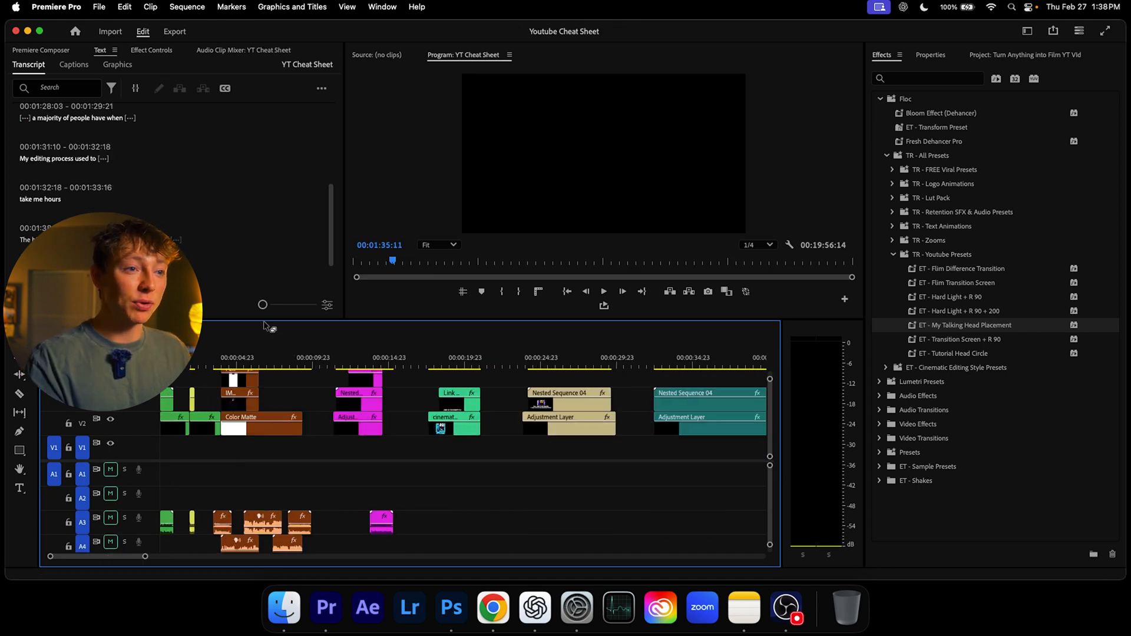
pyautogui.click(296, 399)
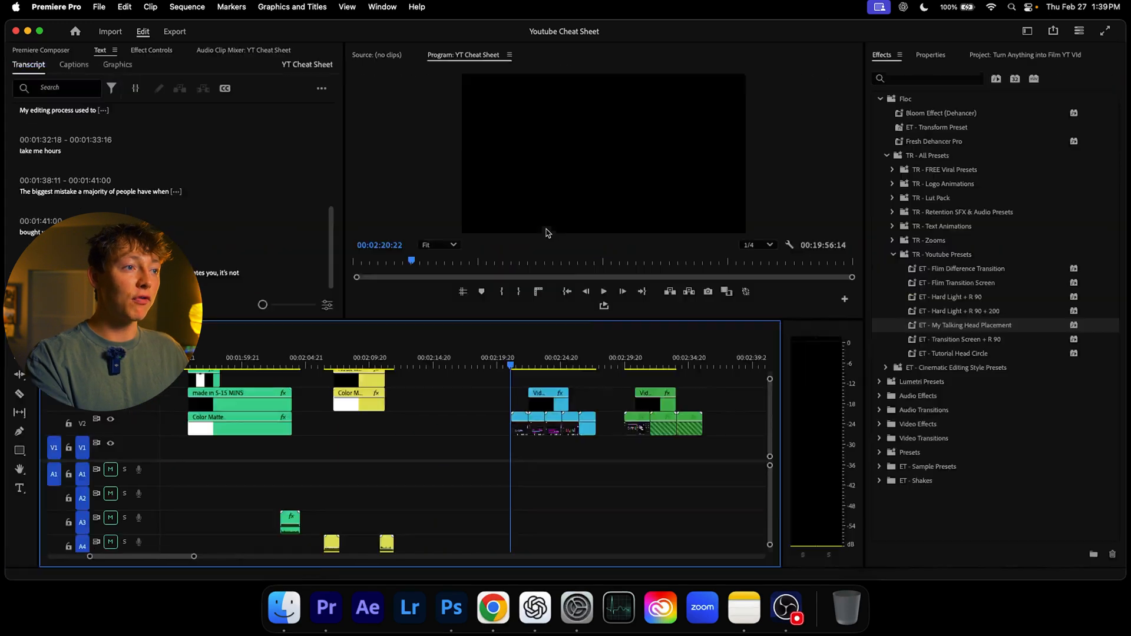
pyautogui.click(550, 365)
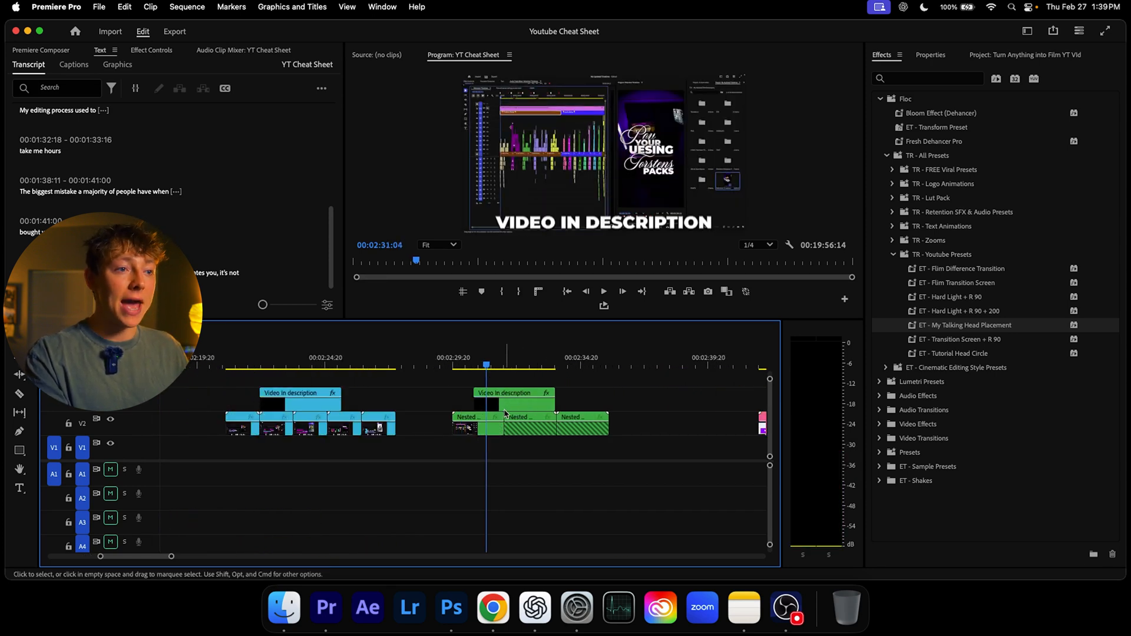
pyautogui.click(512, 393)
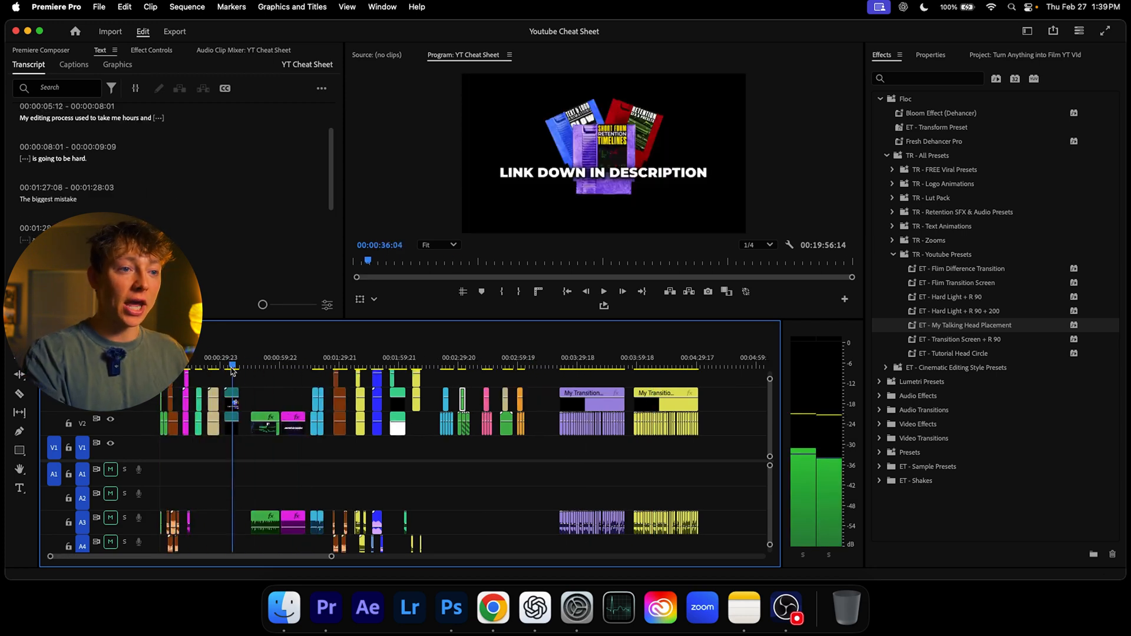
pyautogui.click(265, 366)
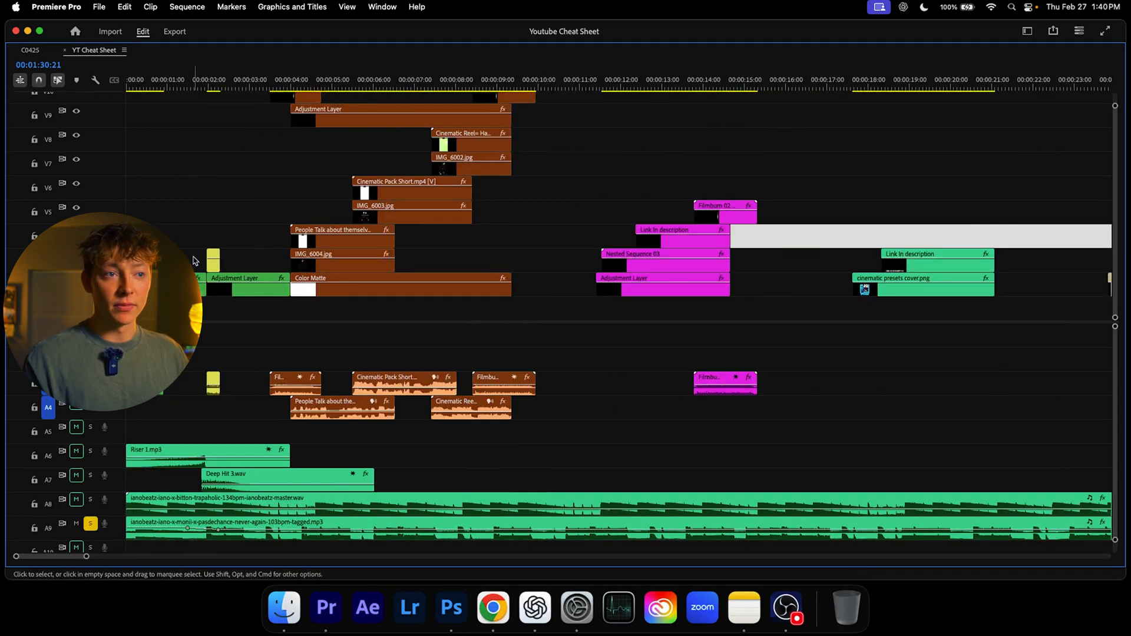
pyautogui.click(248, 288)
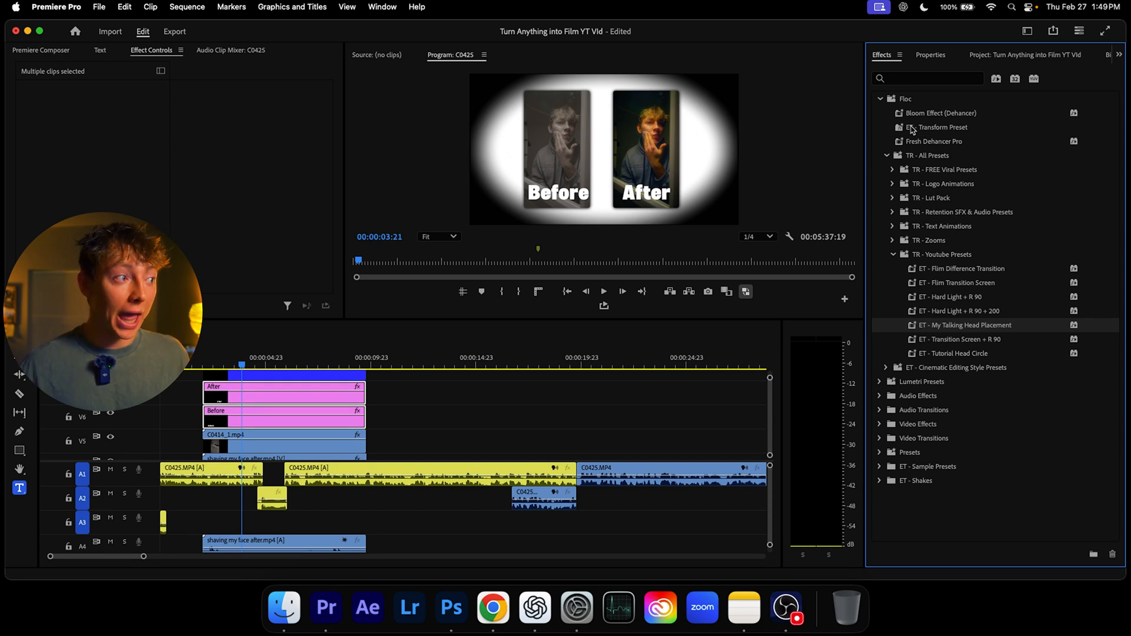
pyautogui.click(927, 78)
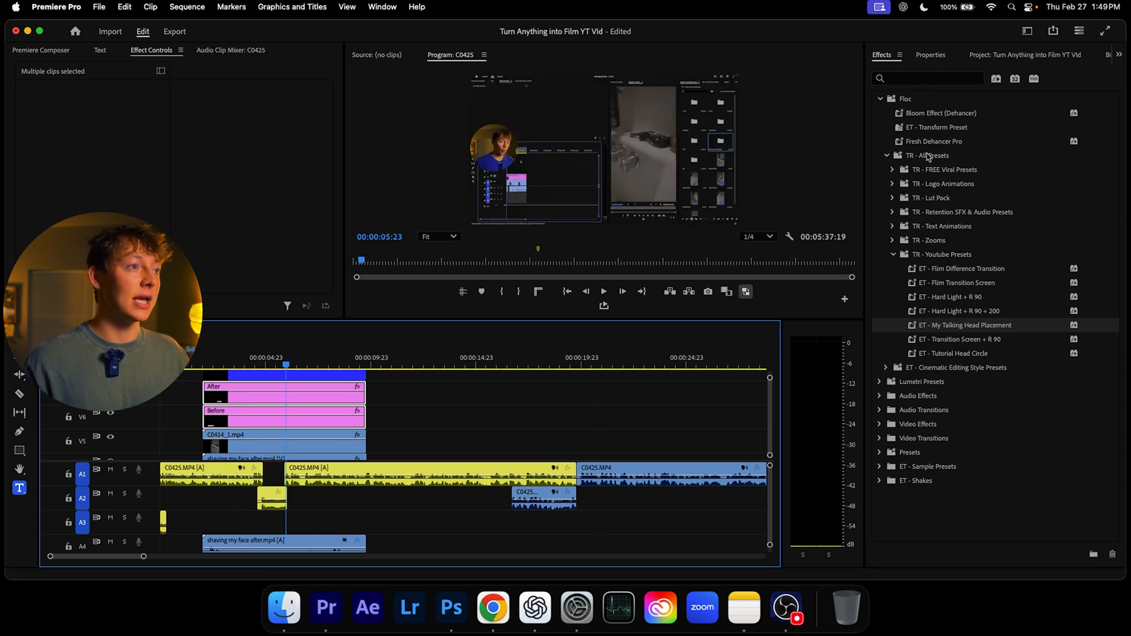
pyautogui.click(927, 78)
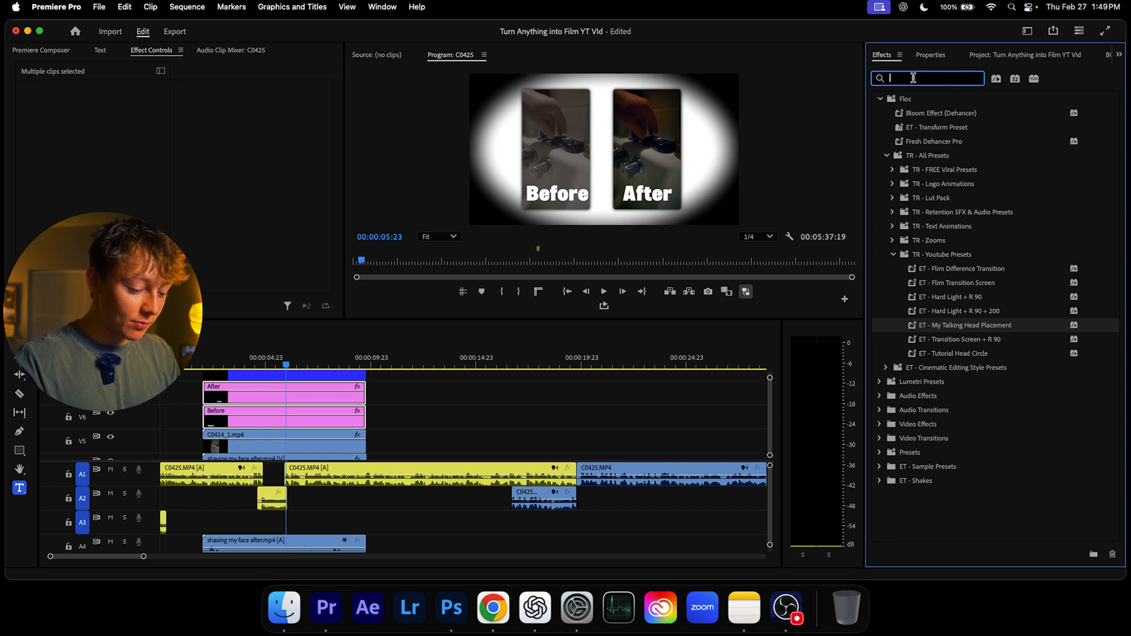
pyautogui.write('drop')
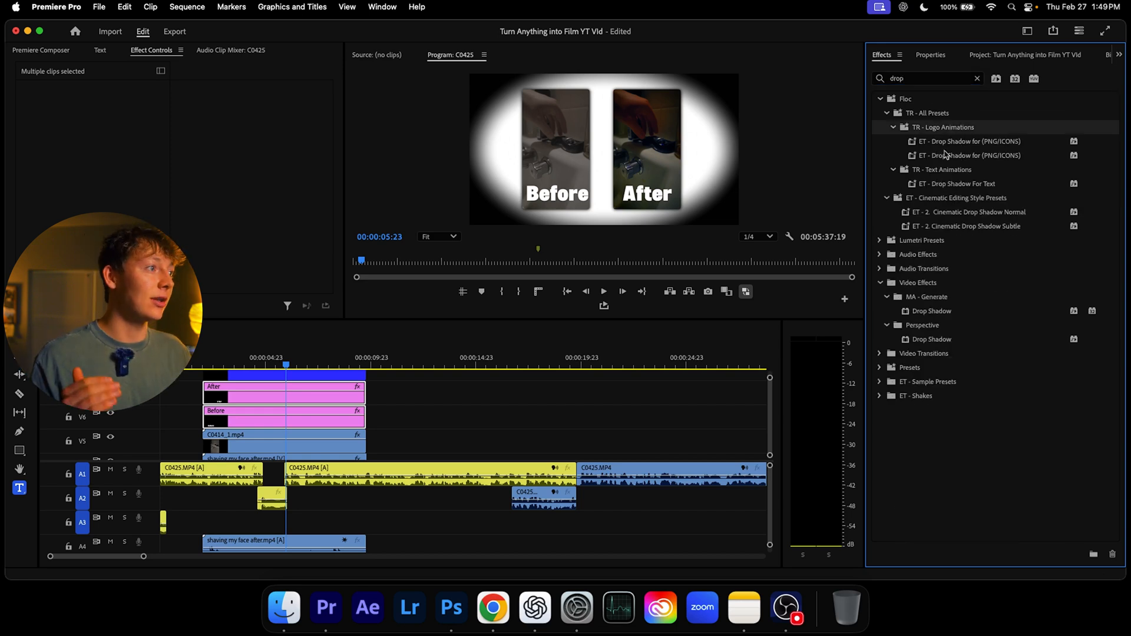
pyautogui.click(960, 183)
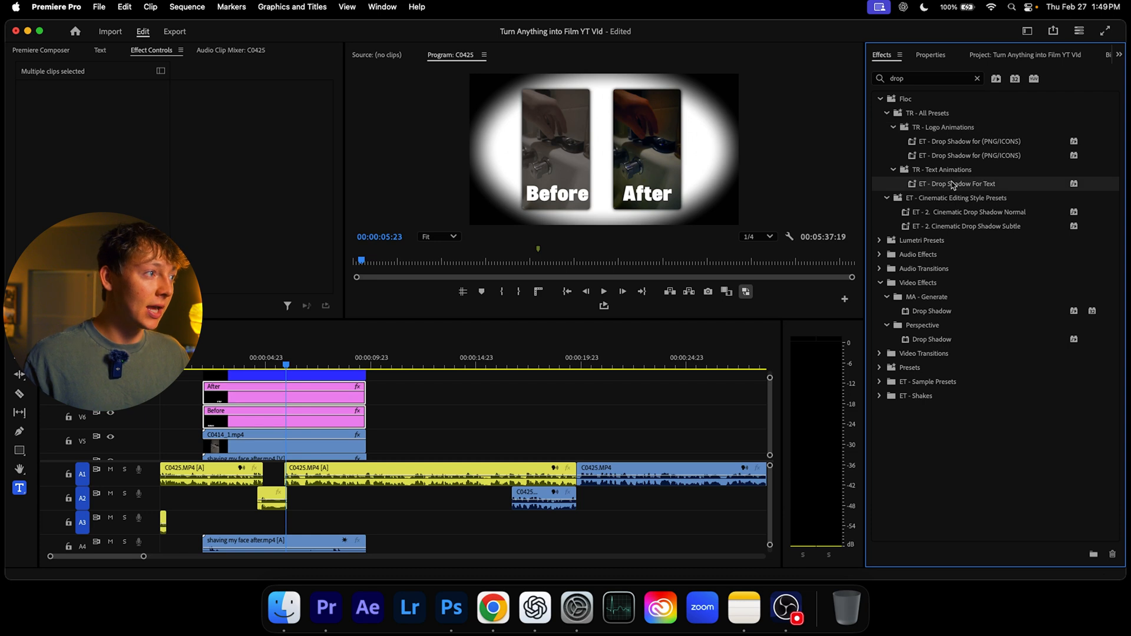
pyautogui.moveTo(962, 180)
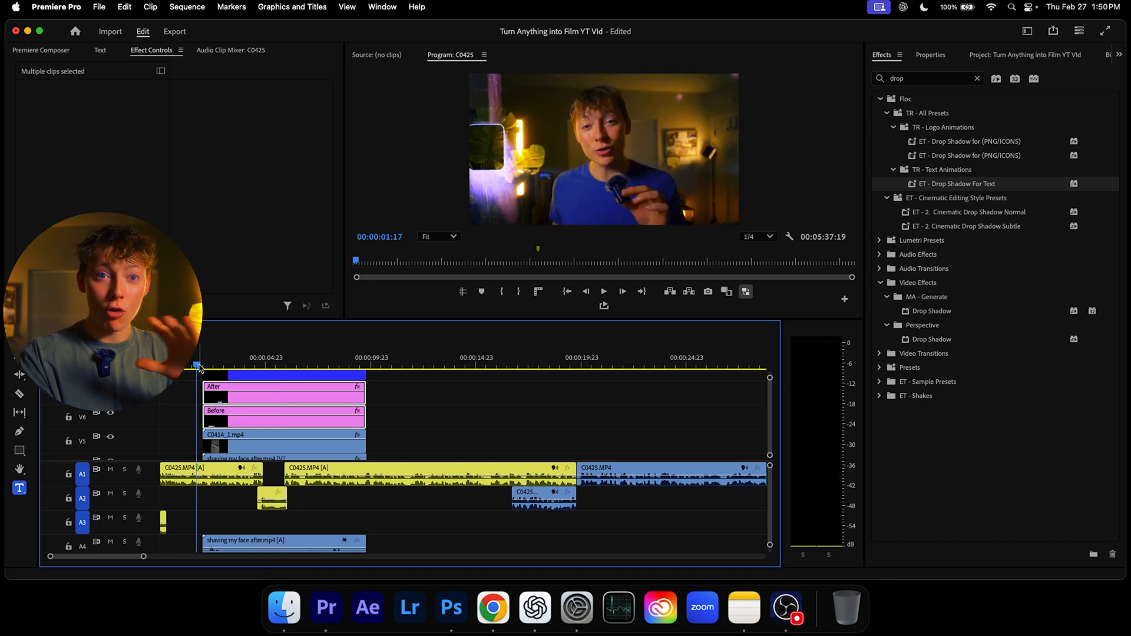
# Switch to the nested-sequence main edit and open the ADJ & Color Mattes bin
pyautogui.click(603, 291)
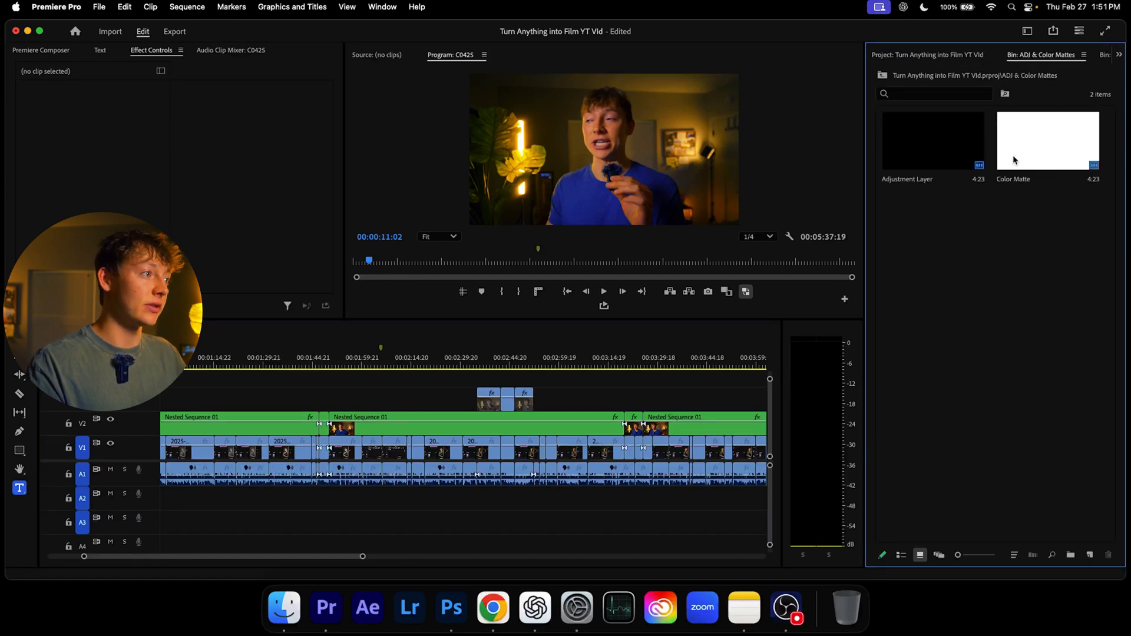
# Clear the Effects search and expand Floc > TR - All Presets to reach the zoom presets
pyautogui.click(932, 141)
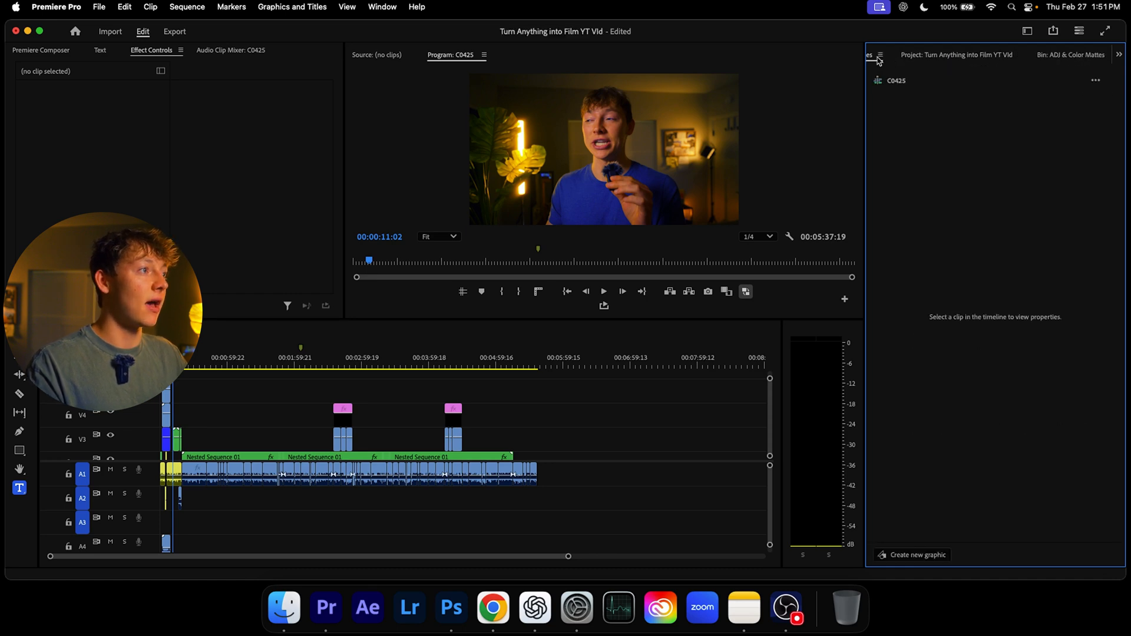
pyautogui.click(880, 54)
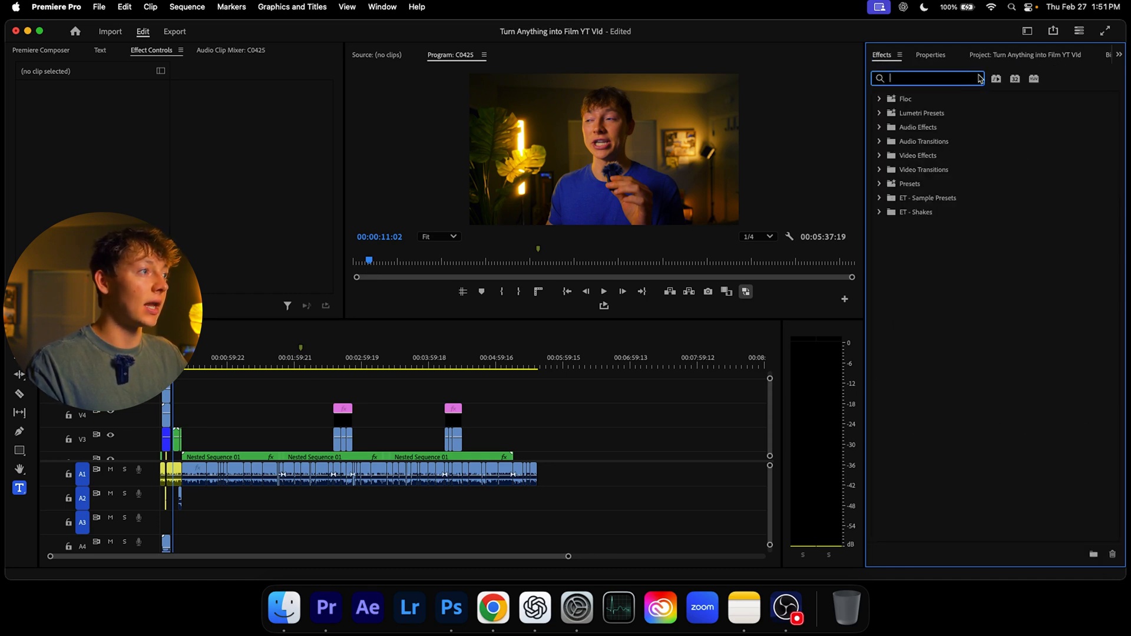
pyautogui.click(880, 99)
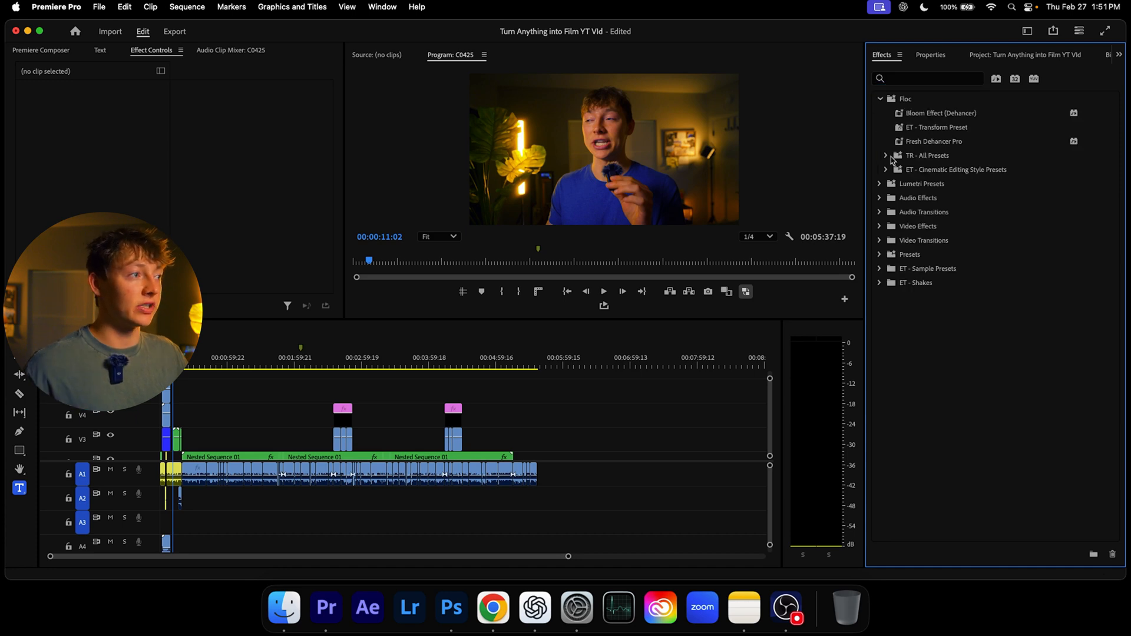
pyautogui.click(887, 155)
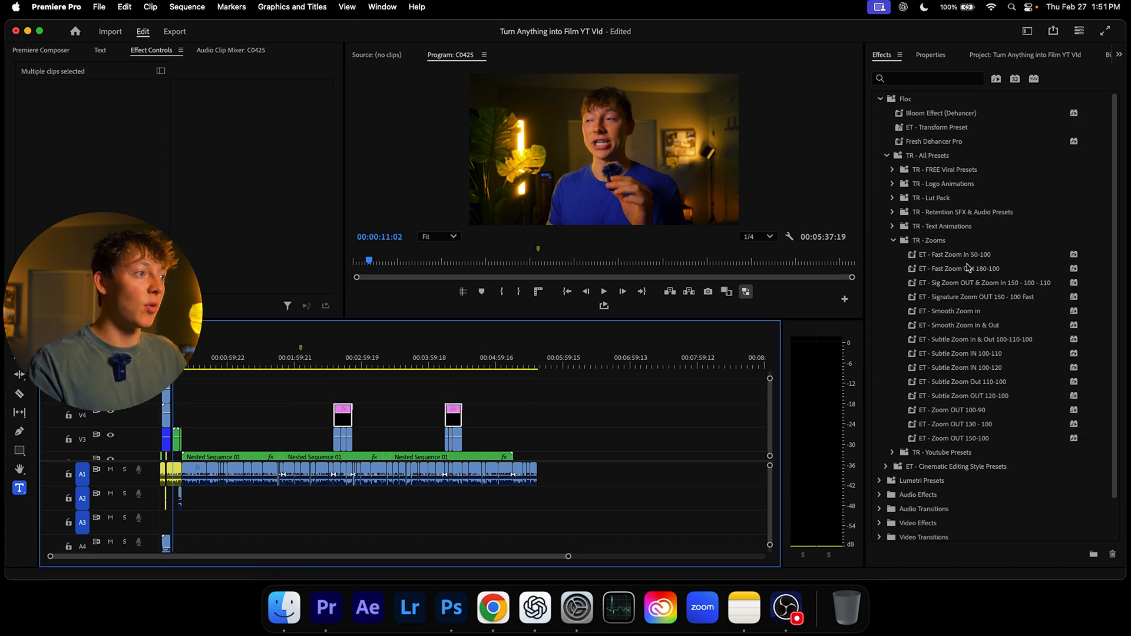
pyautogui.scroll(-3)
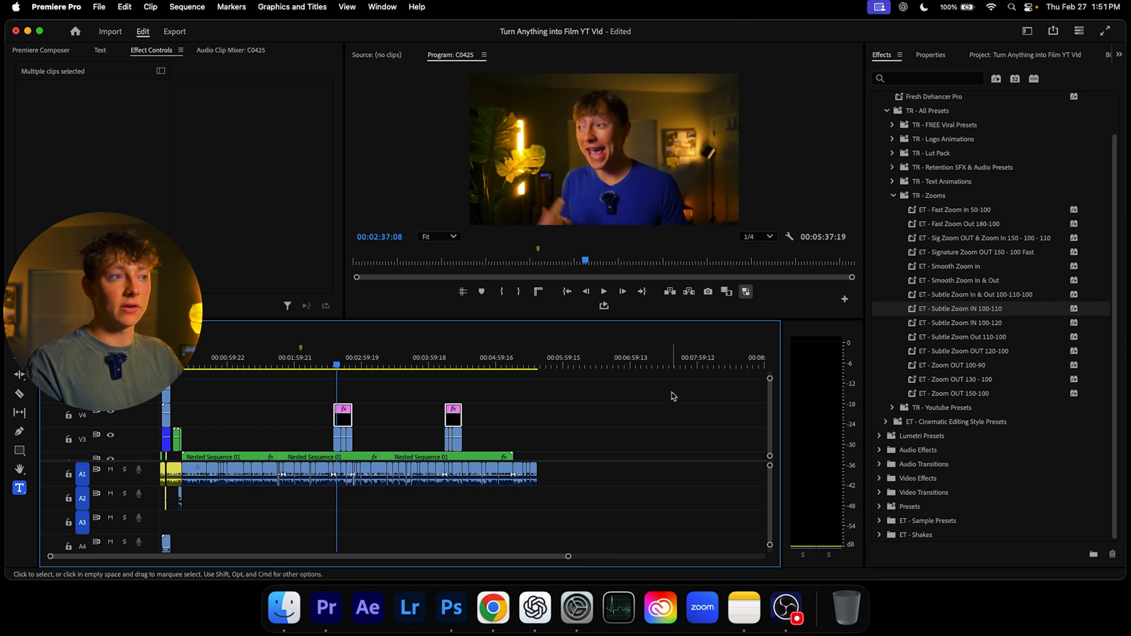
pyautogui.click(604, 292)
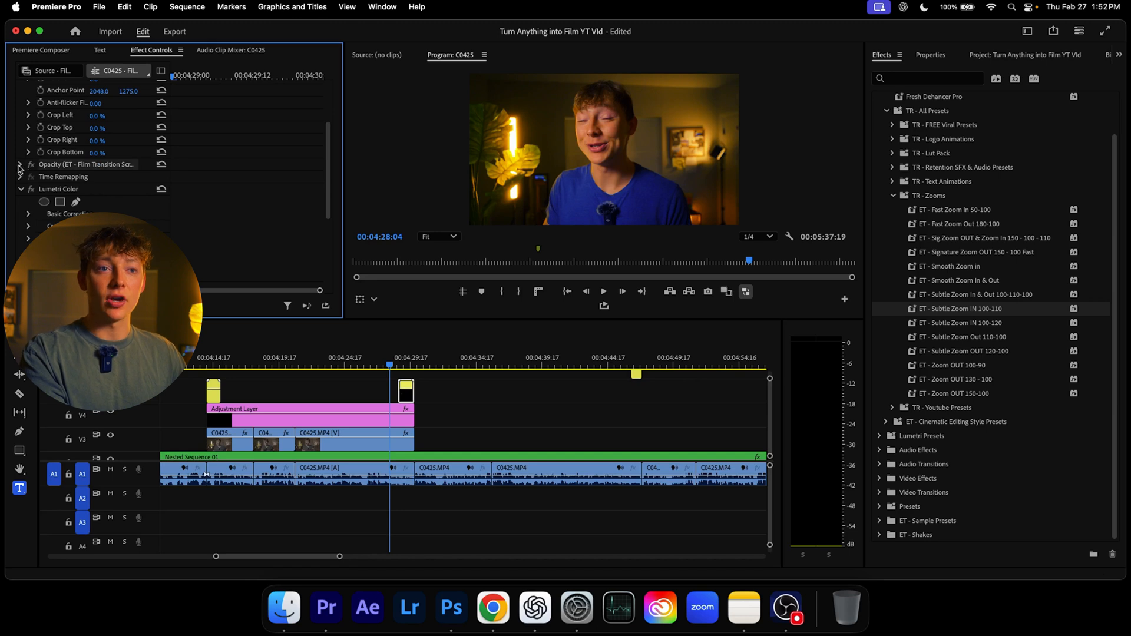
# Switch to the Sequence 04 edit with nested sequences, adjustment layers and a white matte
pyautogui.click(20, 165)
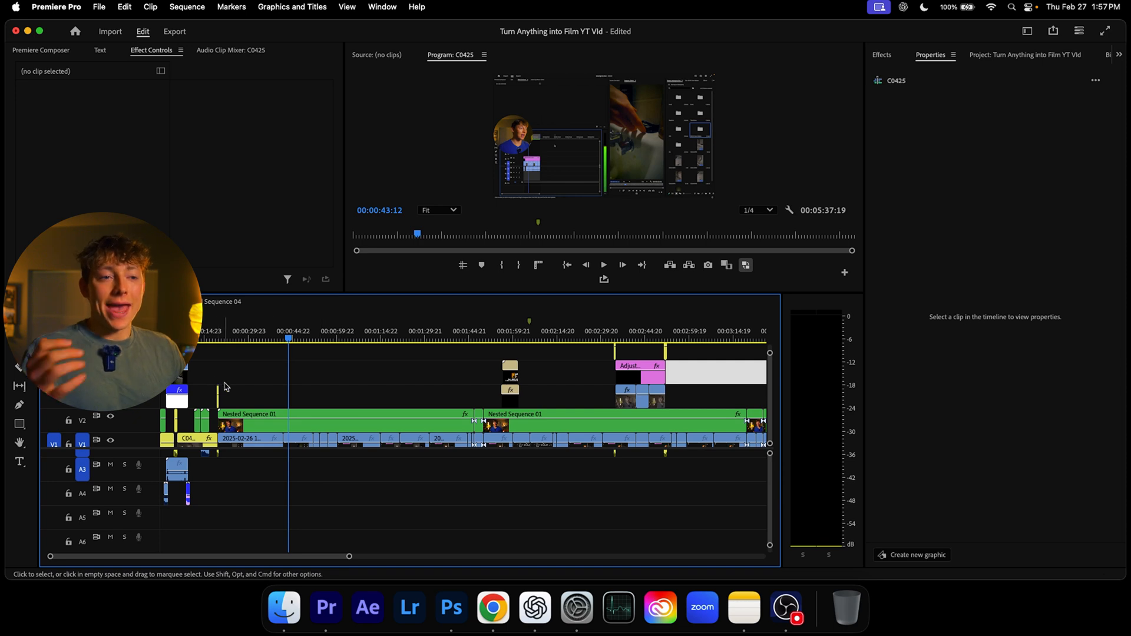
pyautogui.moveTo(248, 392)
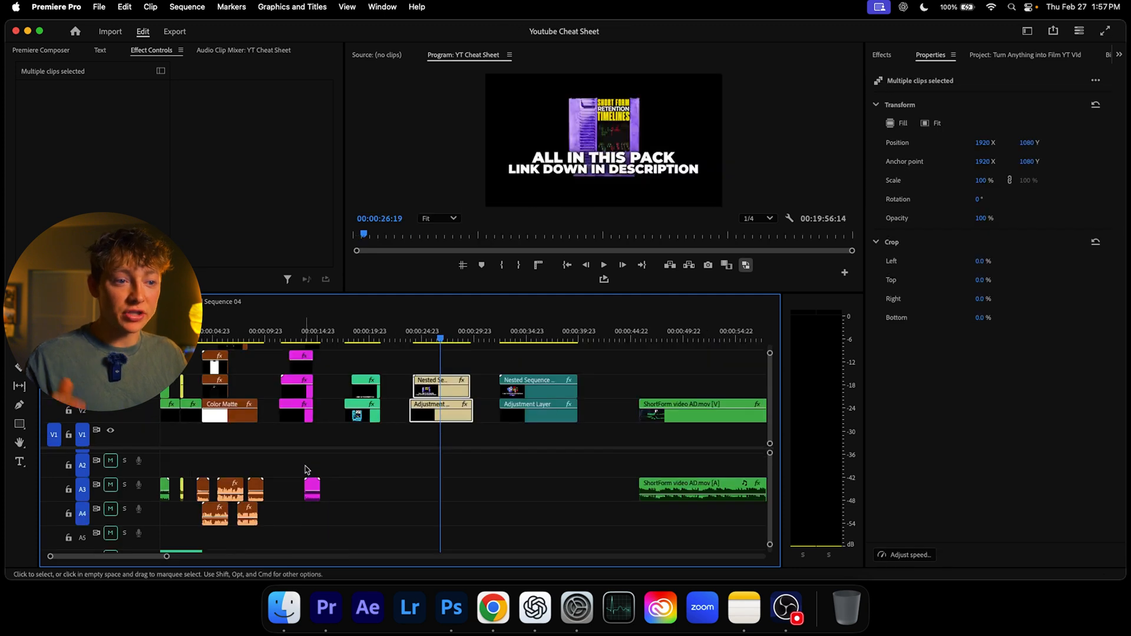
# Scroll through the YT Cheat Sheet sequence, then return to the maximized C0425 edit
pyautogui.scroll(-3)
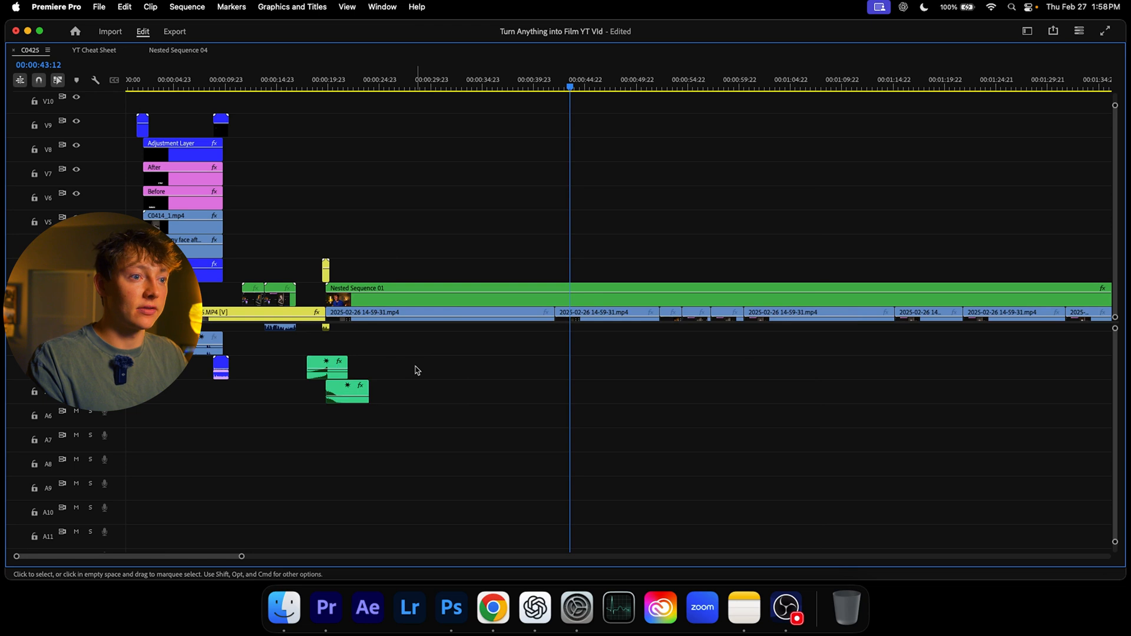
# Restore the C0425 Timeline and bring up its Export settings
pyautogui.click(350, 391)
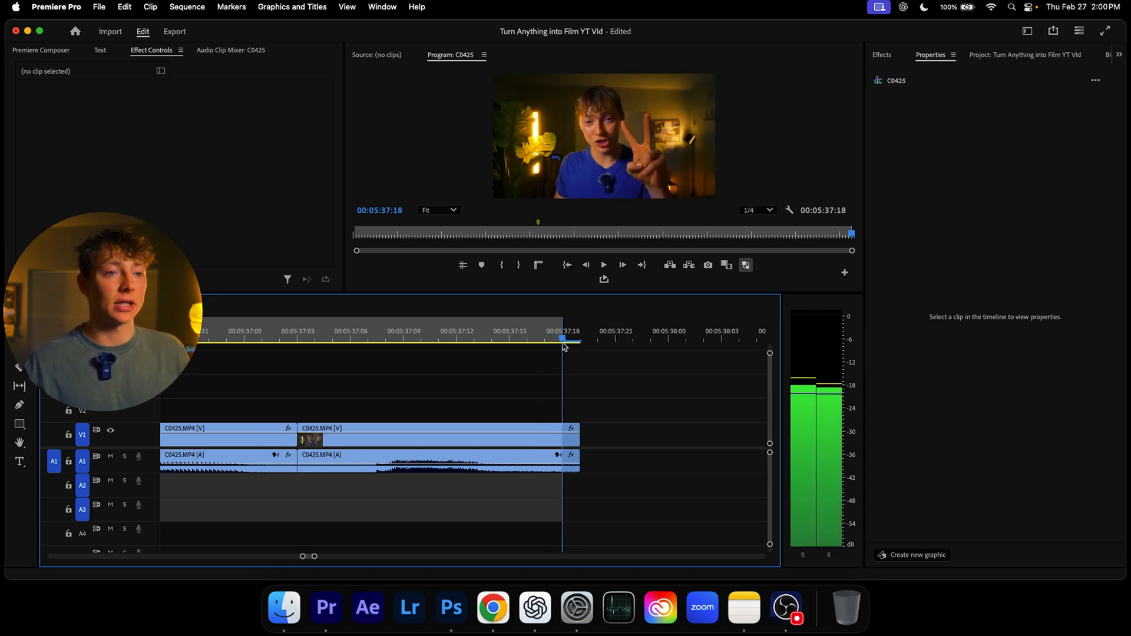
pyautogui.click(175, 31)
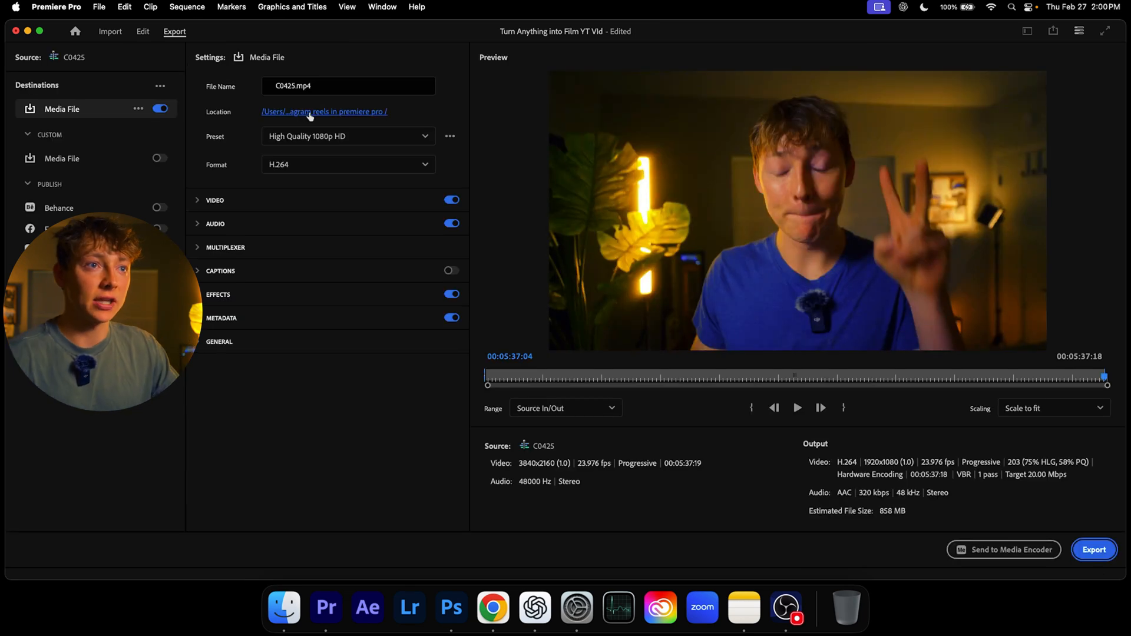
pyautogui.moveTo(348, 136)
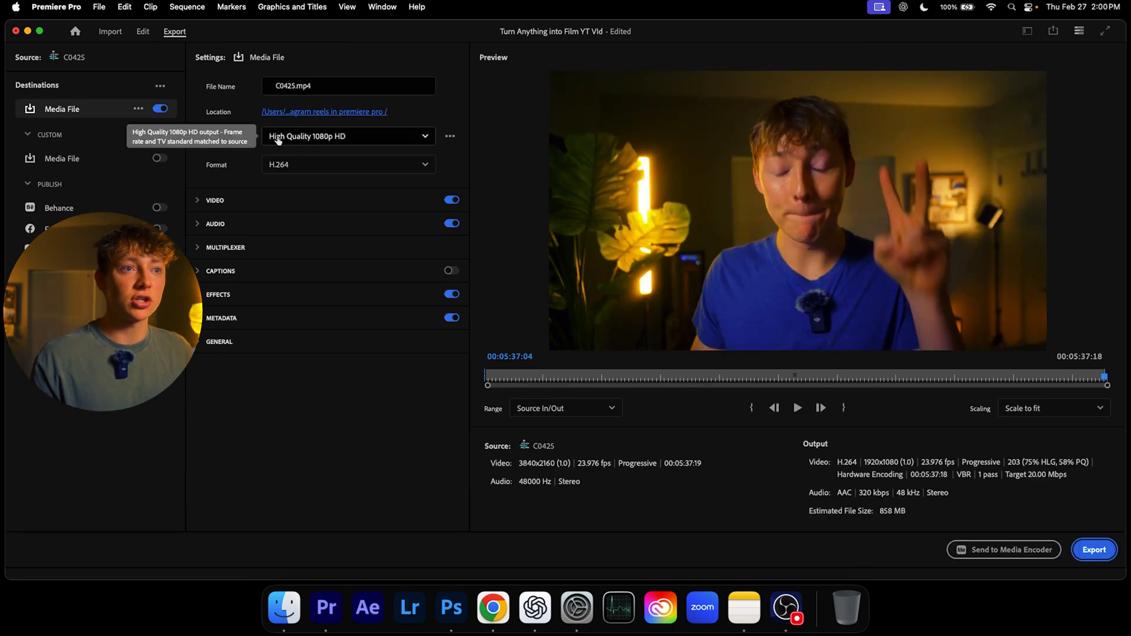
# Apply the High Quality 2160p 4K preset and save as dfsvG.mp4 in a new folder
pyautogui.click(349, 136)
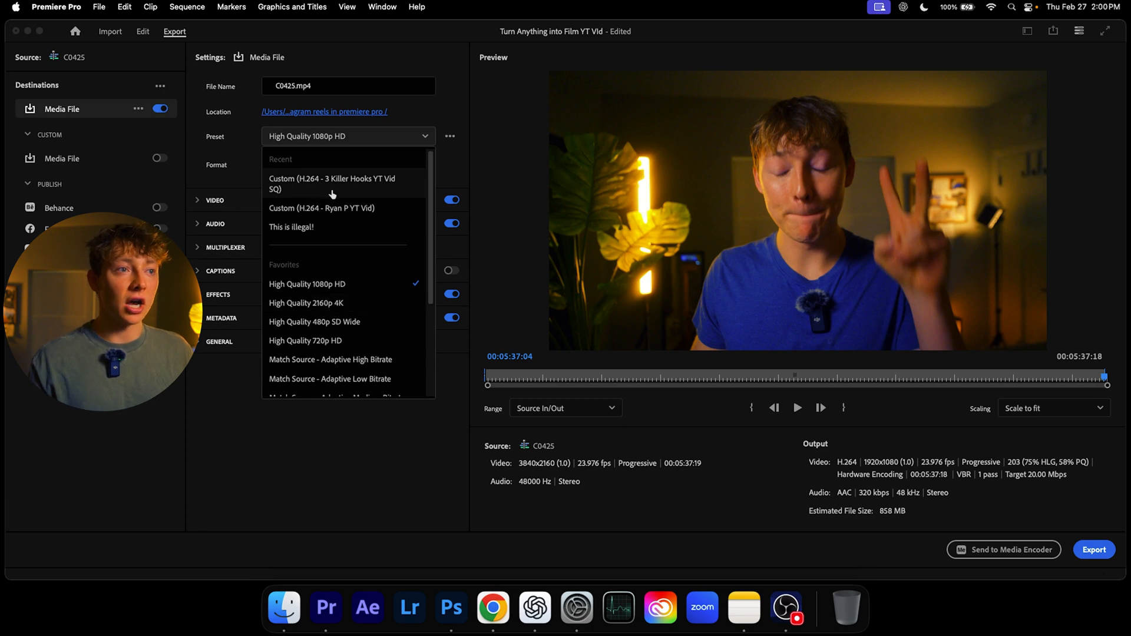
pyautogui.moveTo(316, 206)
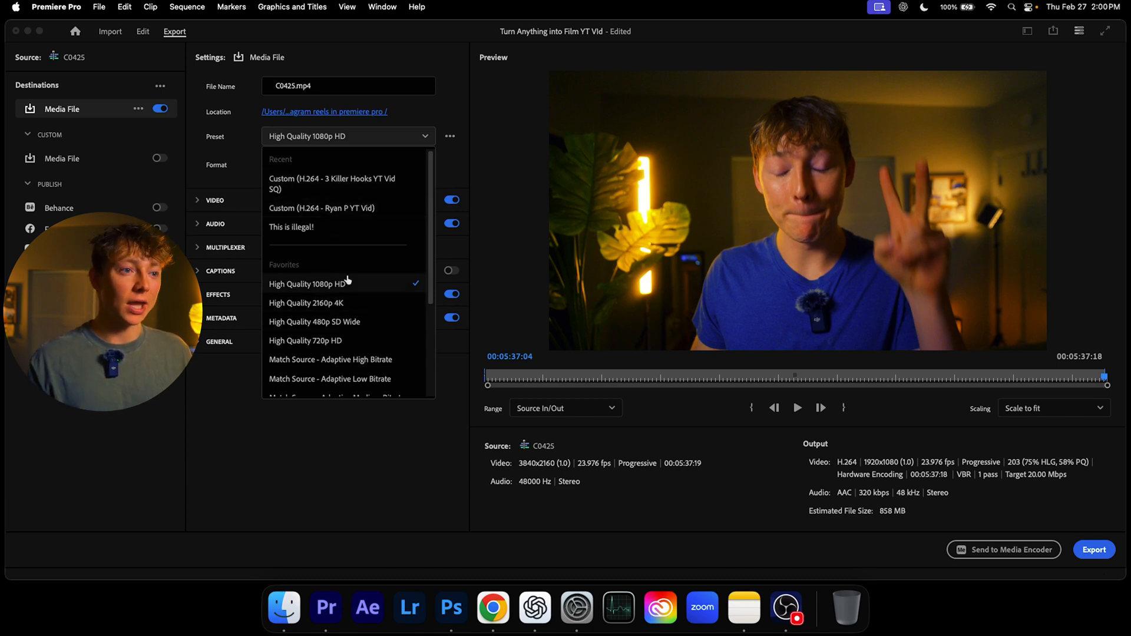
pyautogui.click(305, 302)
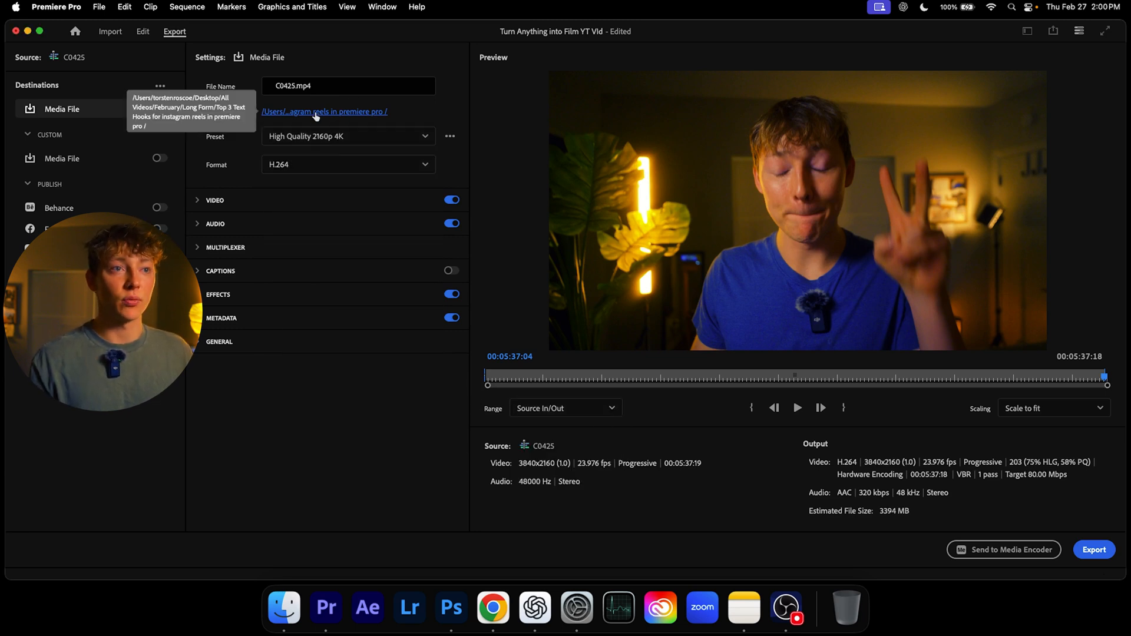
pyautogui.click(324, 112)
pyautogui.write('dfsvG')
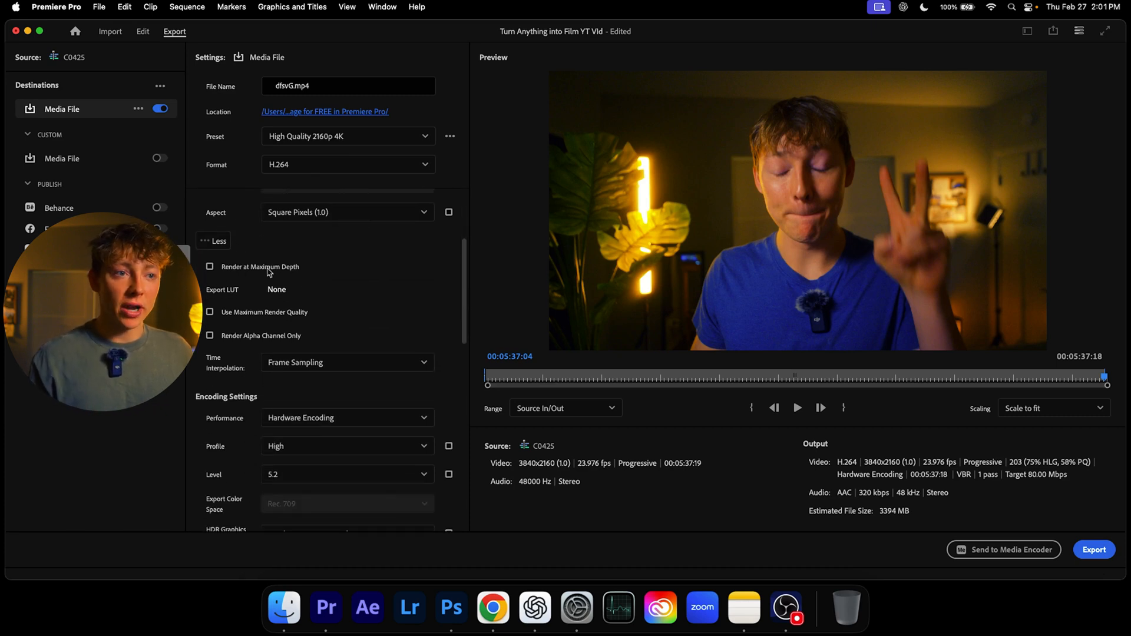
# Enable Render at Maximum Depth and Use Maximum Render Quality for the export
pyautogui.click(210, 266)
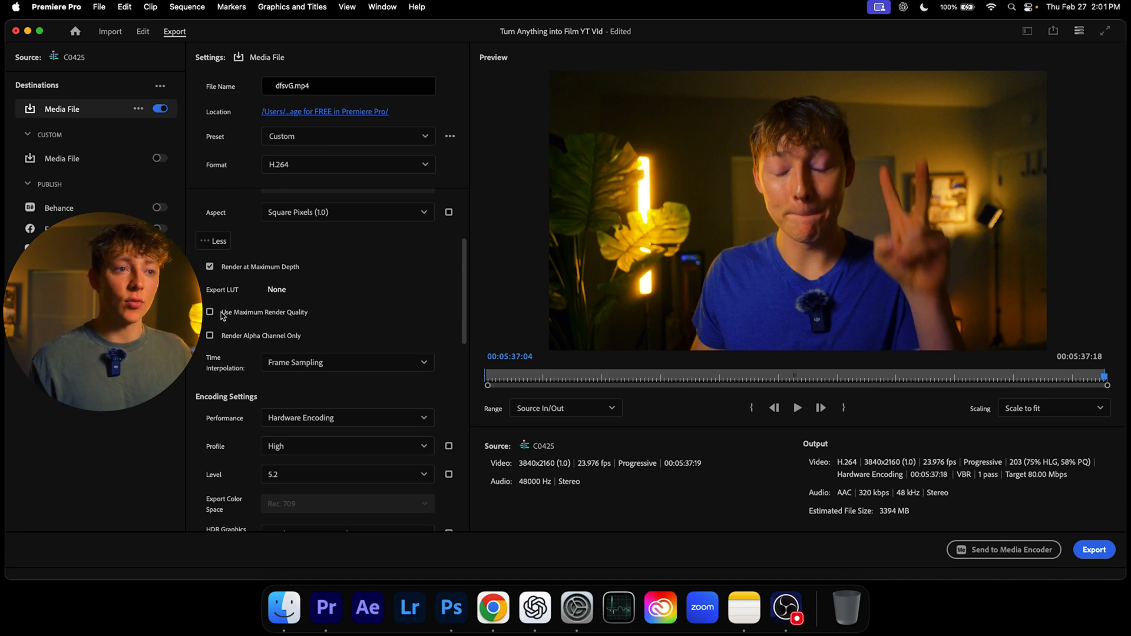
pyautogui.click(209, 311)
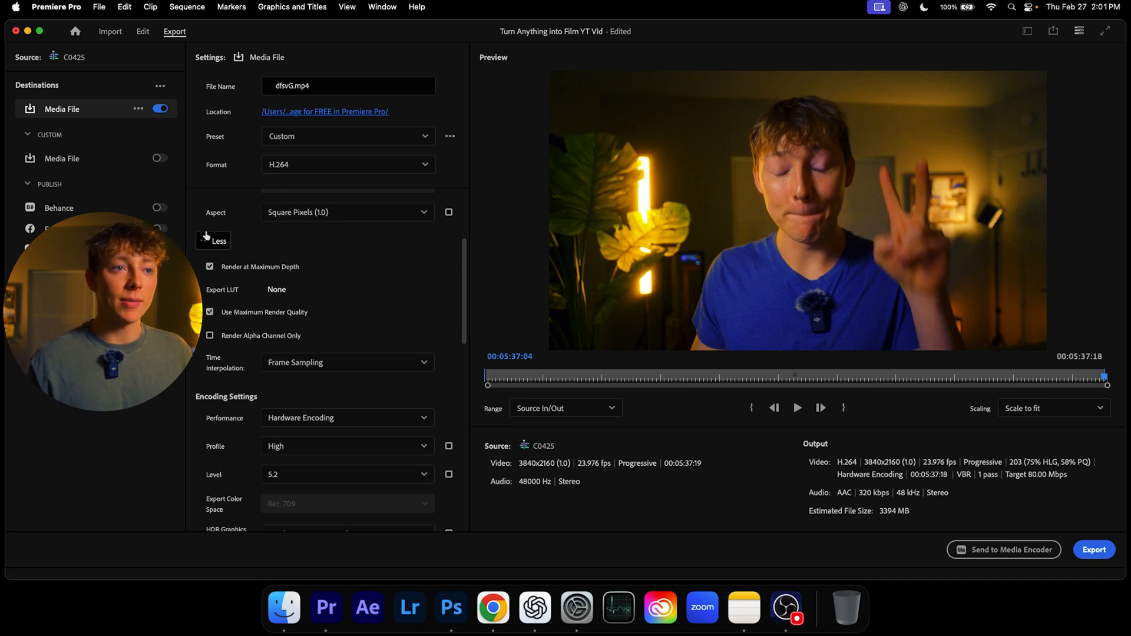
pyautogui.scroll(-3)
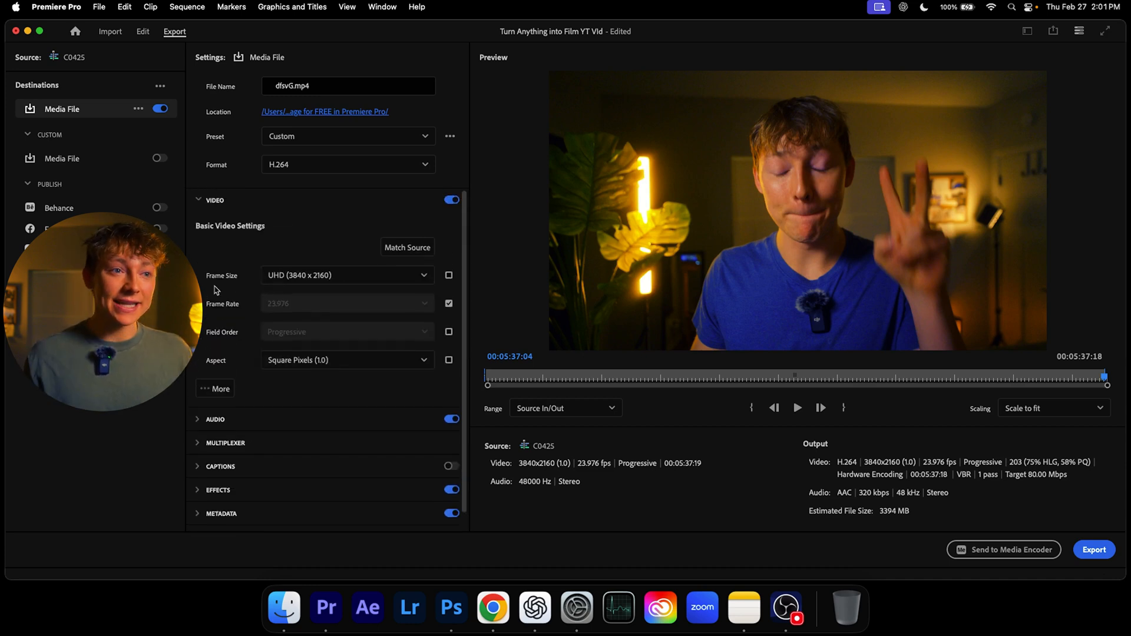
# Enable the Lumetri Look/LUT export effect and browse for a LUT file
pyautogui.click(198, 200)
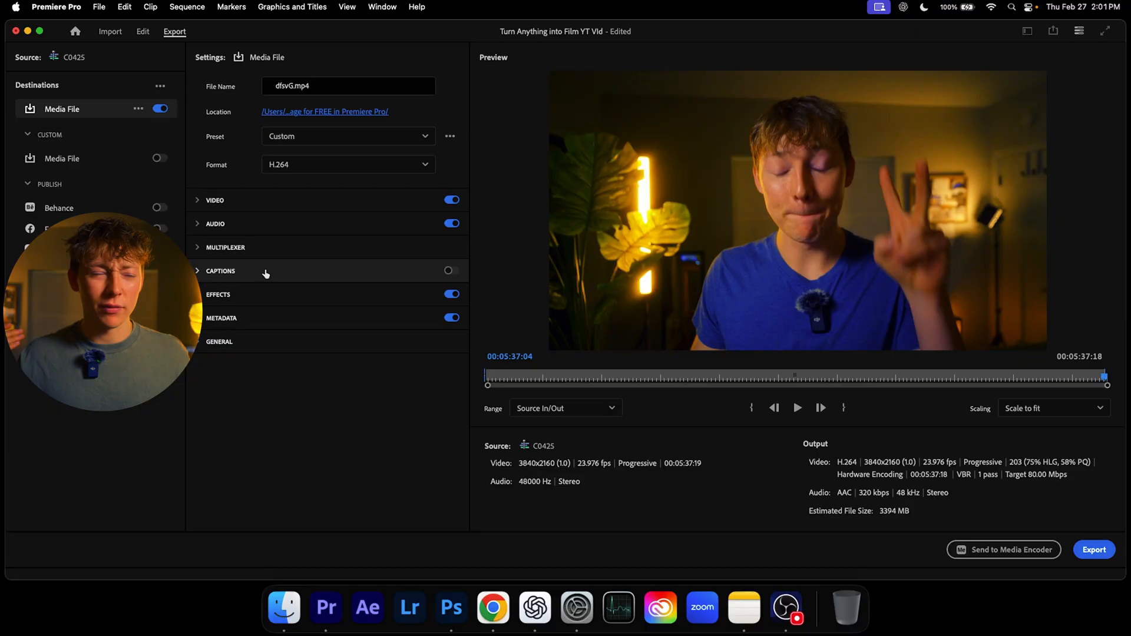
pyautogui.click(218, 295)
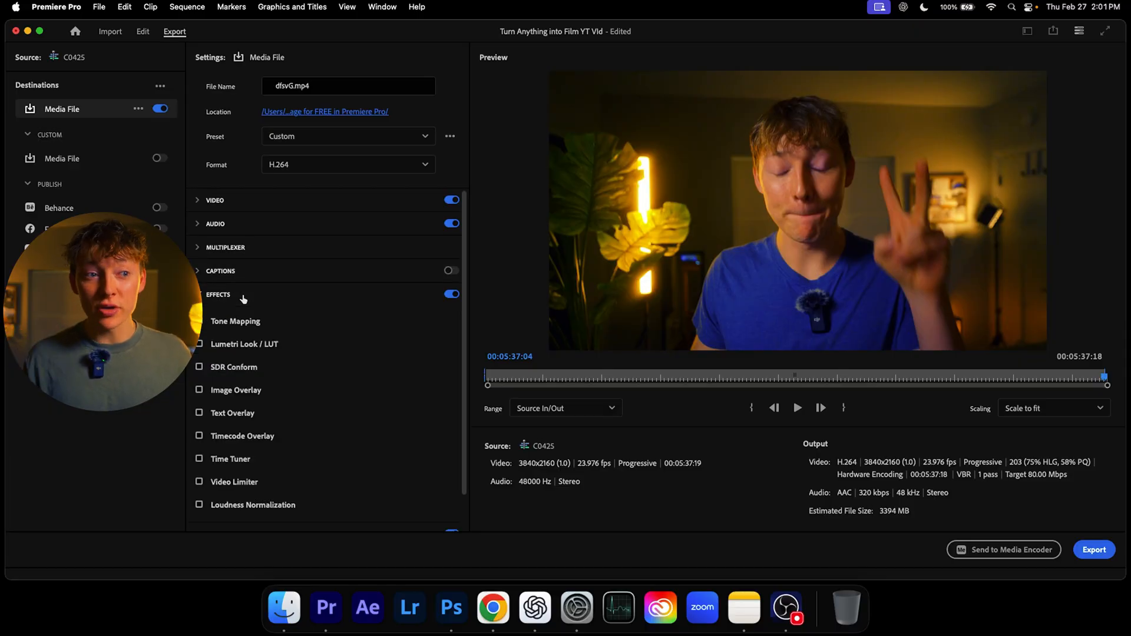
pyautogui.click(200, 345)
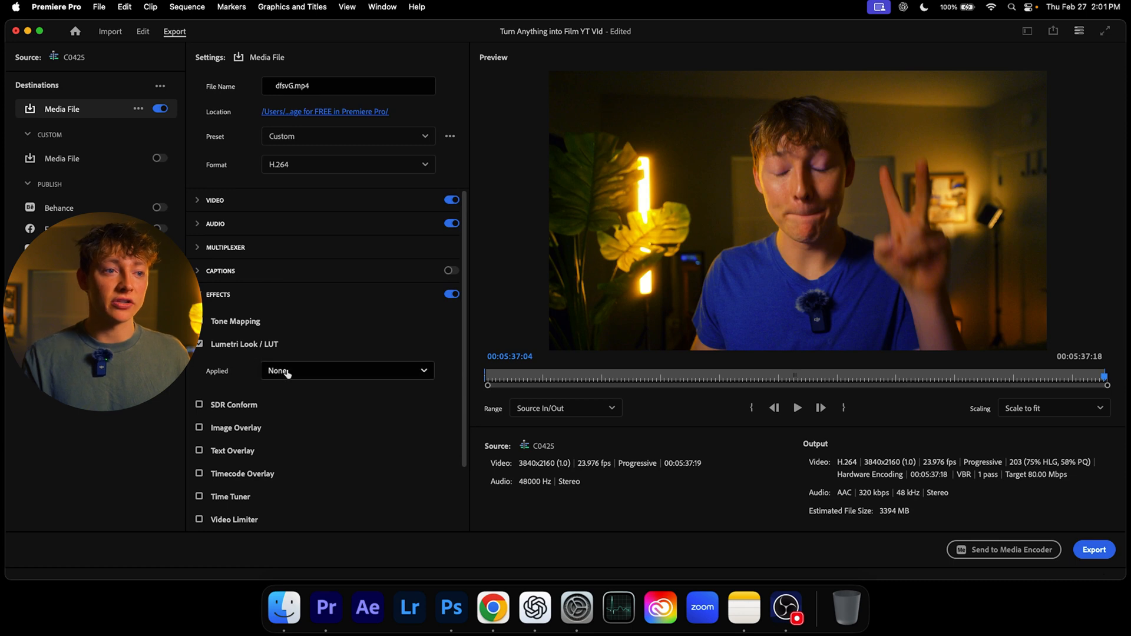
pyautogui.click(347, 370)
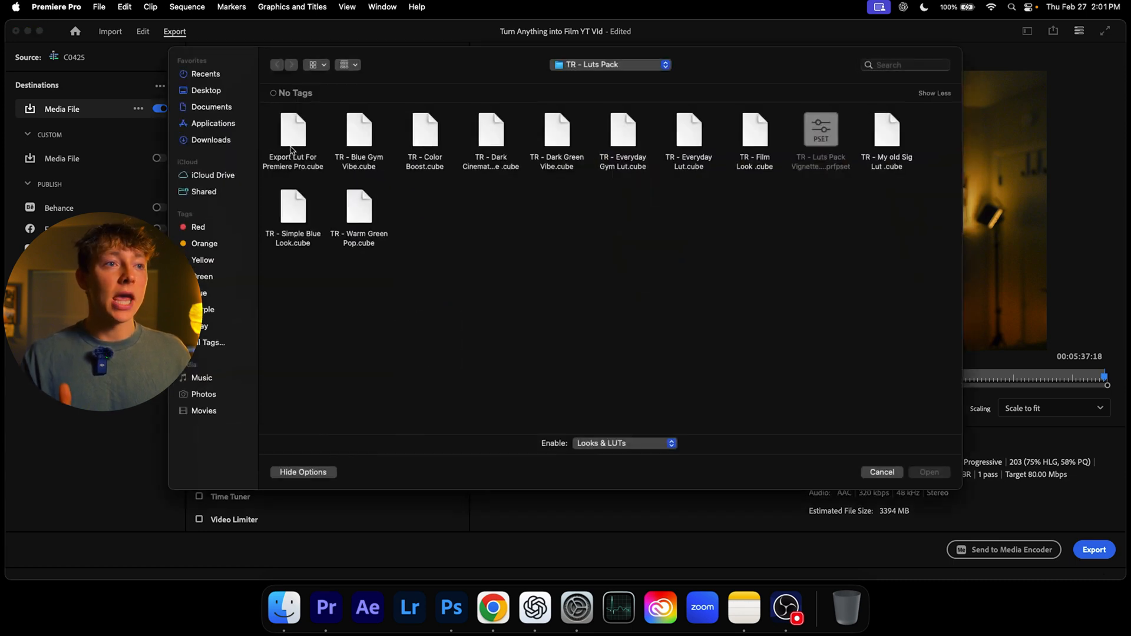